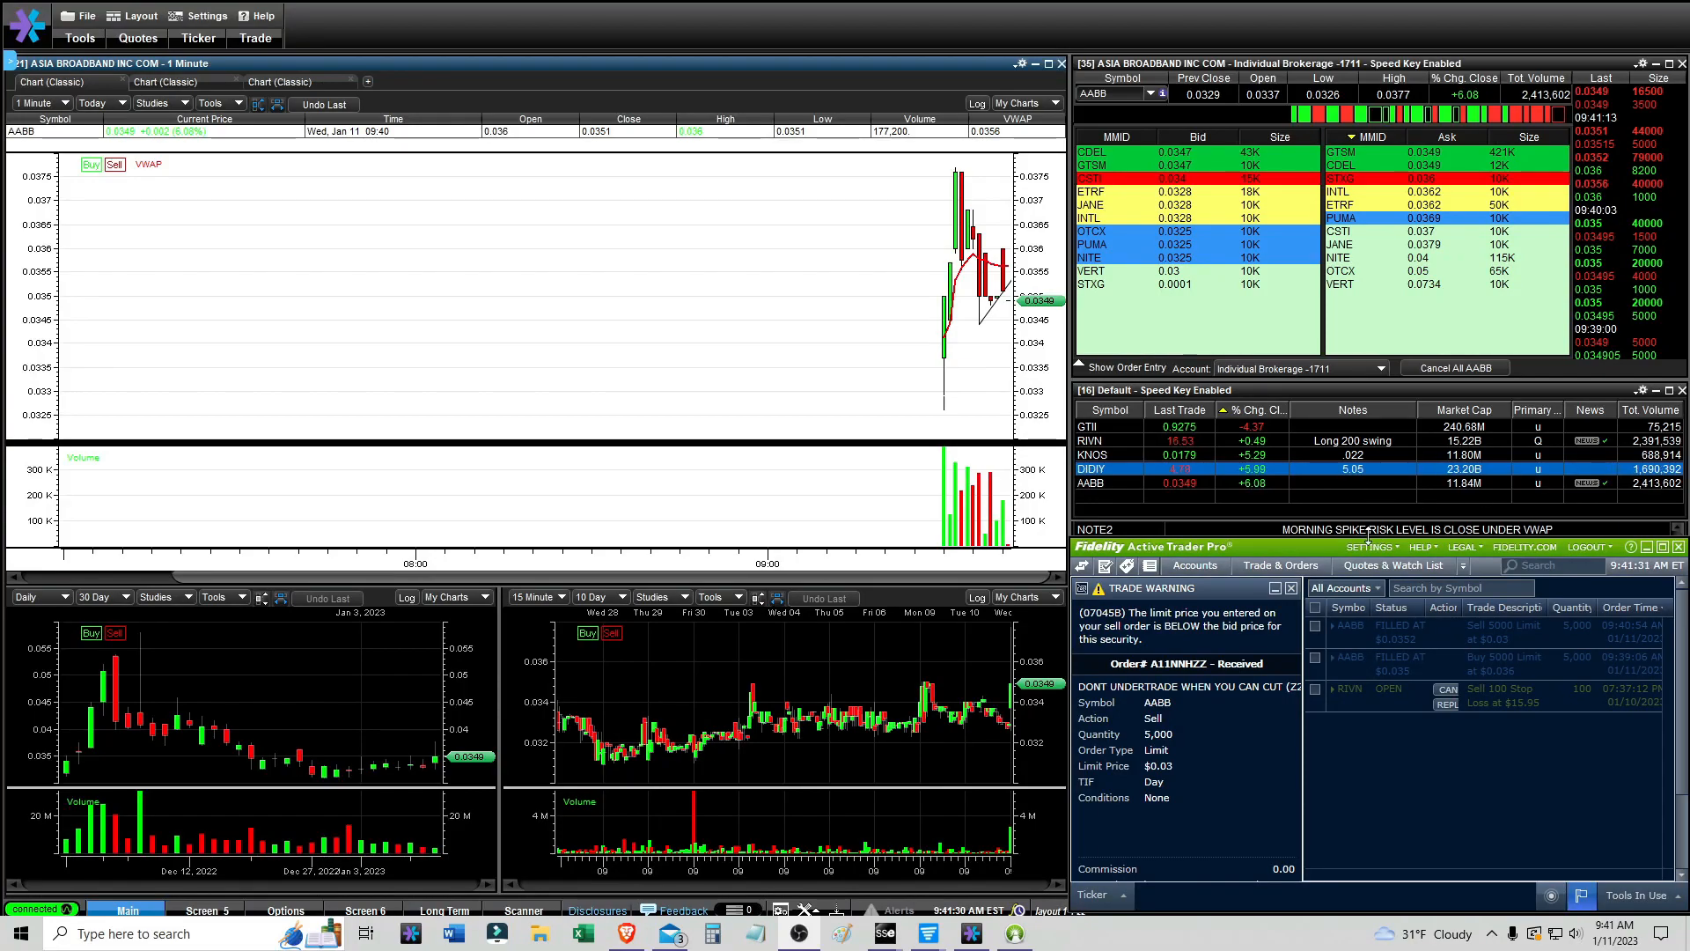
# - Load RIVN from the watchlist and review its one-minute chart with and without yesterday's session
pyautogui.click(1391, 565)
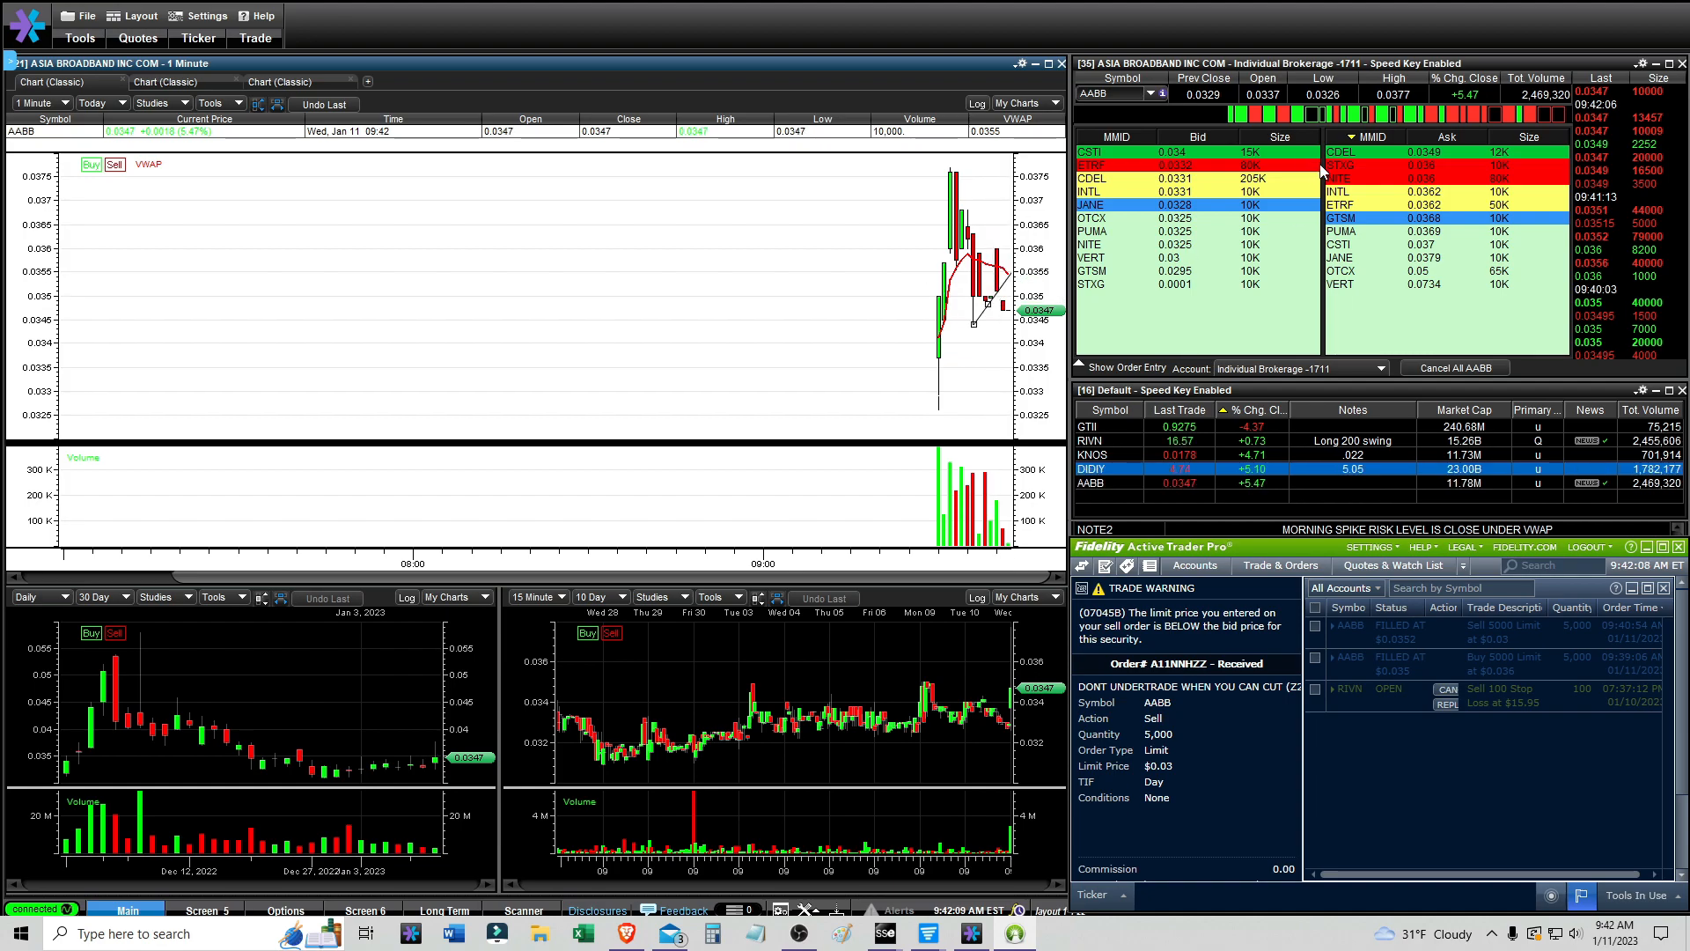
pyautogui.moveTo(885, 279)
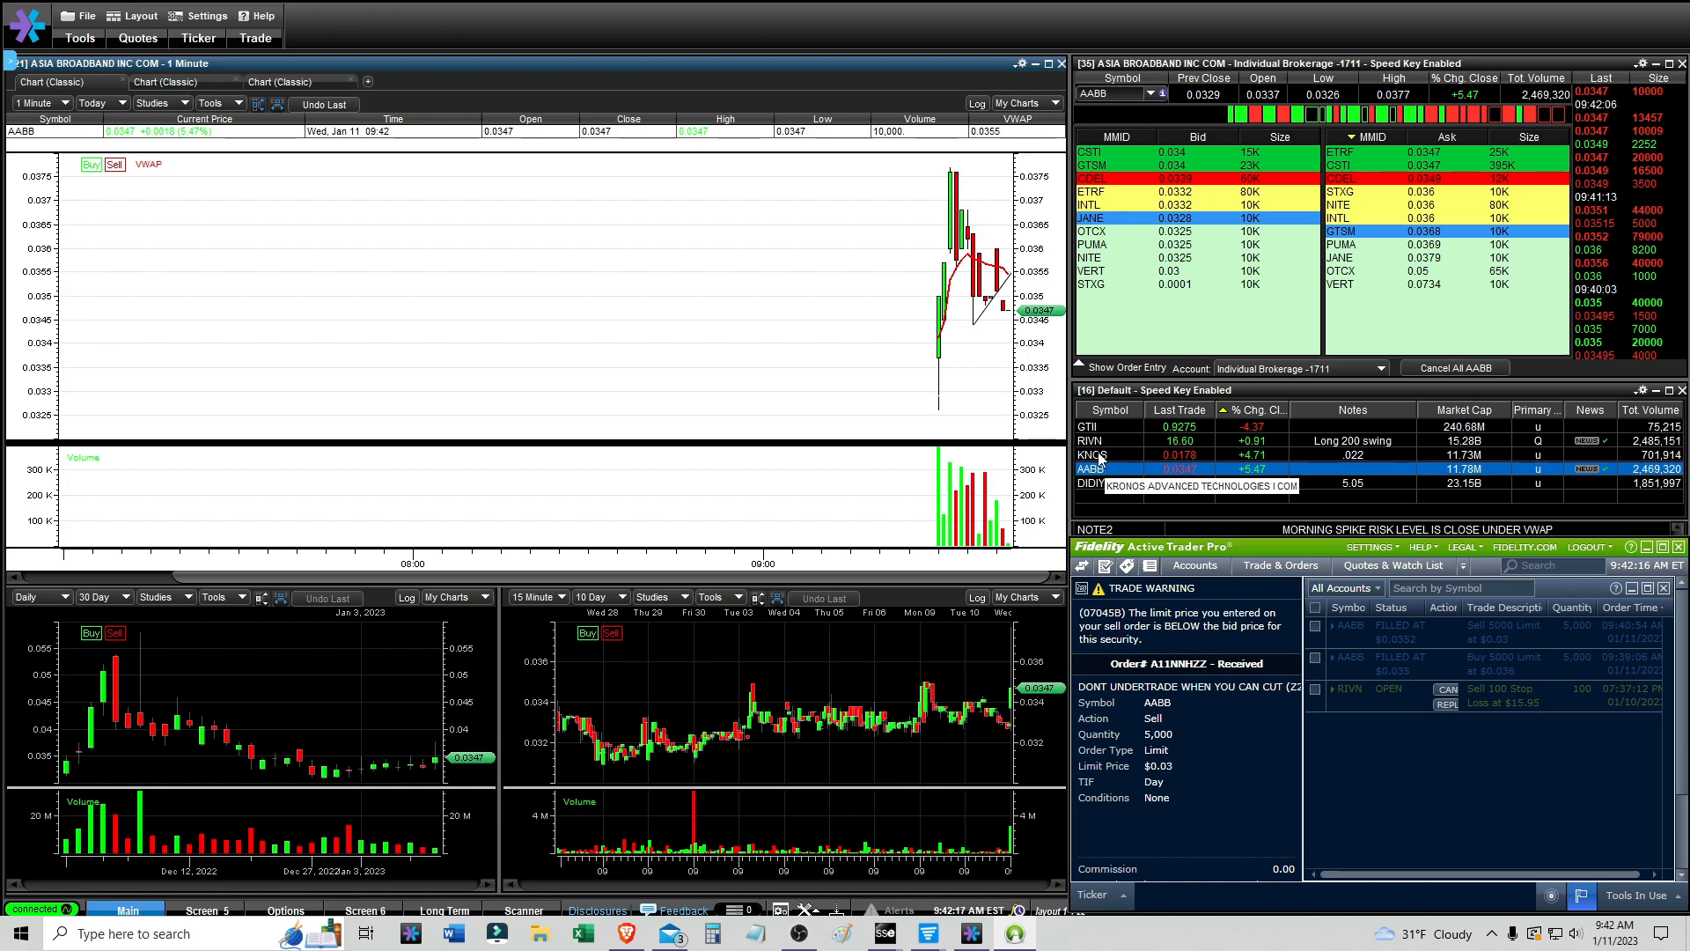
pyautogui.moveTo(997, 306)
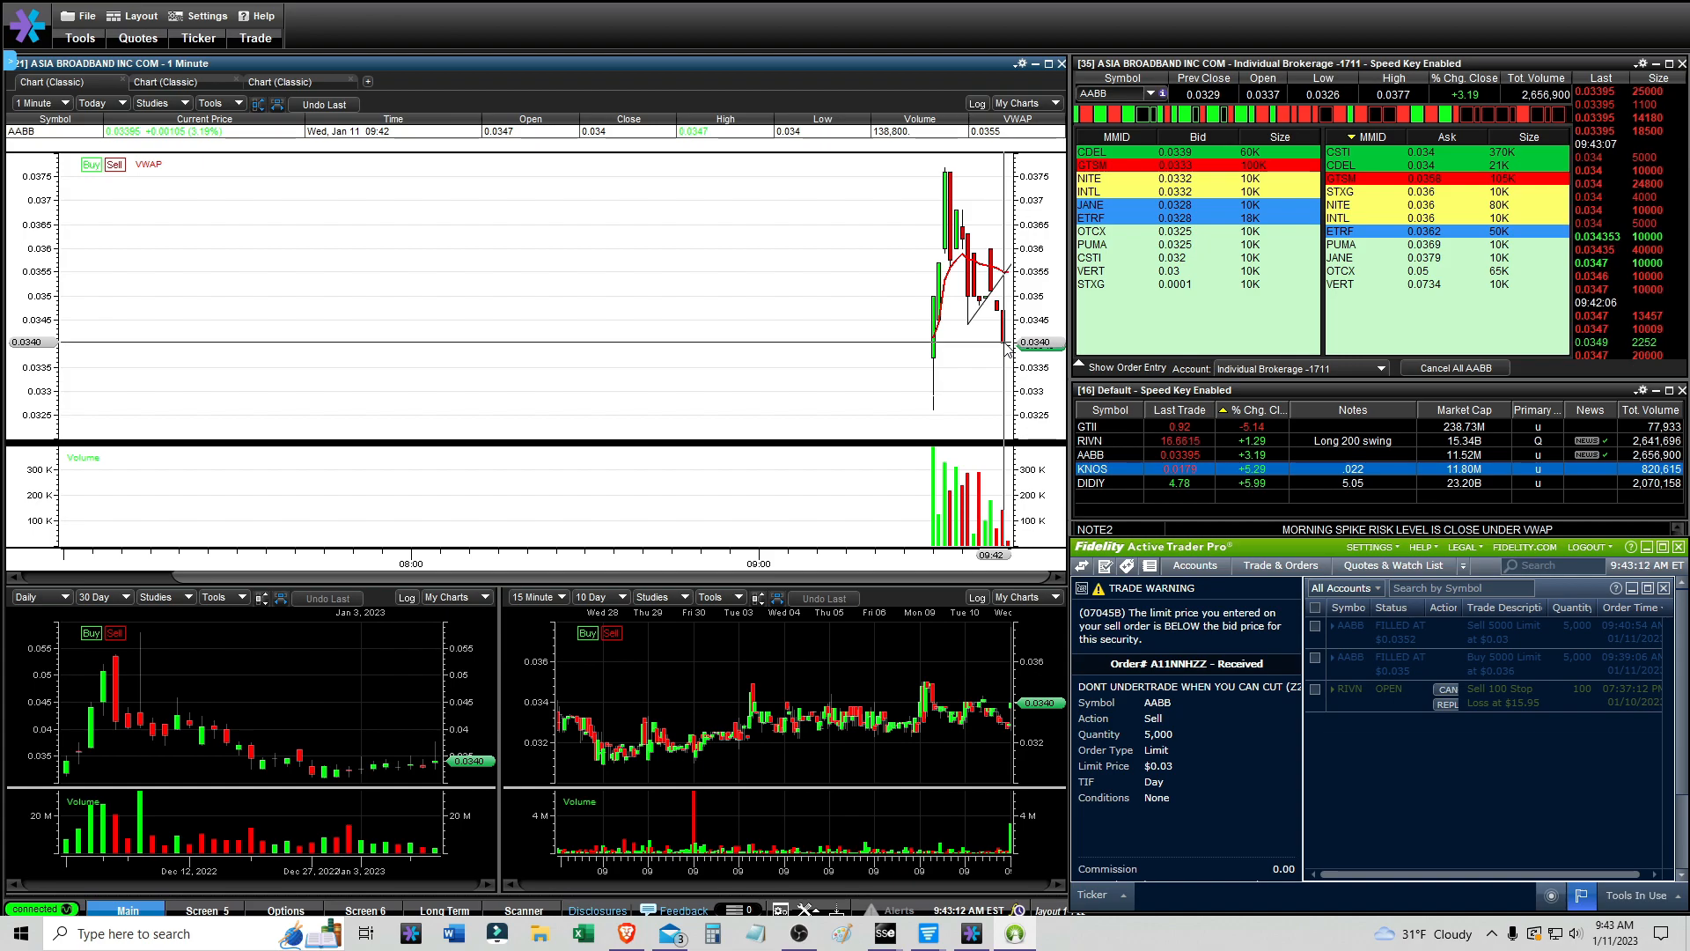
pyautogui.moveTo(1123, 445)
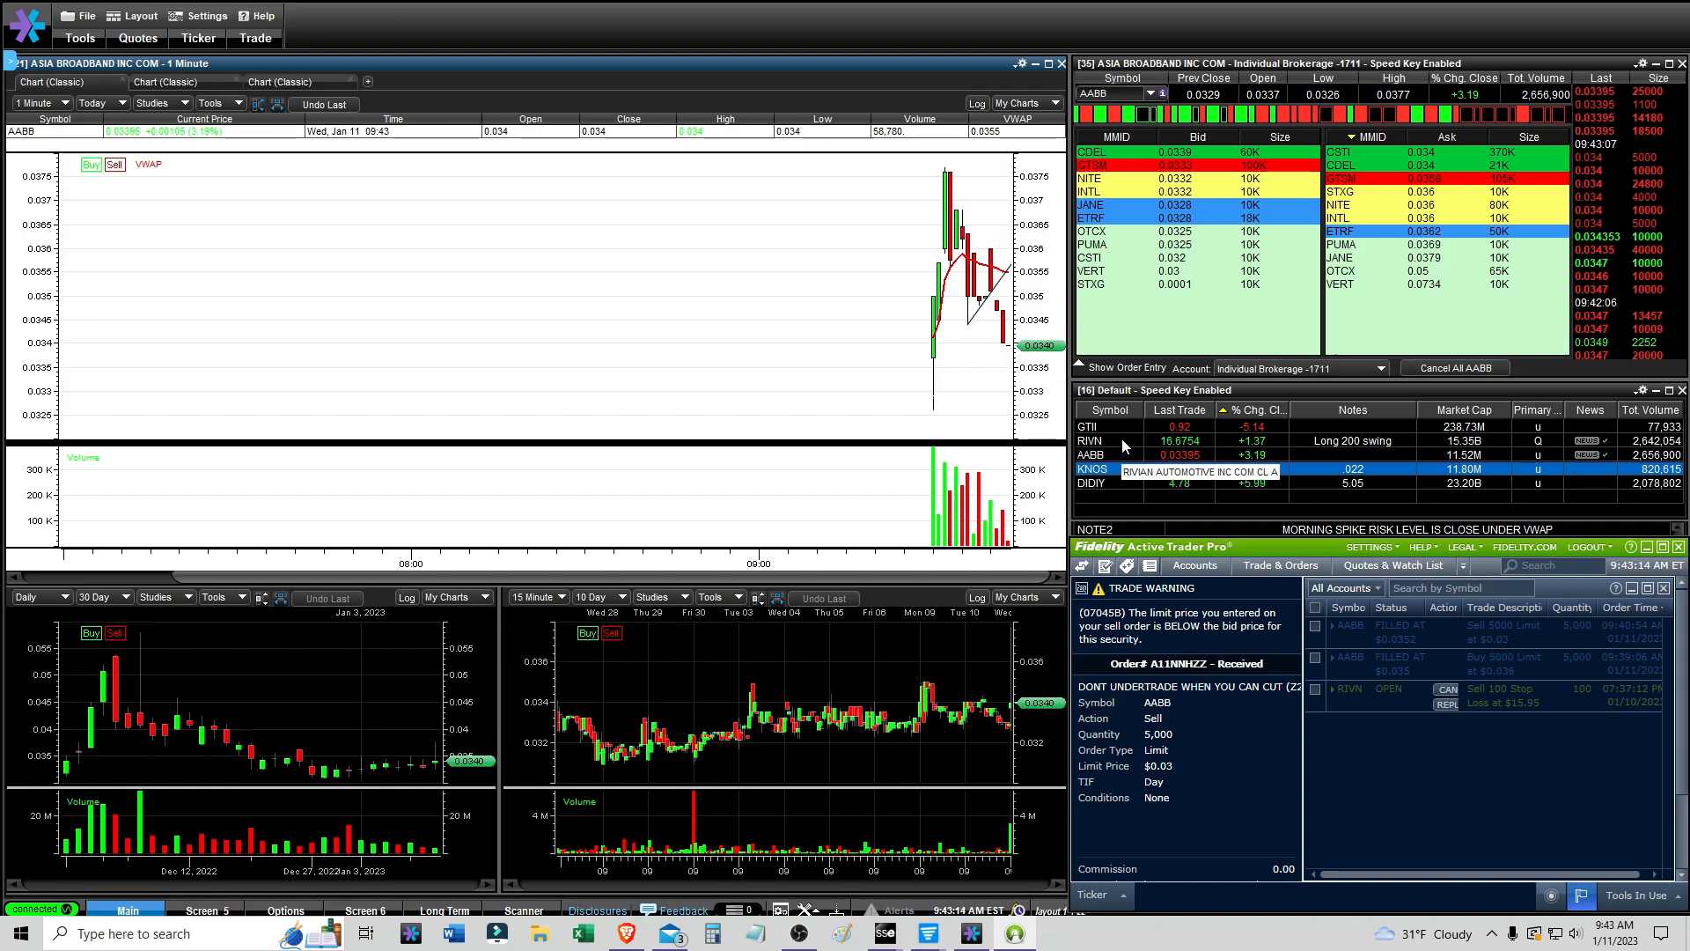
pyautogui.click(1091, 442)
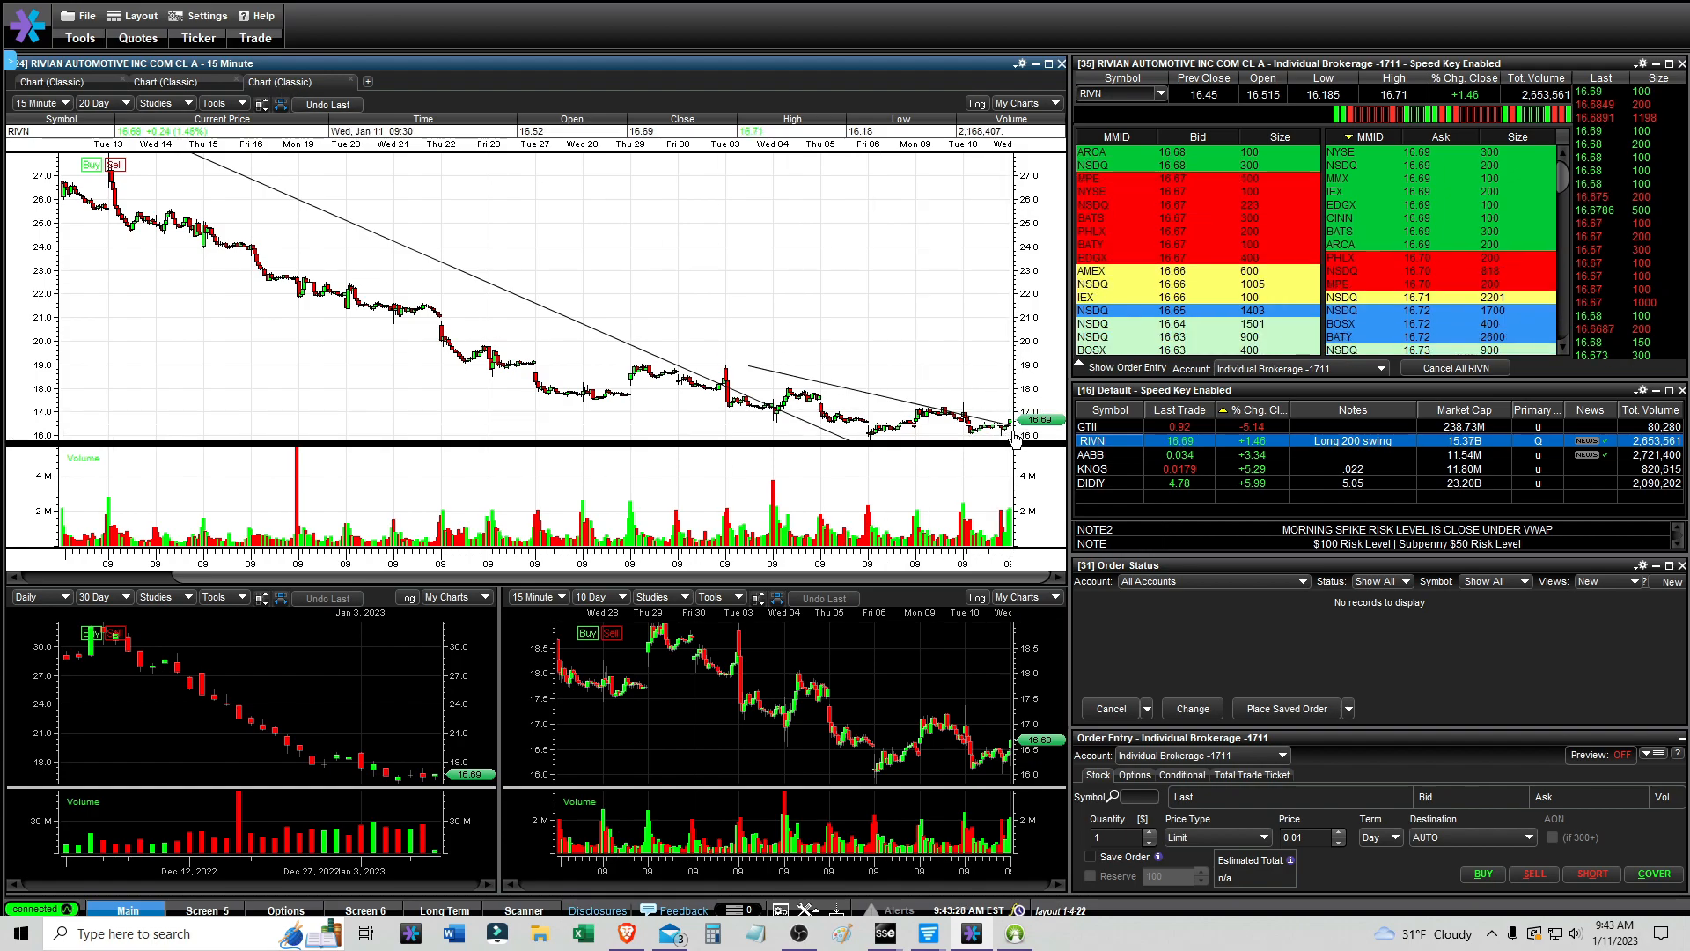
pyautogui.moveTo(922, 380)
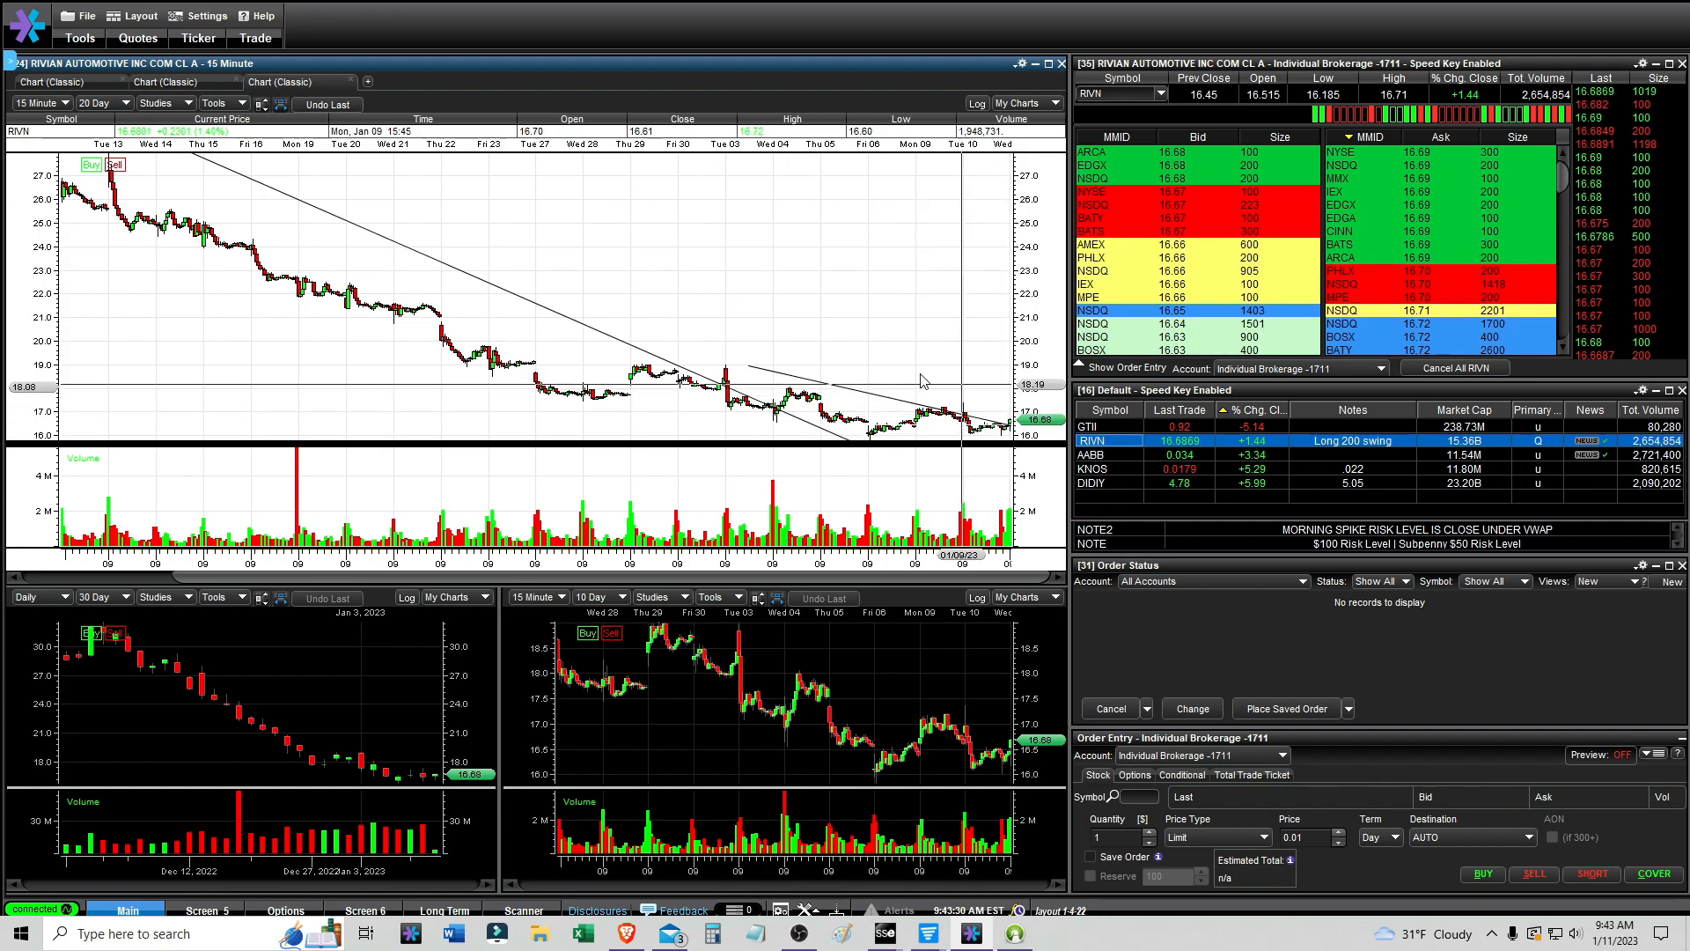
pyautogui.click(37, 103)
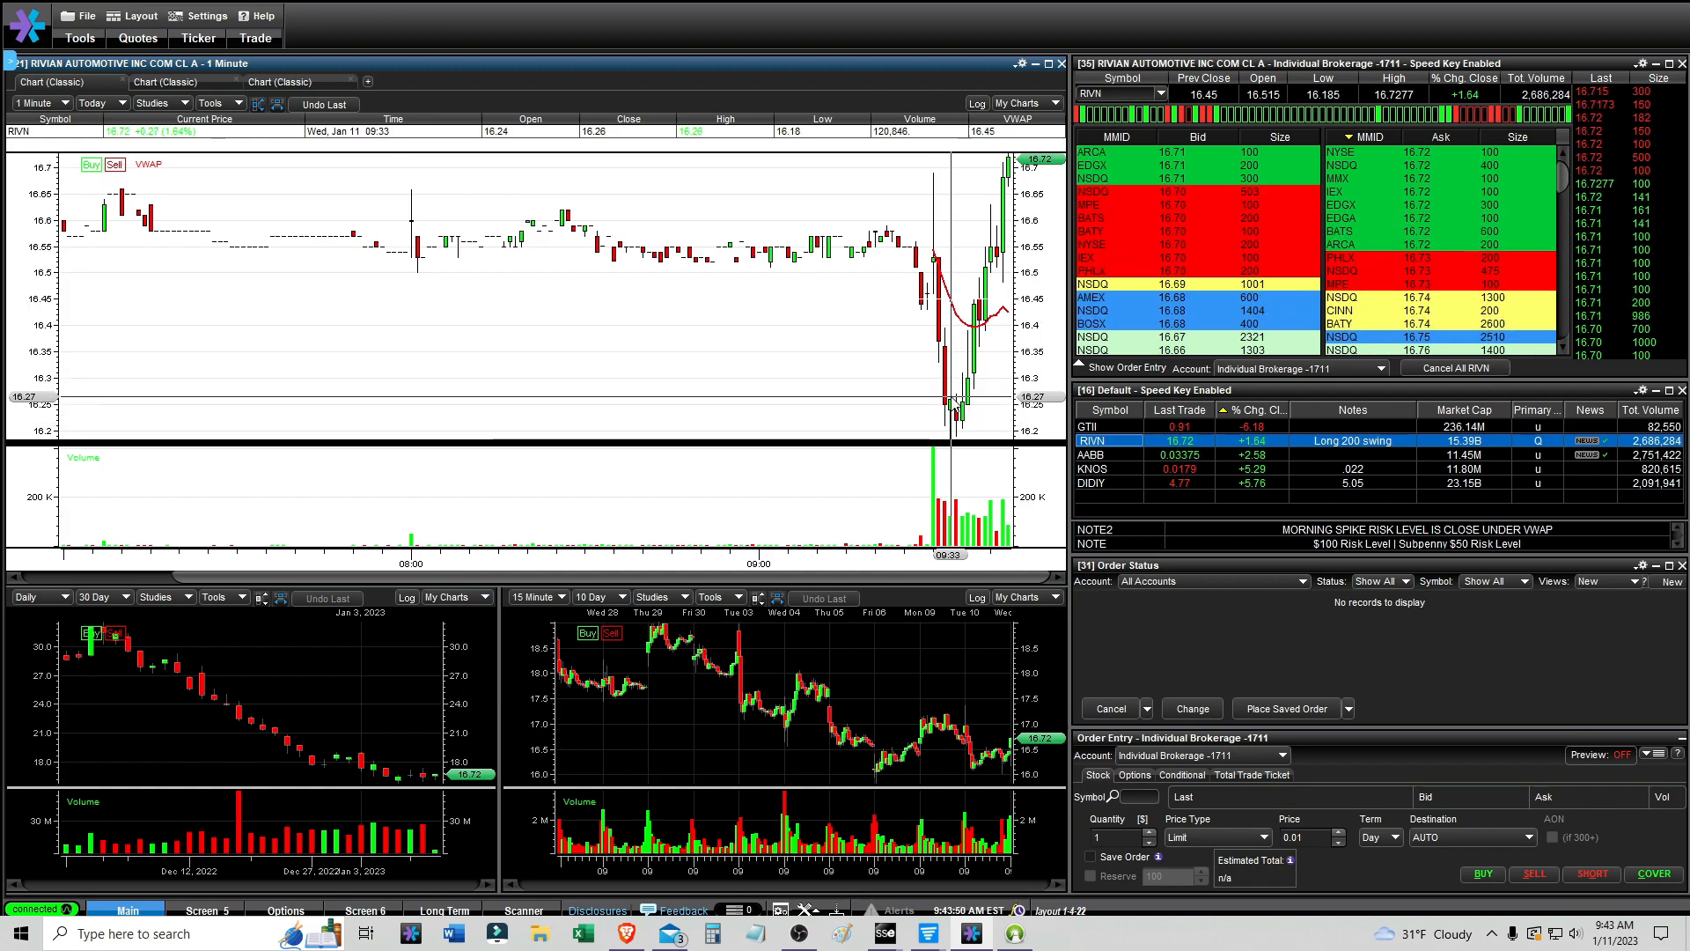
pyautogui.click(96, 102)
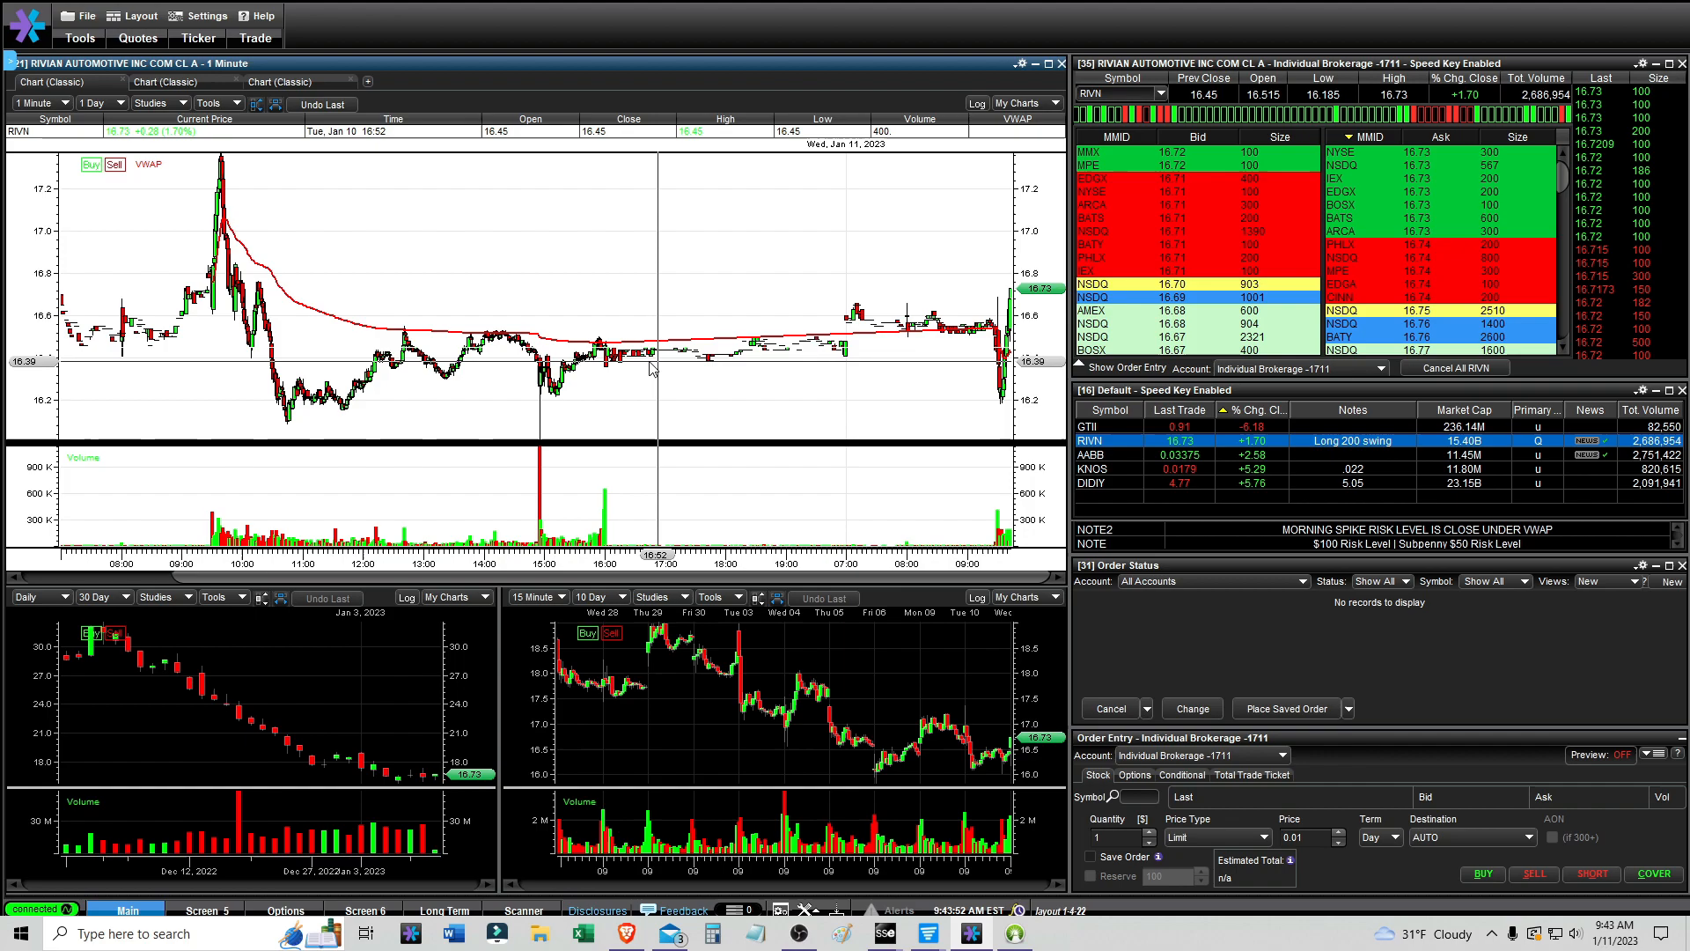
pyautogui.moveTo(539, 415)
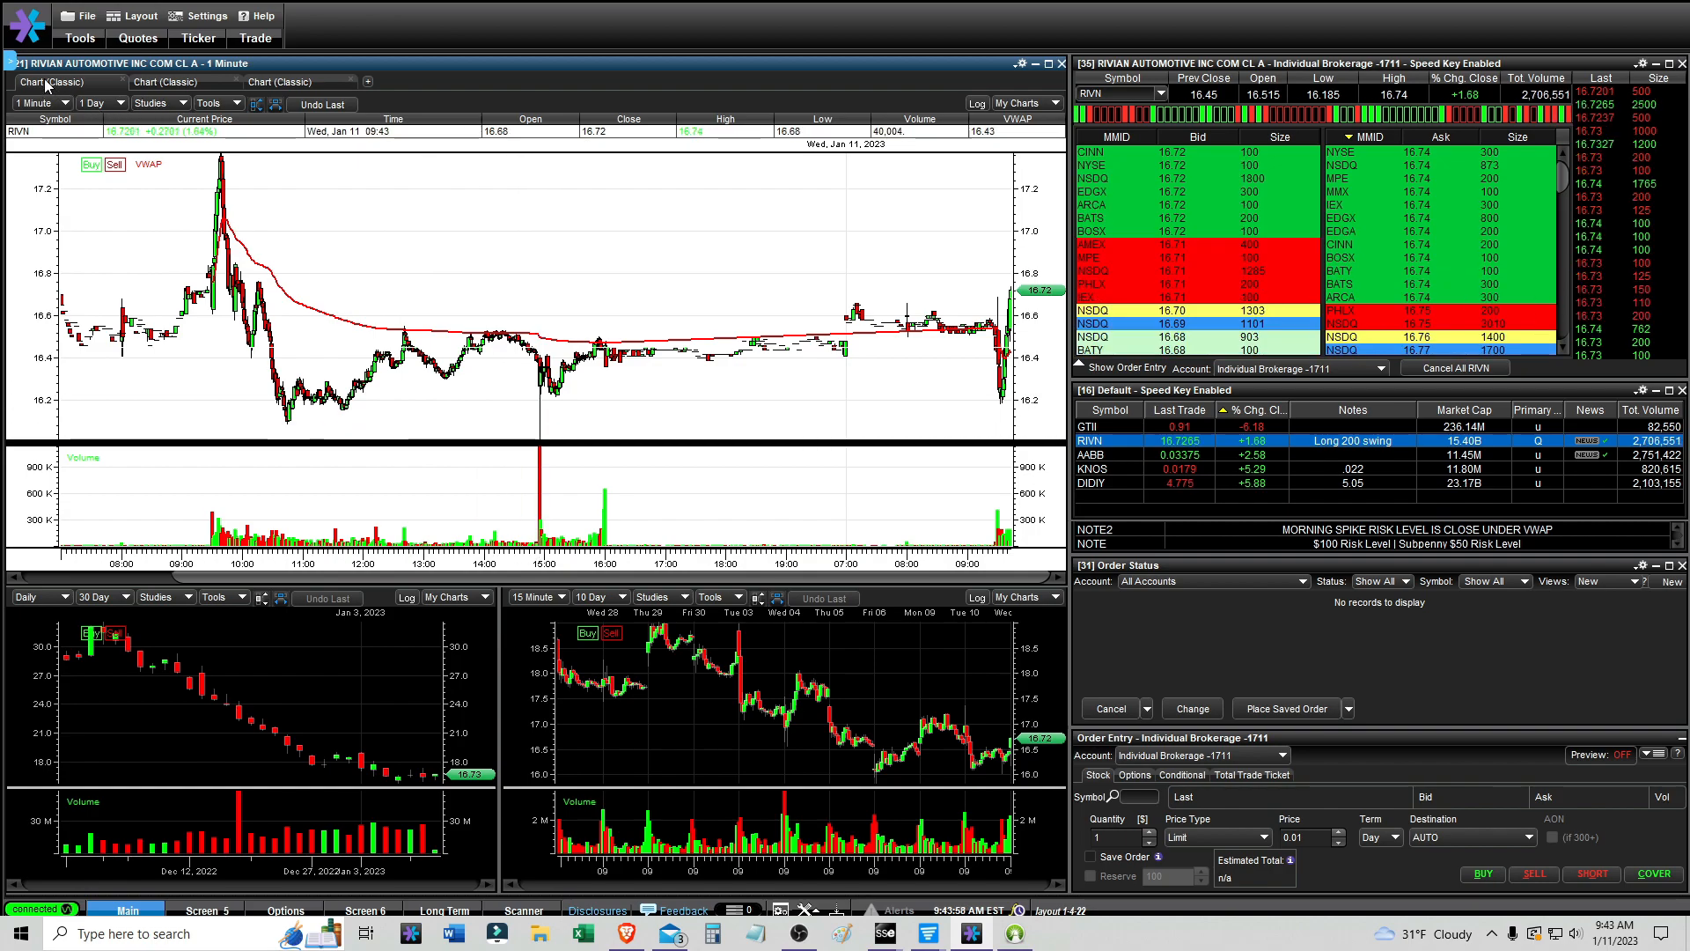
pyautogui.click(95, 102)
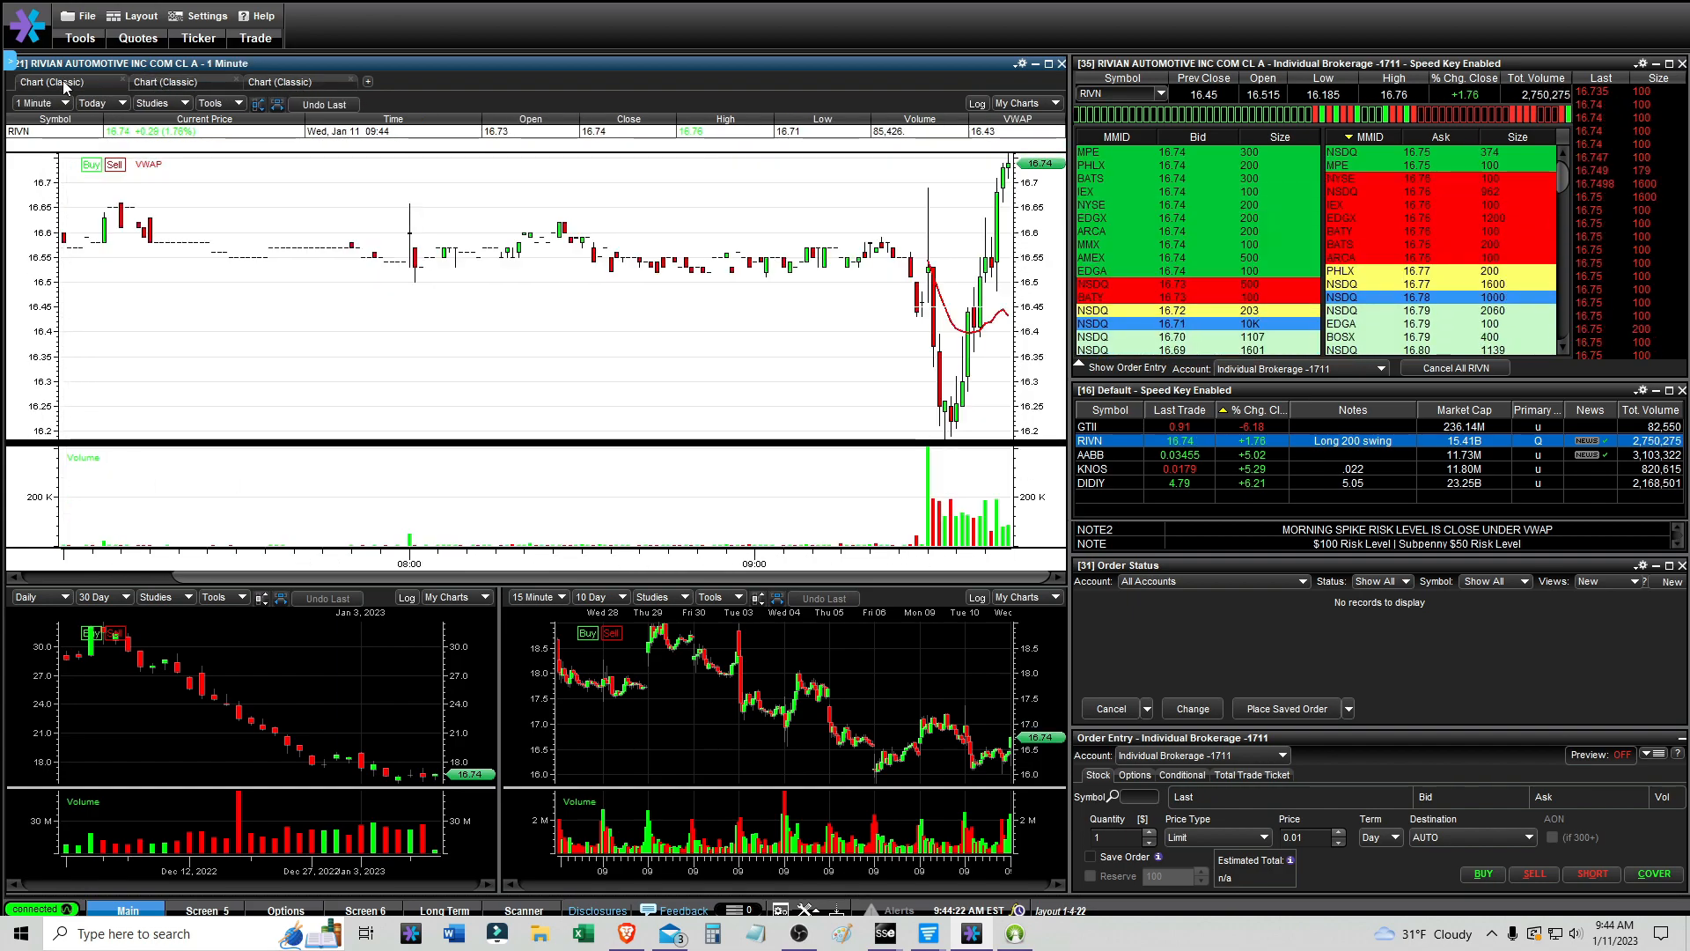
# - Review RIVN's 15-minute trendline chart, then settle on its one-year daily chart
pyautogui.click(35, 102)
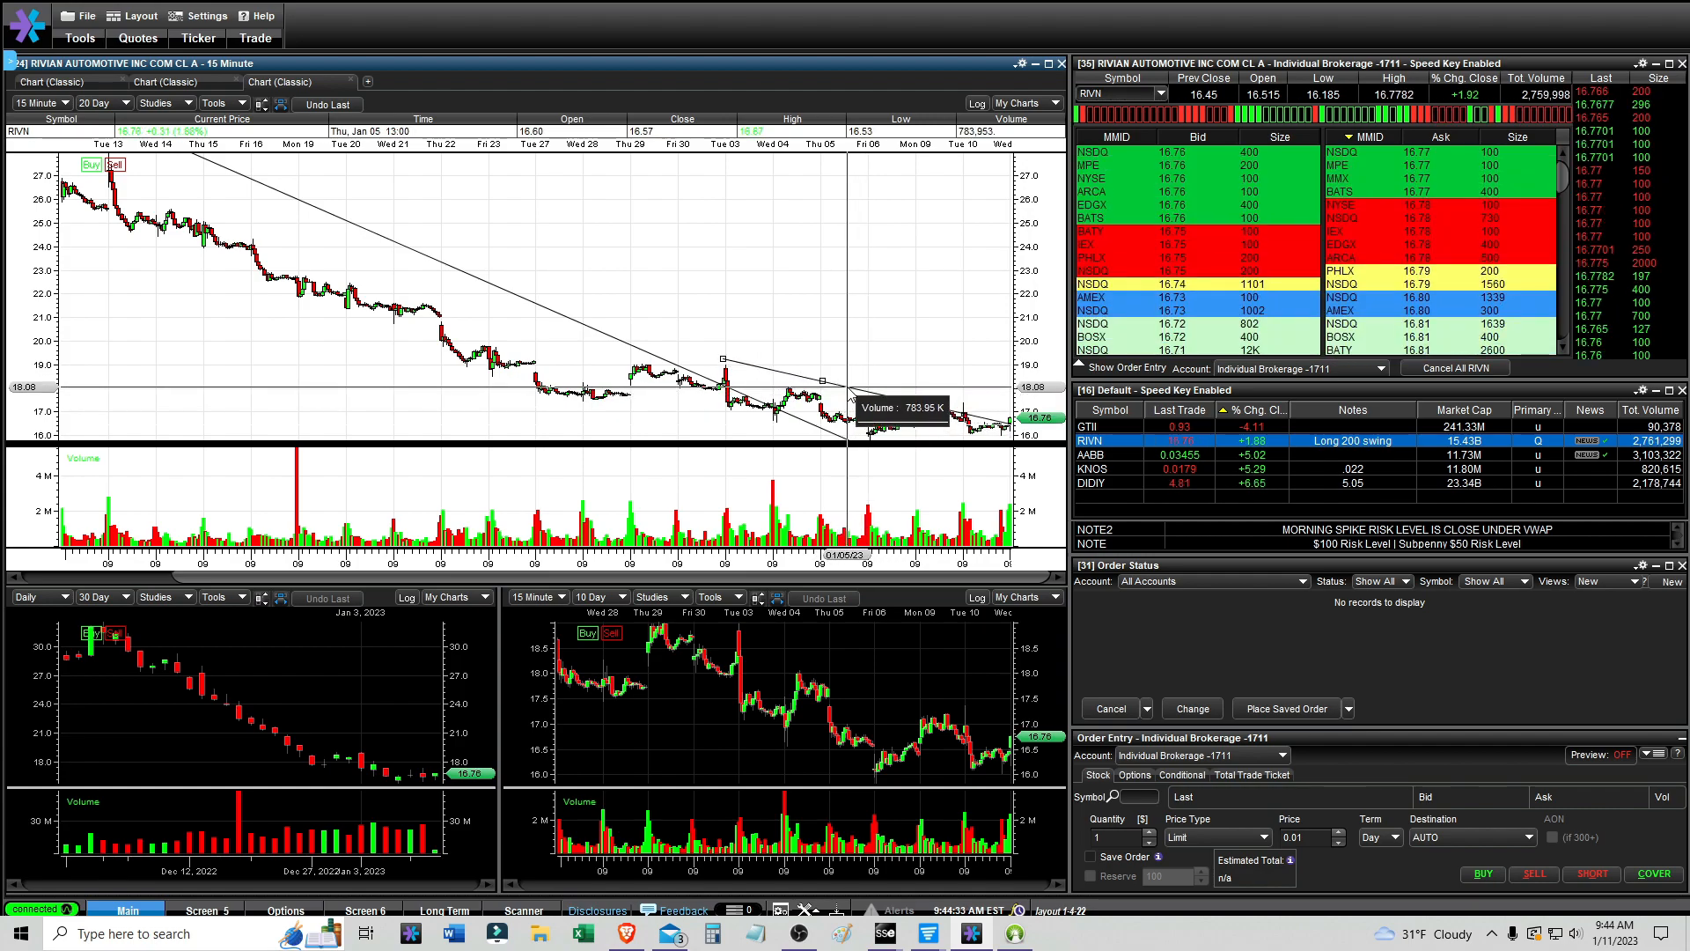
pyautogui.moveTo(746, 366)
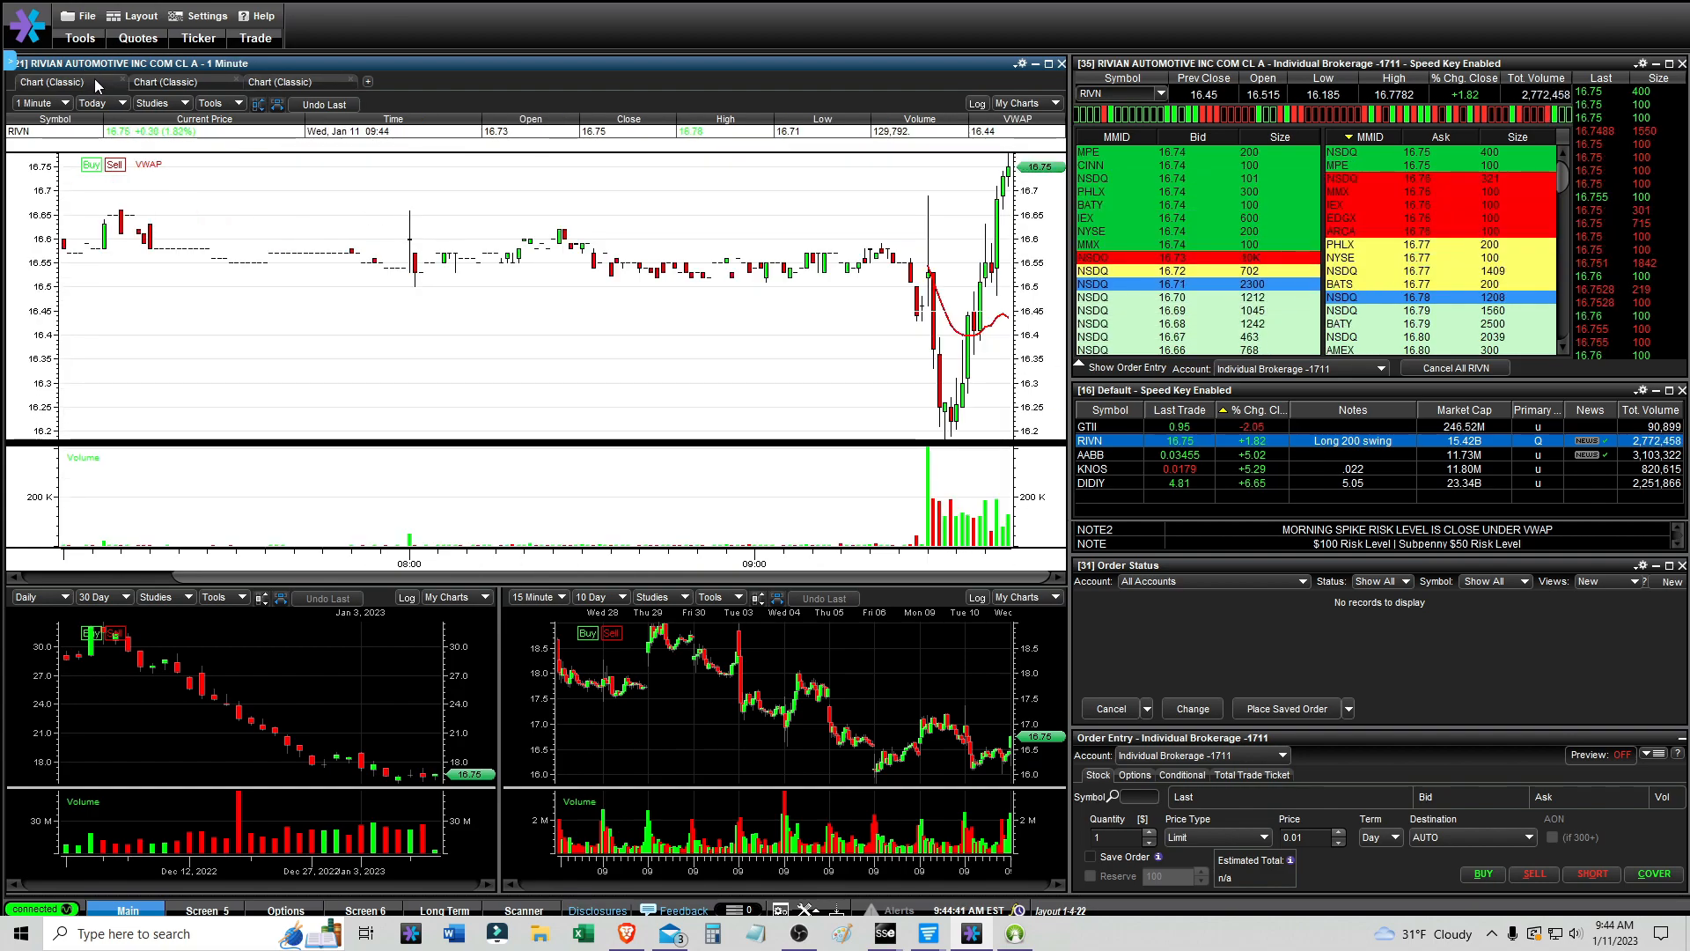
pyautogui.click(40, 102)
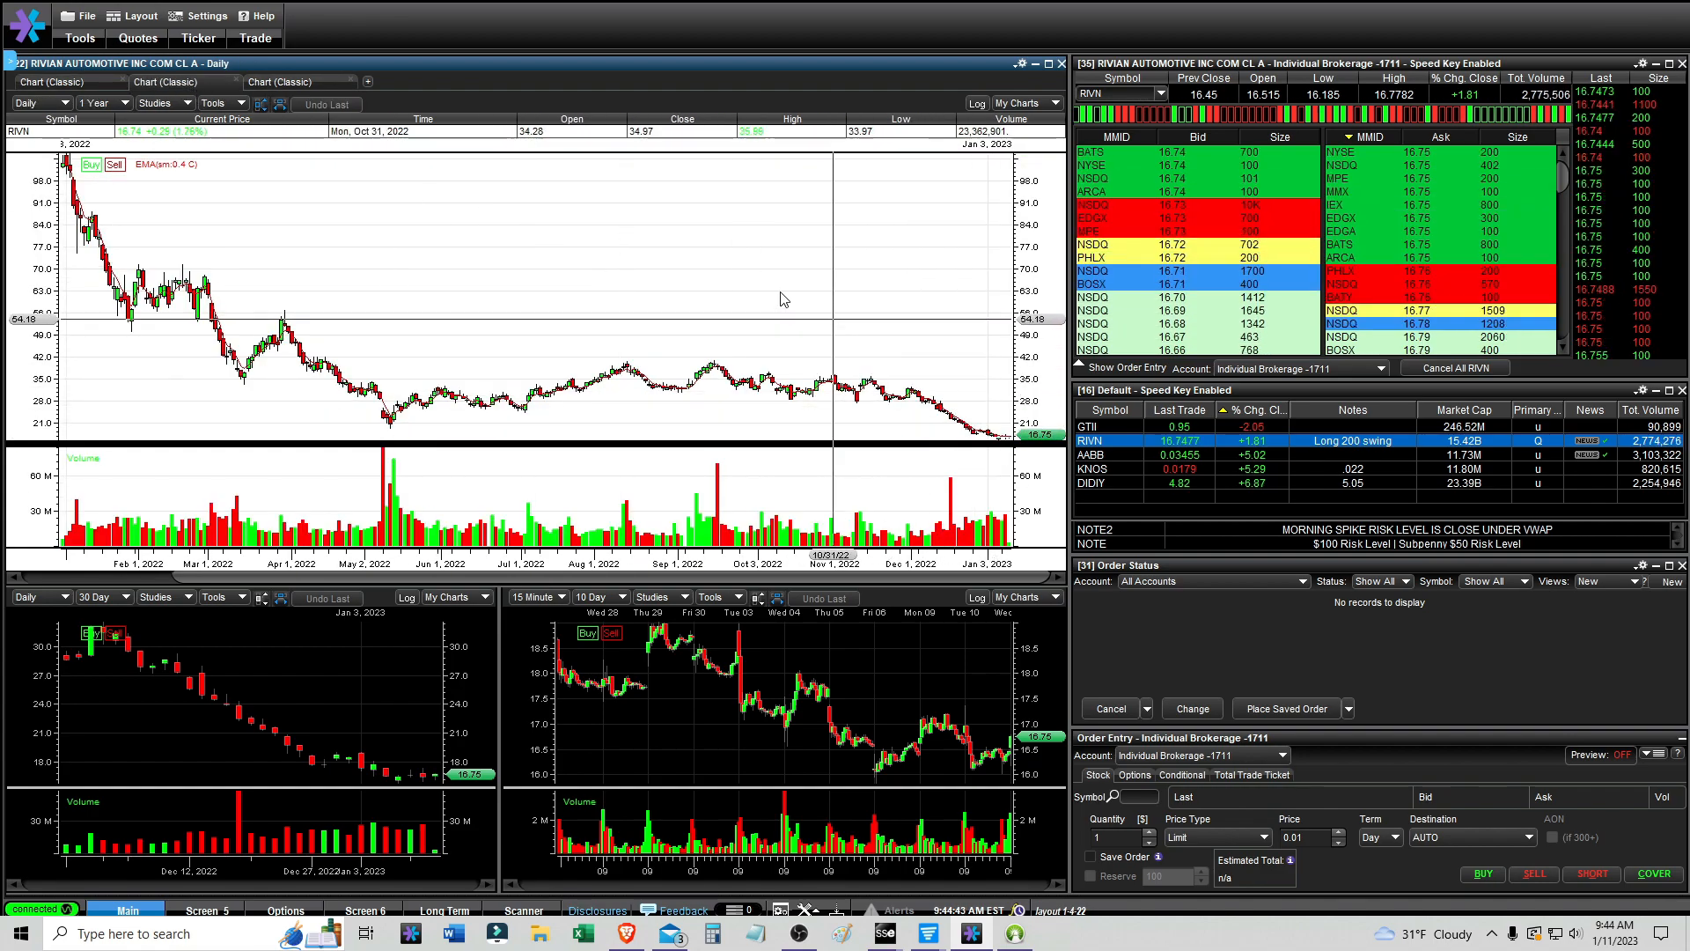
# - Reload RIVN from the watchlist into the linked charts after the TSLA glance
pyautogui.click(37, 102)
pyautogui.write('TSLA')
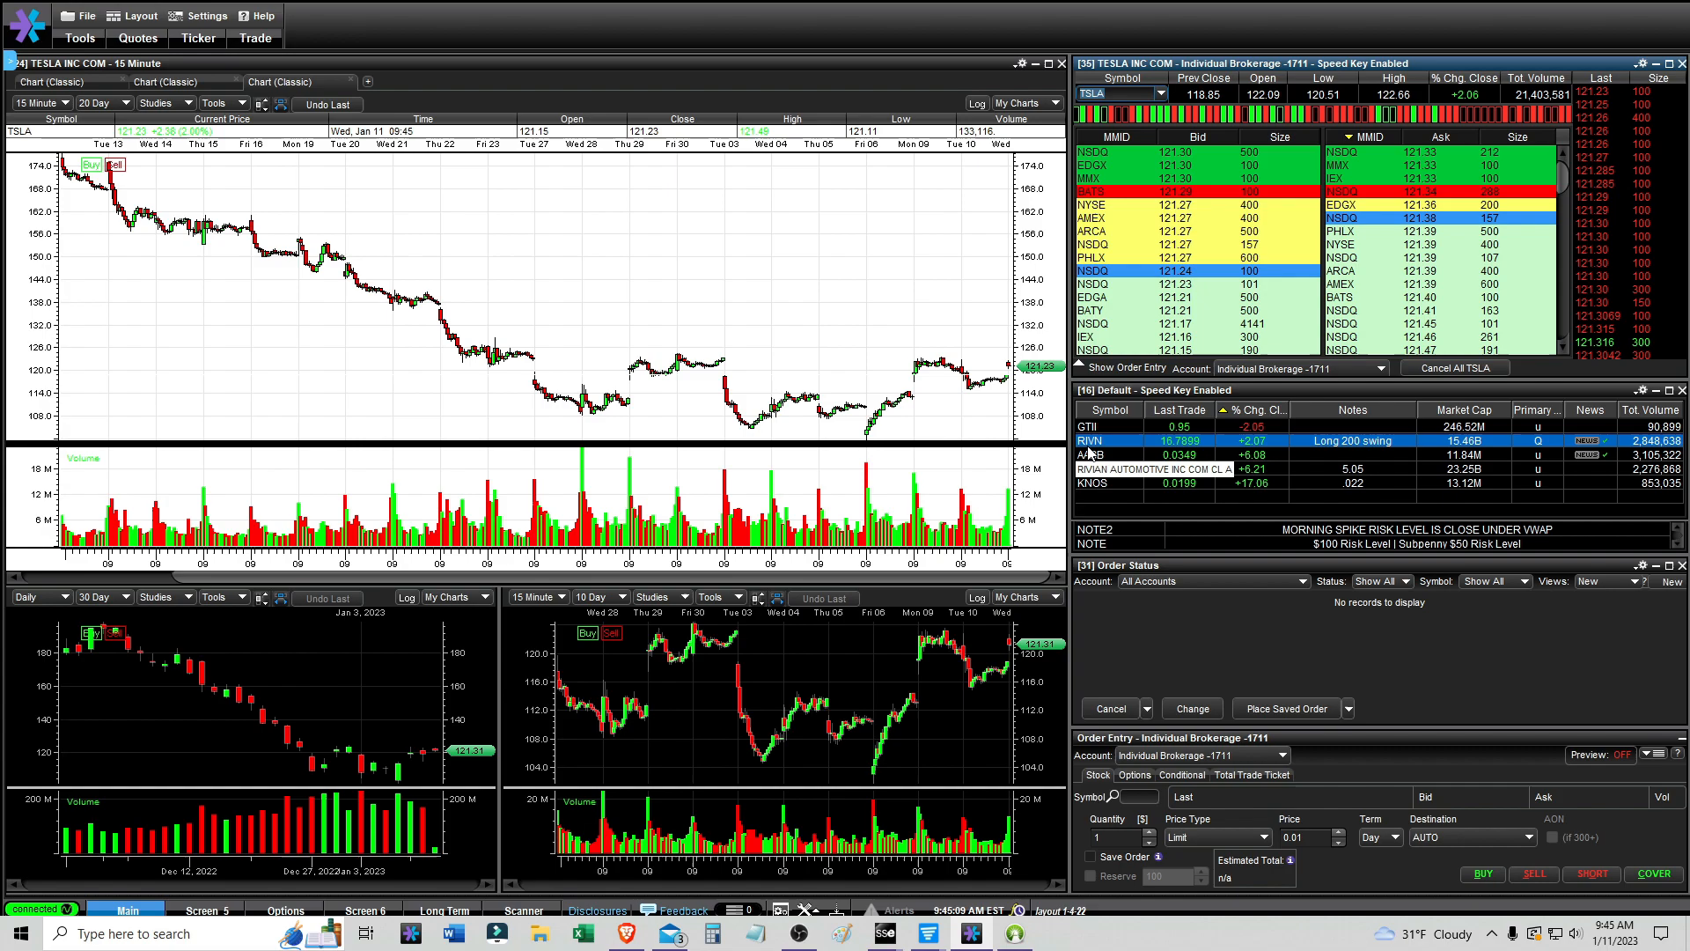
pyautogui.moveTo(763, 313)
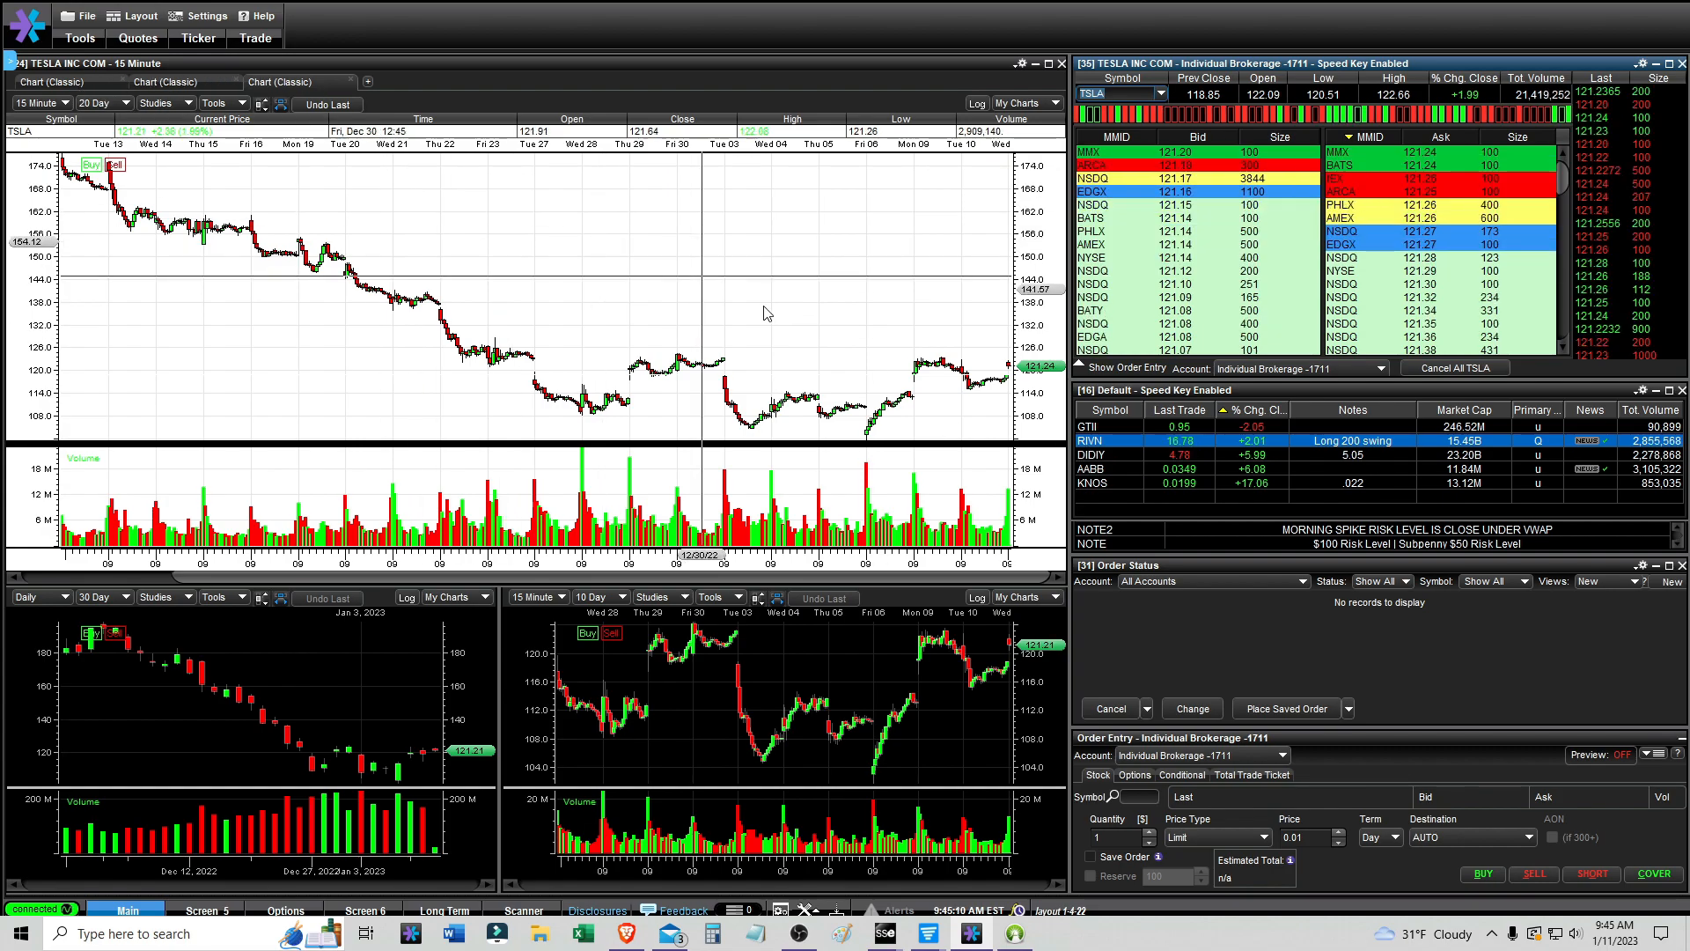
pyautogui.click(1091, 440)
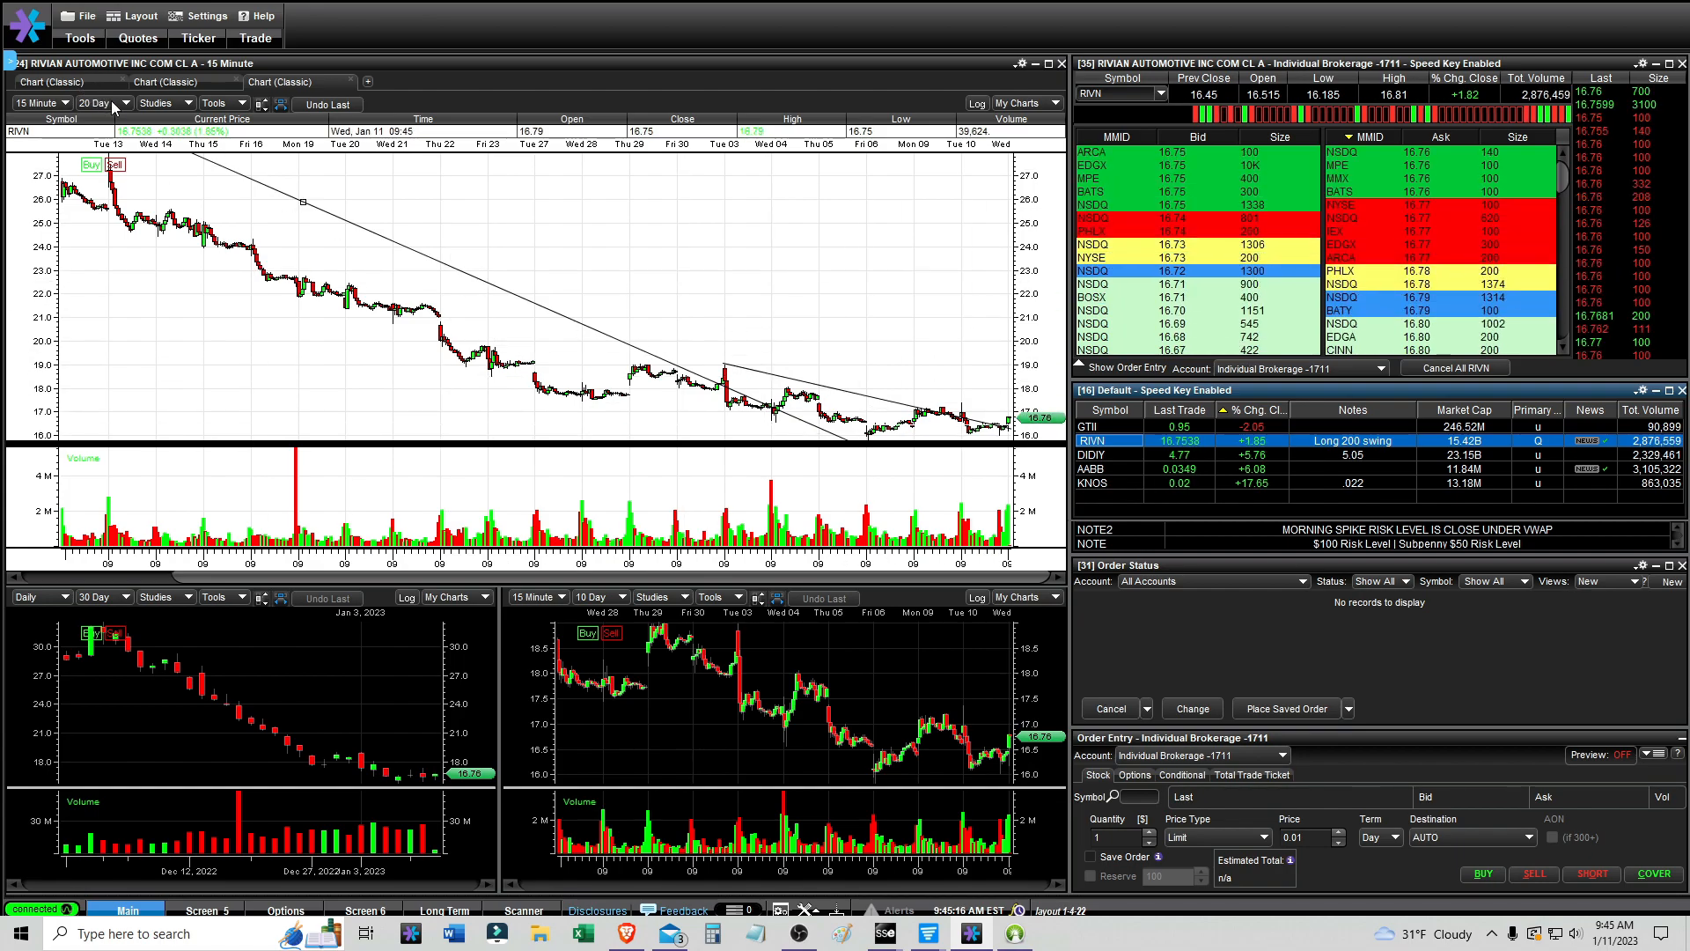
pyautogui.moveTo(548, 232)
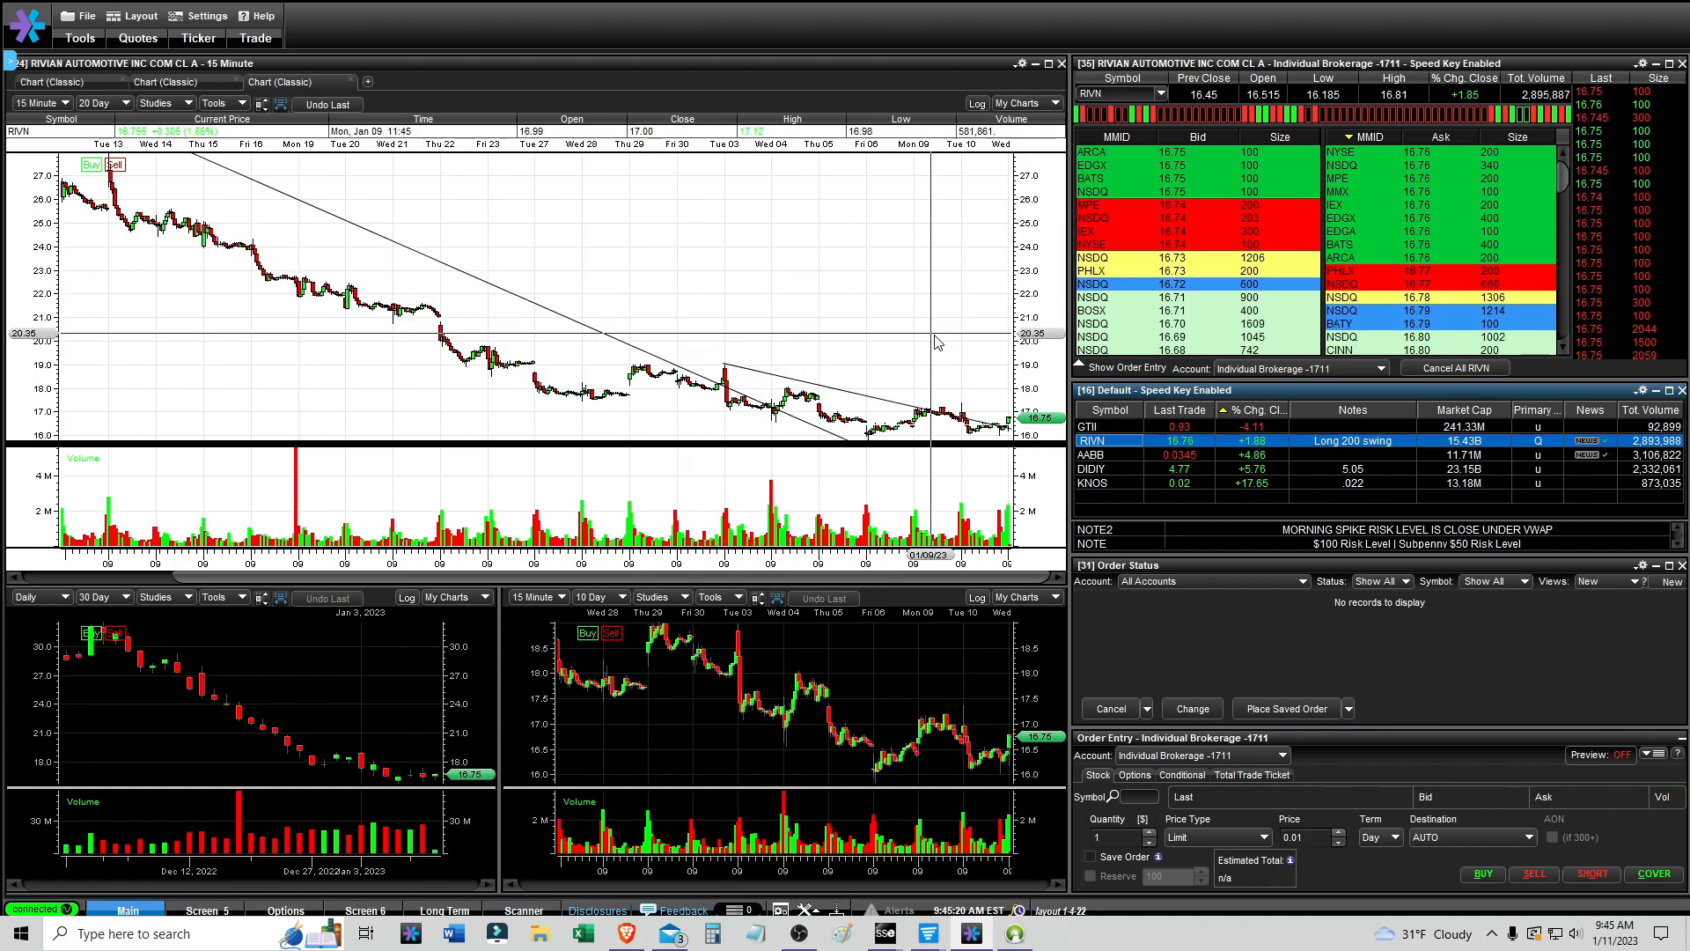
pyautogui.moveTo(996, 388)
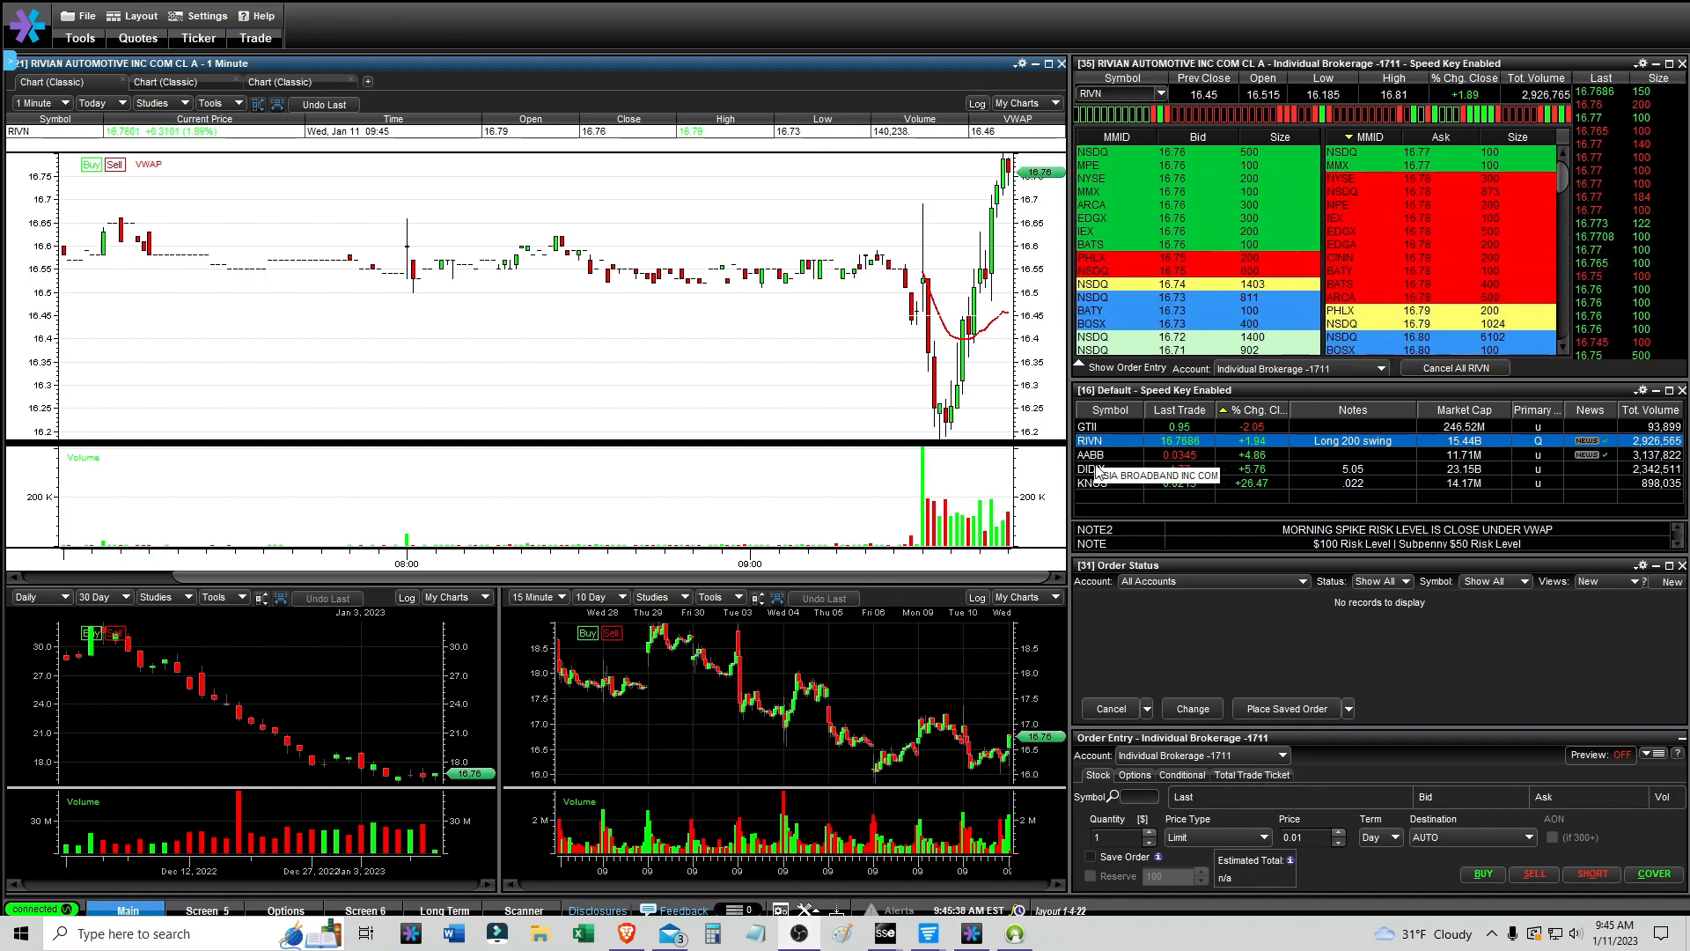
# - Draw a rising trendline from RIVN's morning low along the rally on the one-minute chart
pyautogui.click(1090, 454)
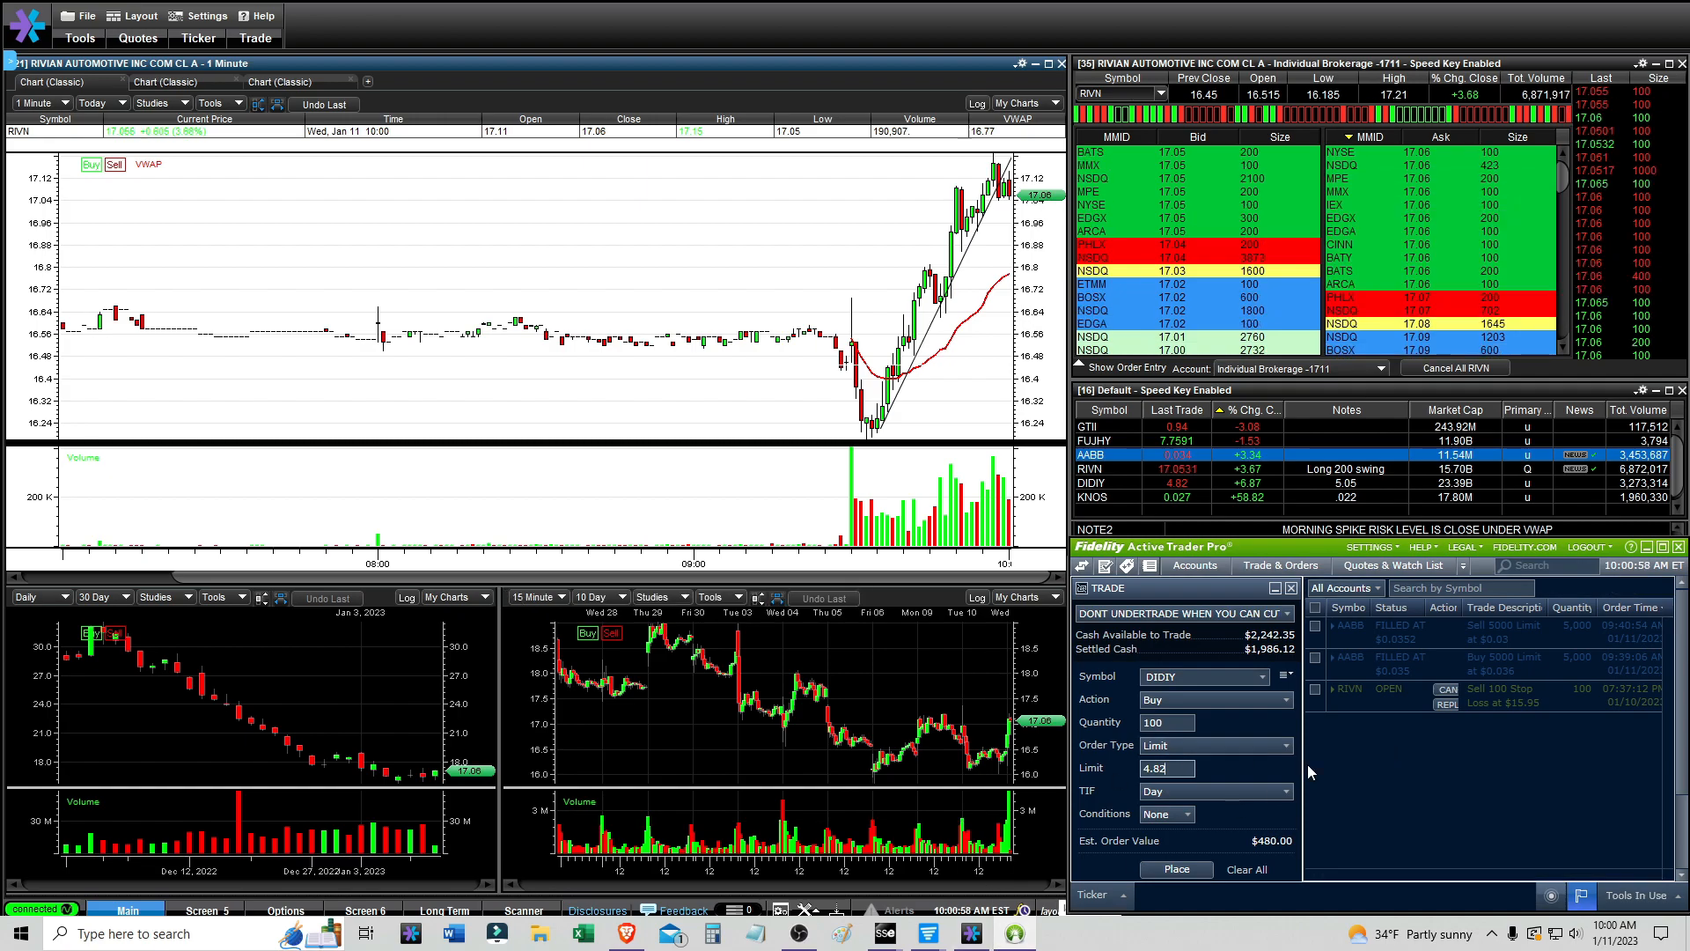
pyautogui.moveTo(1011, 933)
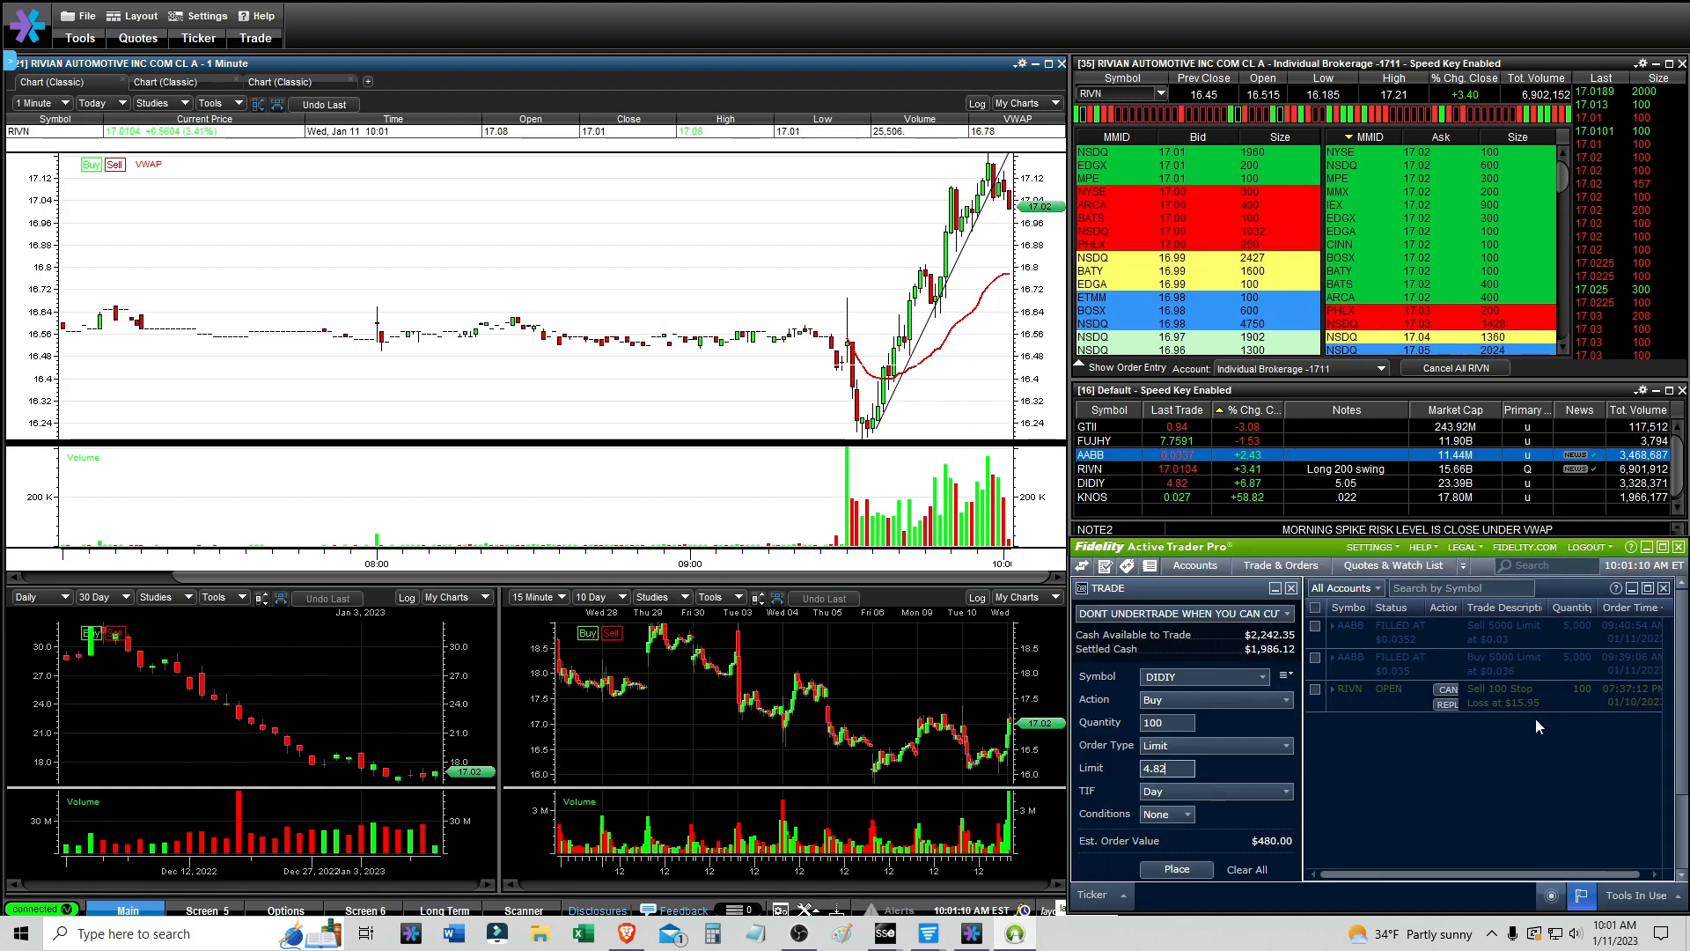
# - Switch the main RIVN chart to 15-minute candles over 20 days showing the descending trendlines
pyautogui.click(40, 102)
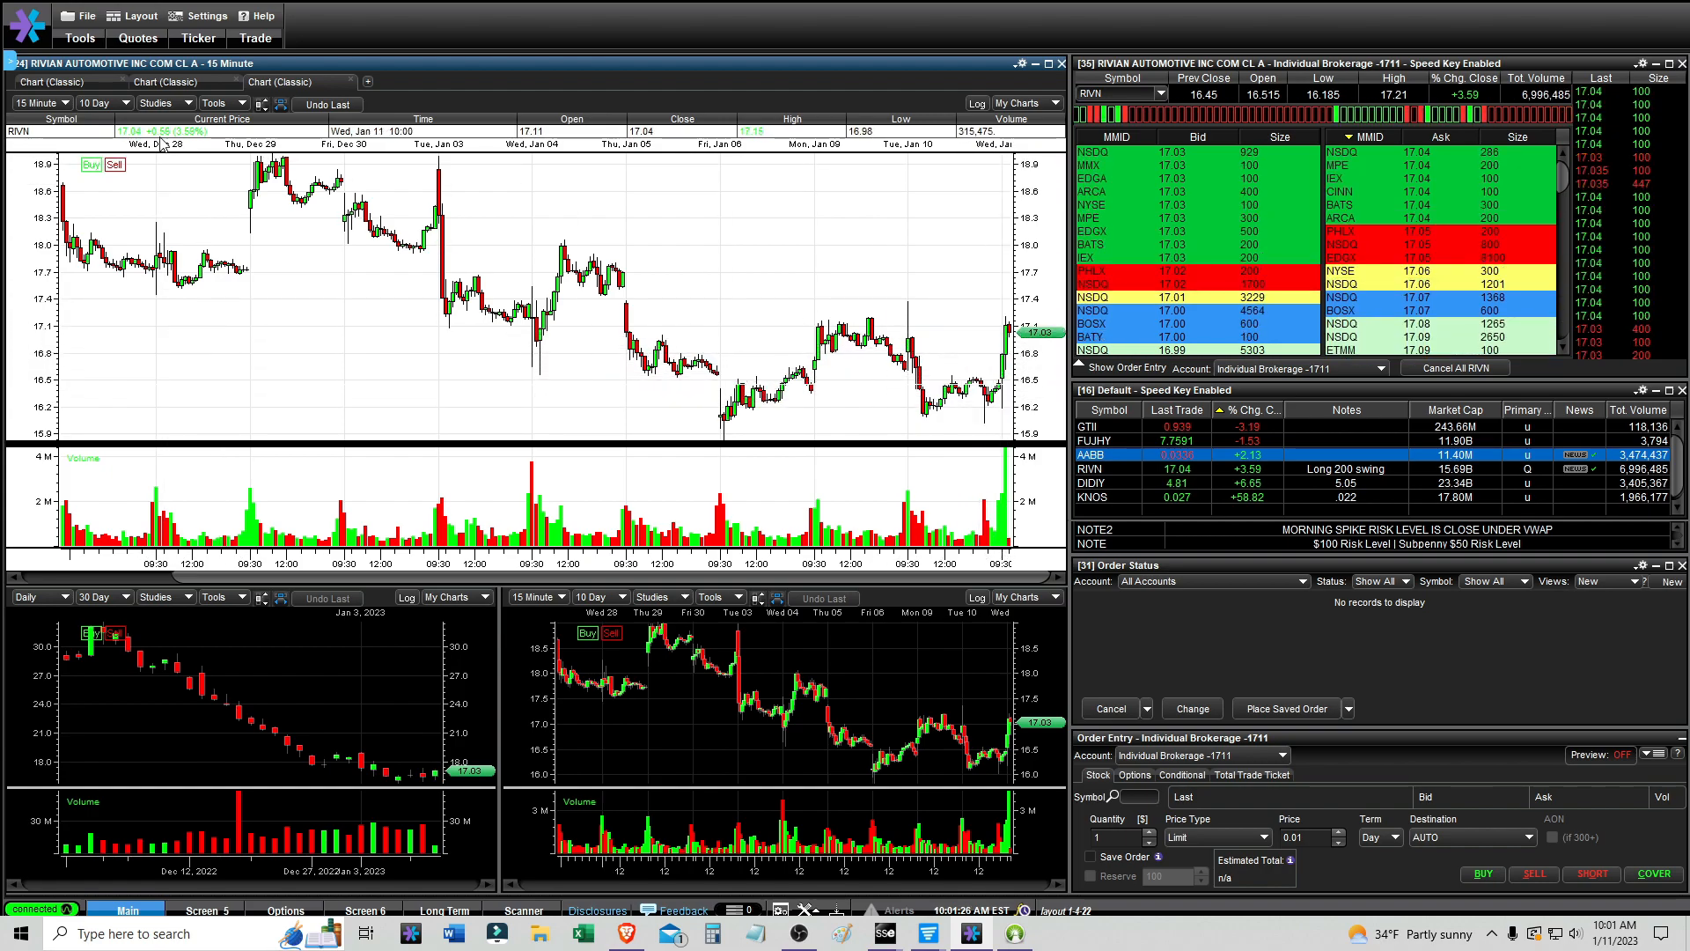
pyautogui.click(97, 104)
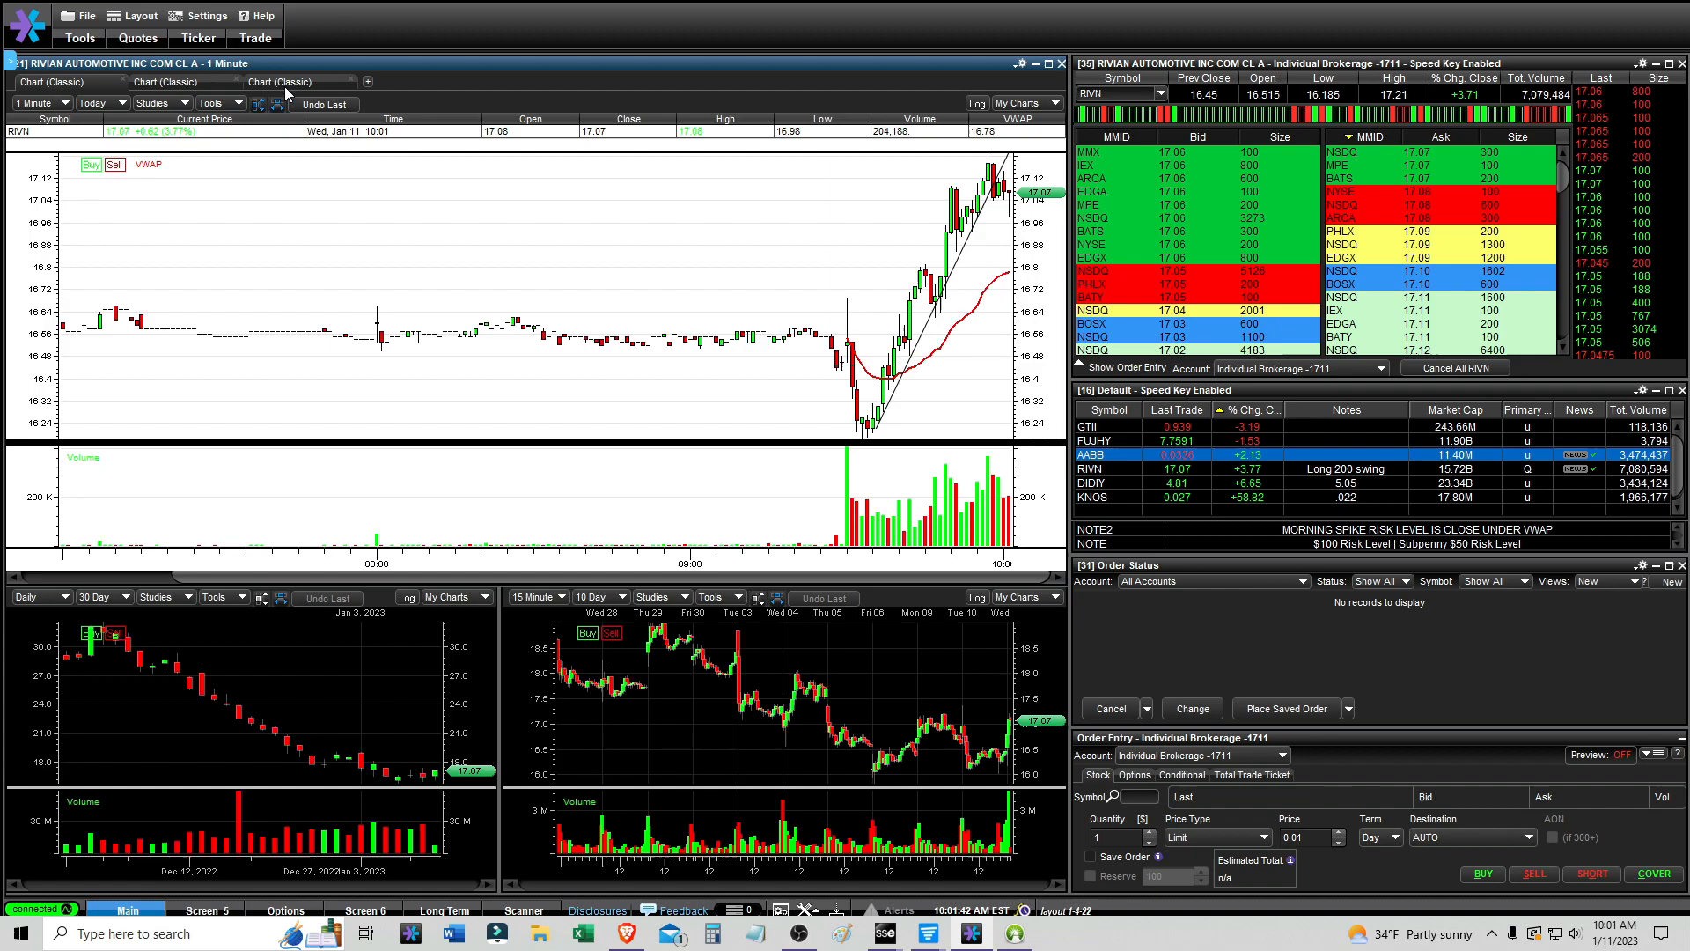
pyautogui.click(37, 102)
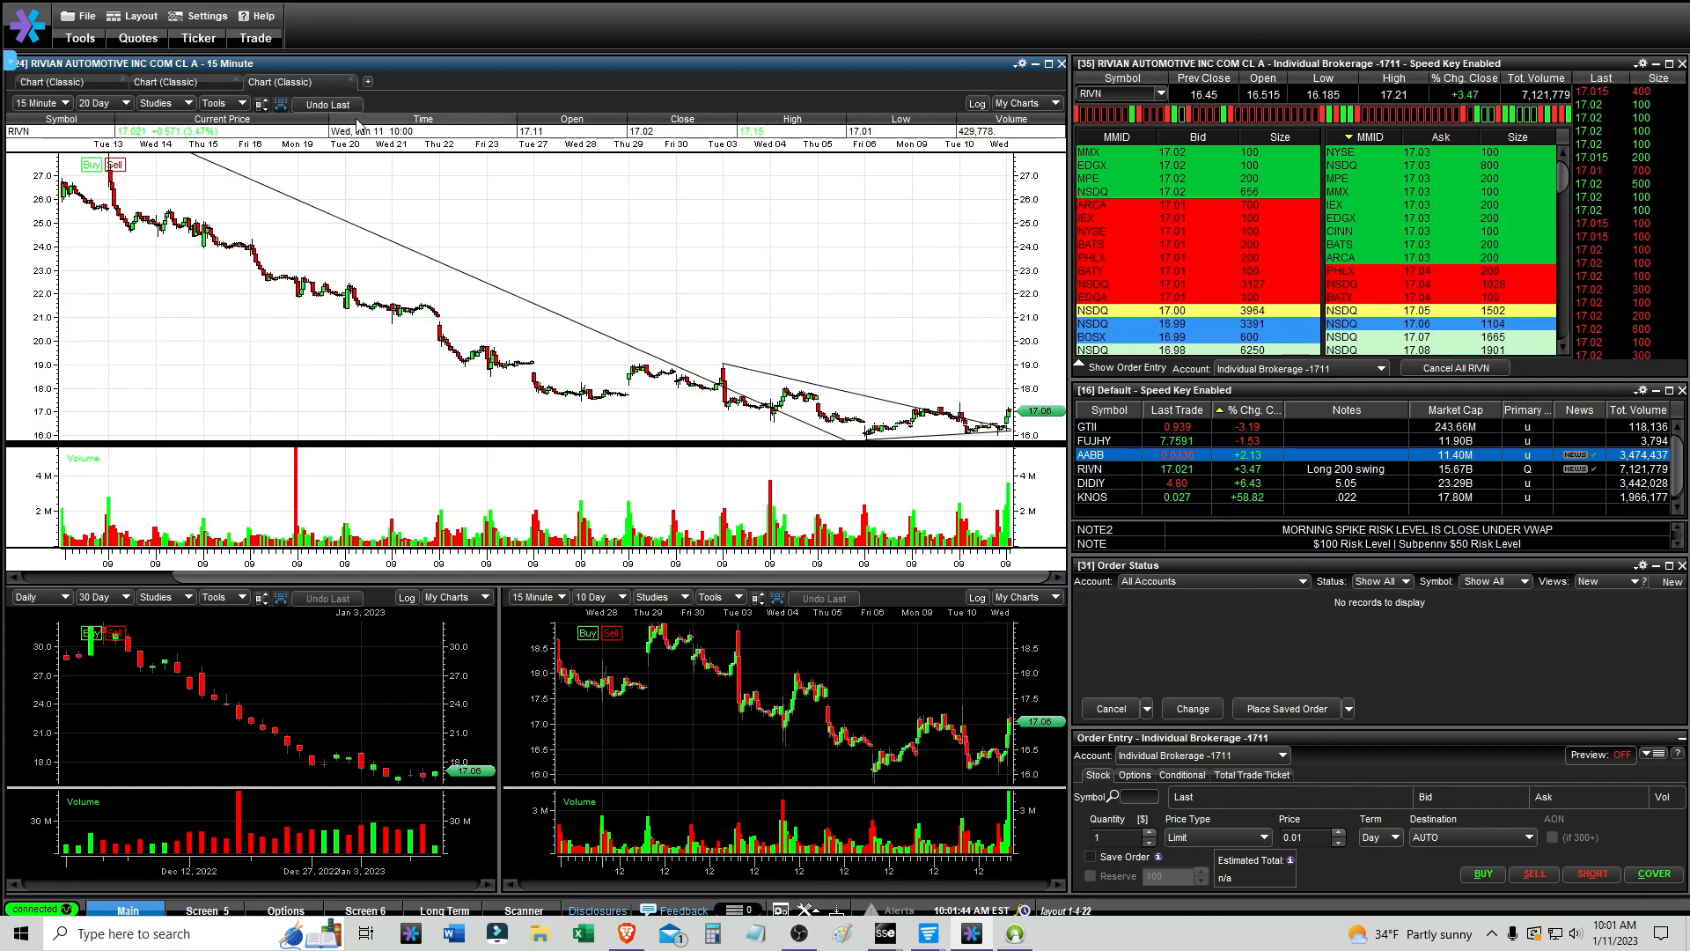
pyautogui.moveTo(666, 359)
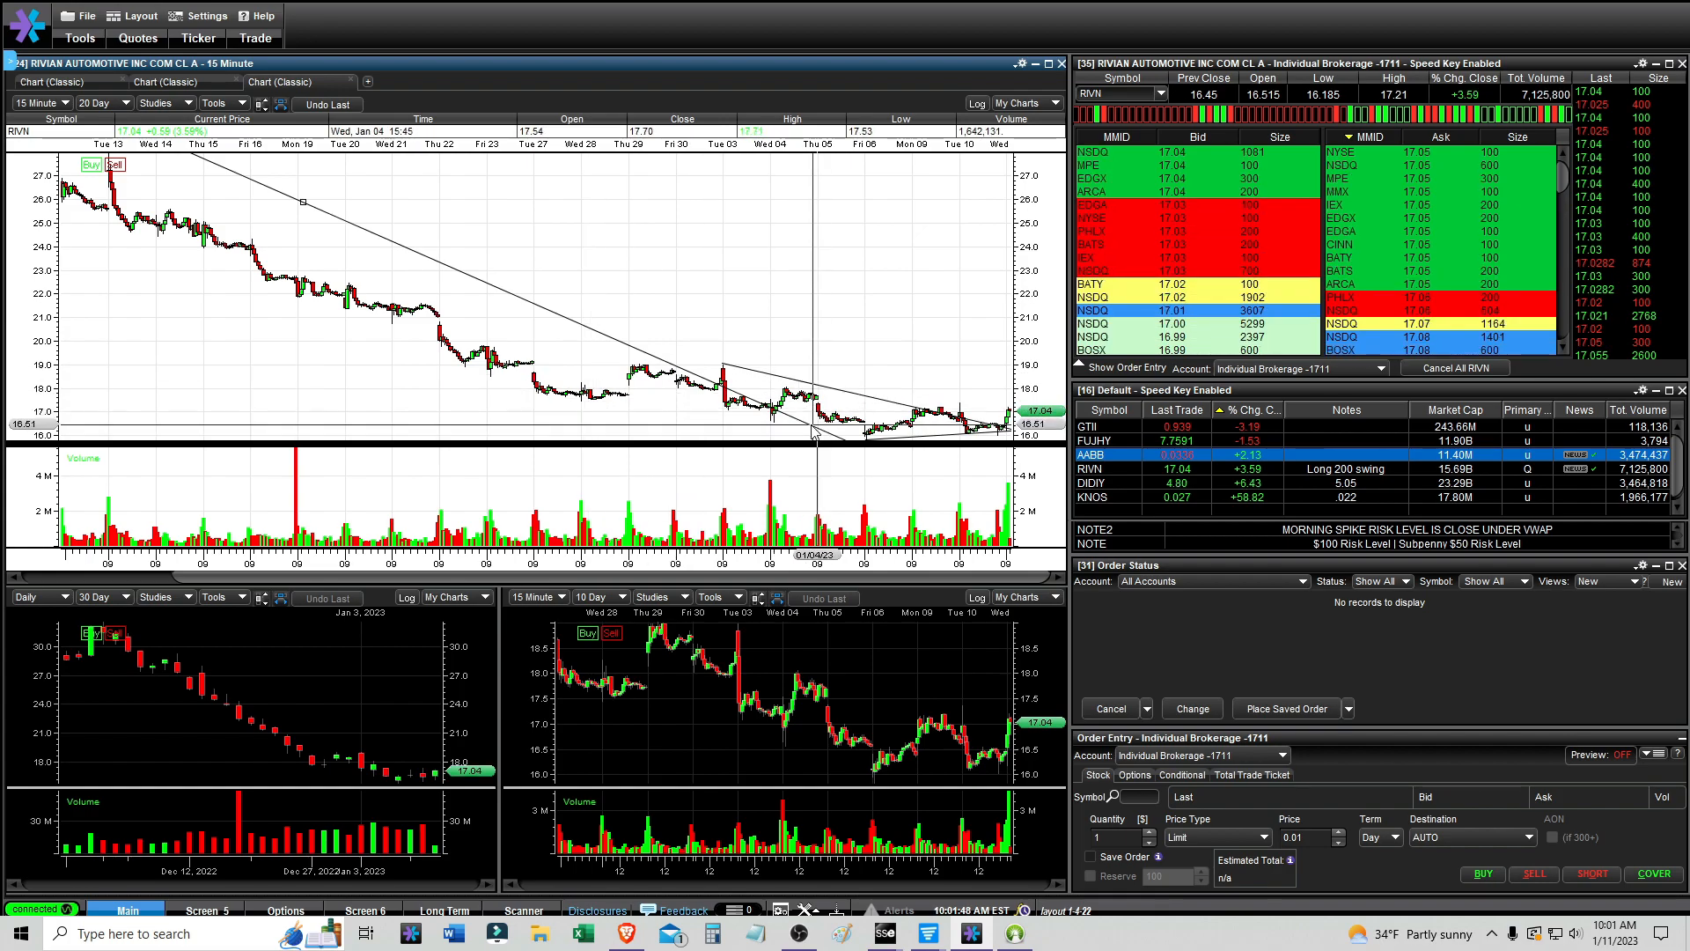
pyautogui.moveTo(997, 437)
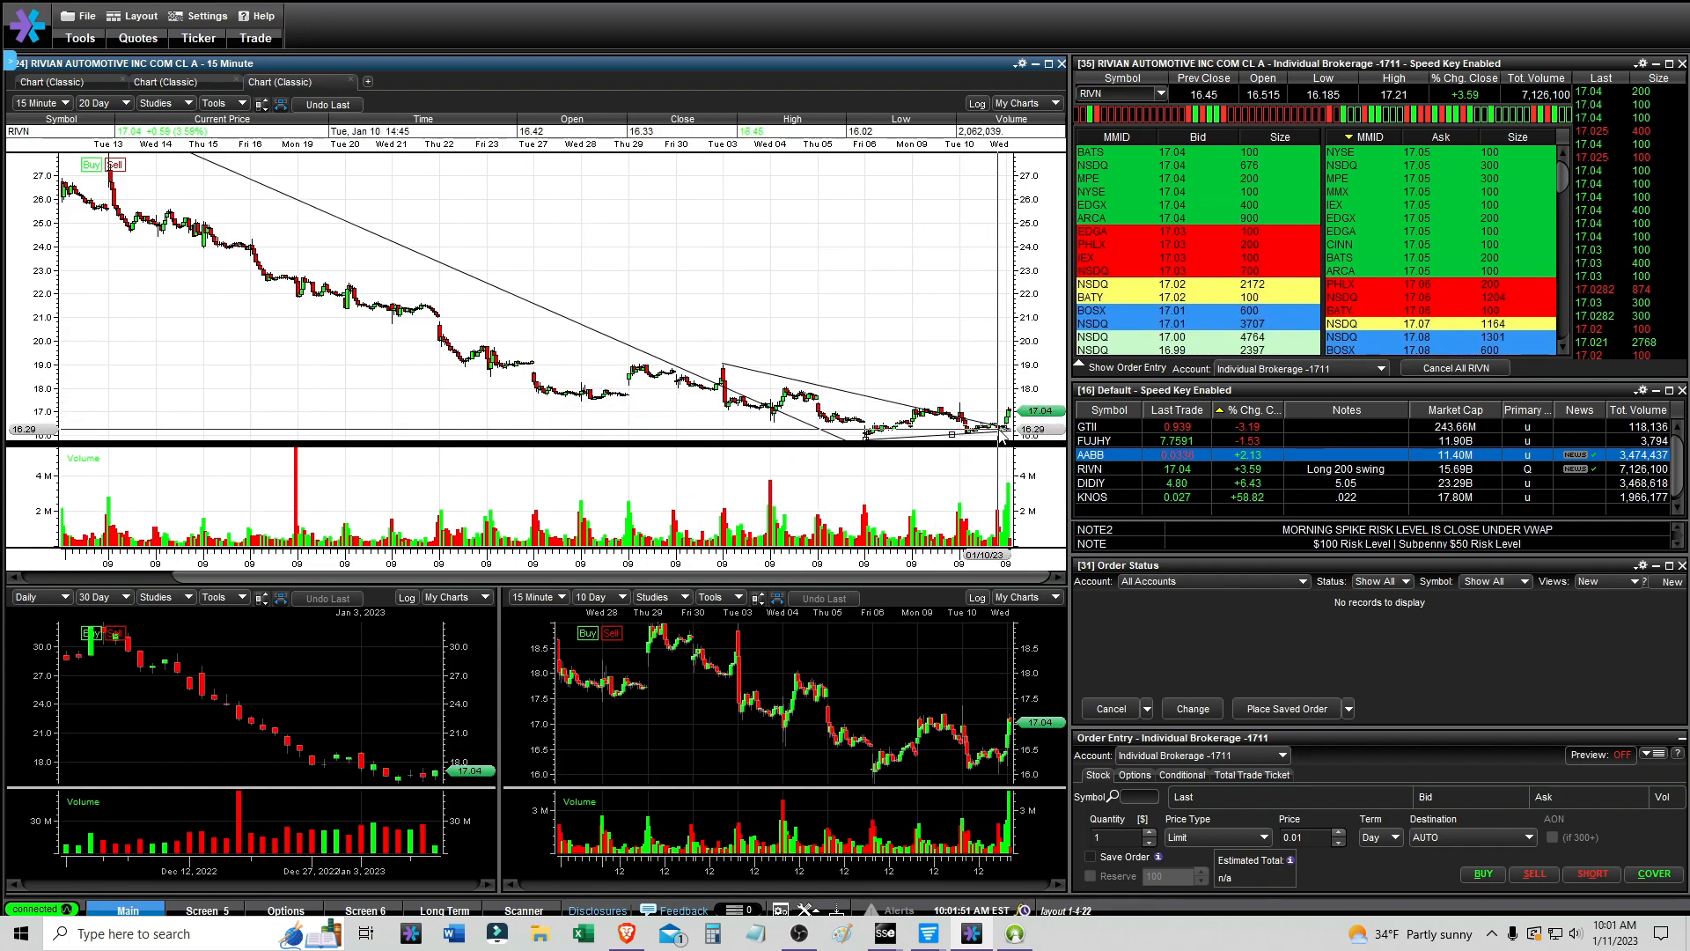
# - Show RIVN's one-minute VWAP chart and check the price at the 09:54 candle
pyautogui.click(37, 102)
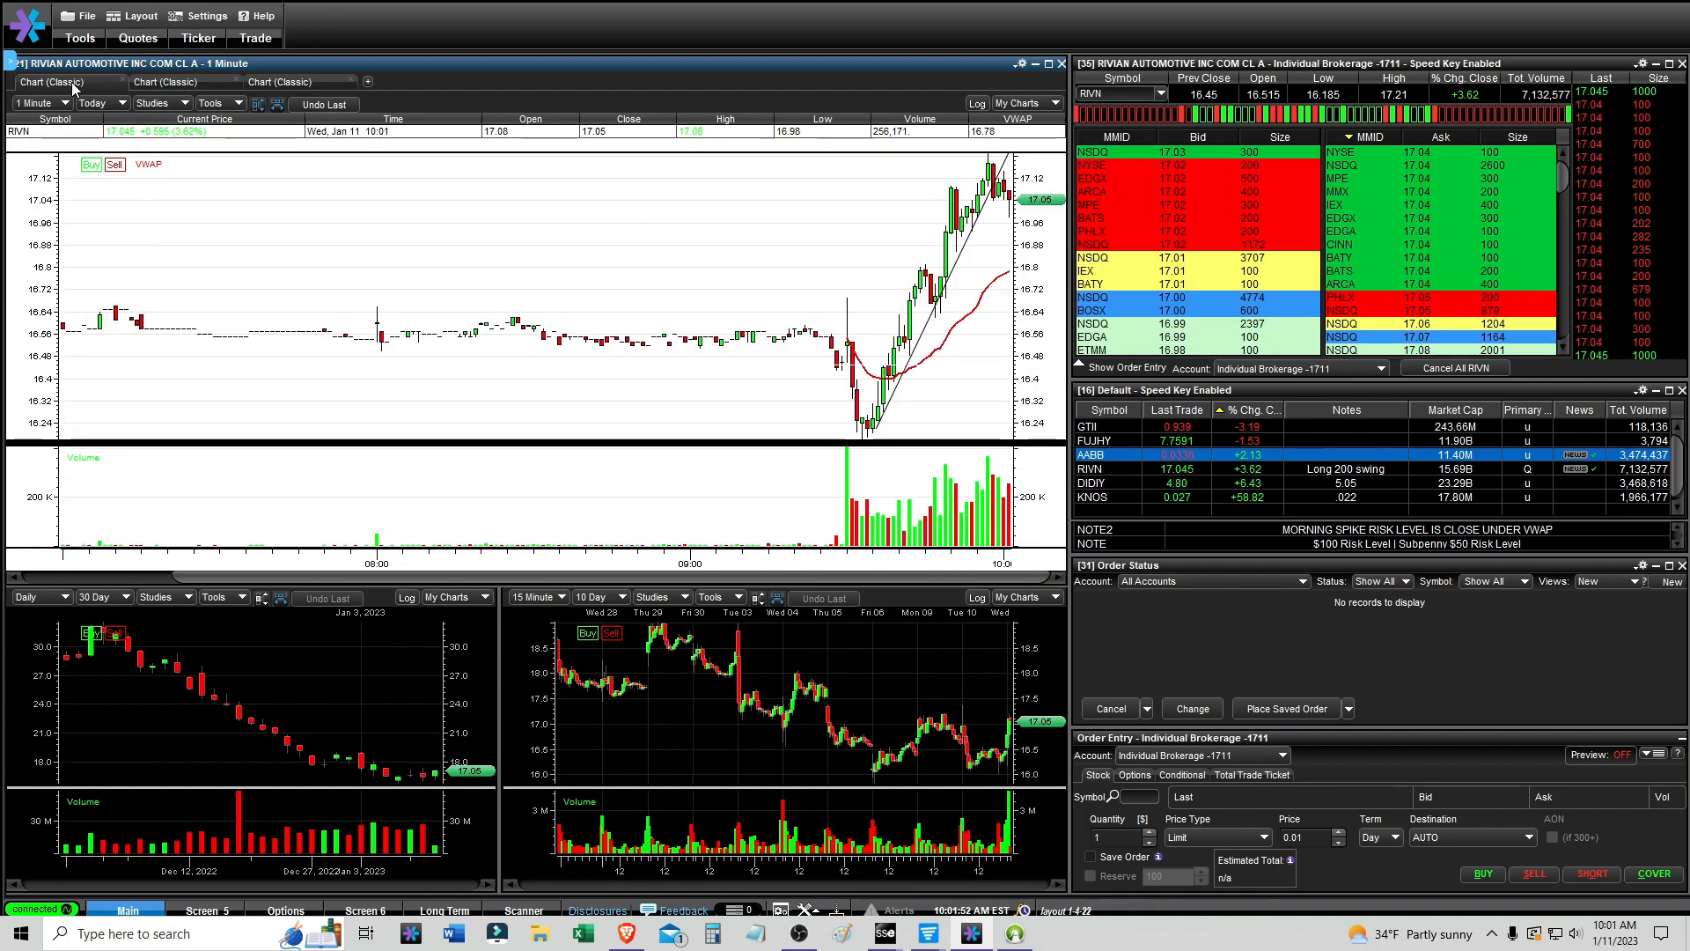
pyautogui.moveTo(757, 362)
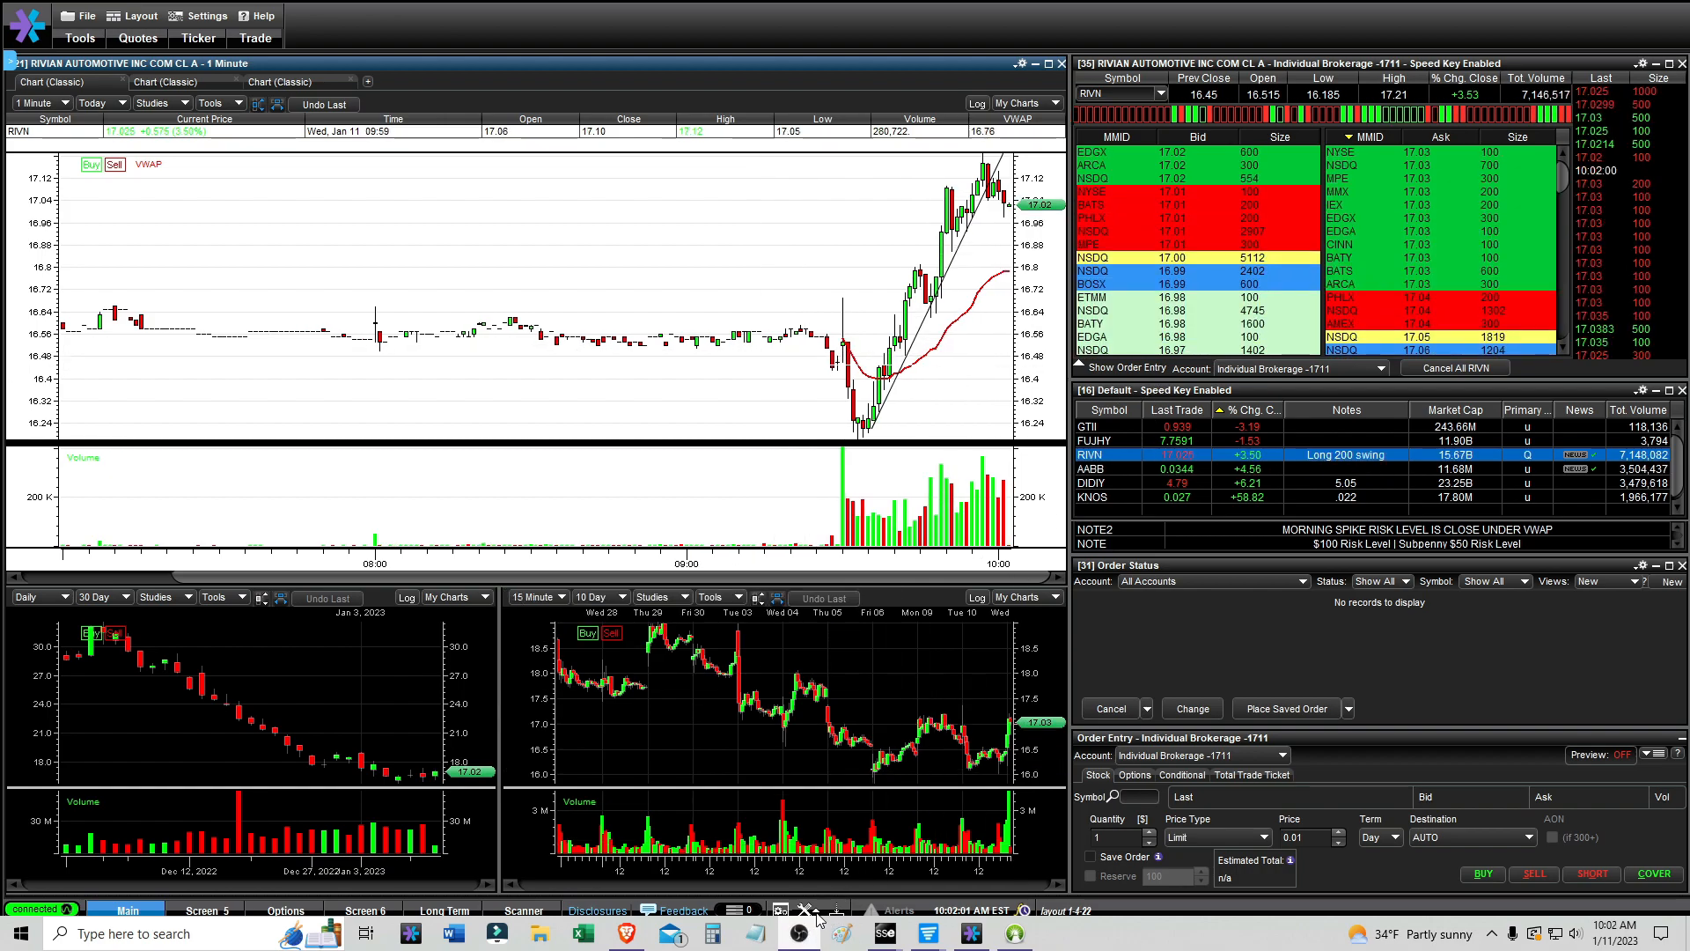
pyautogui.moveTo(954, 285)
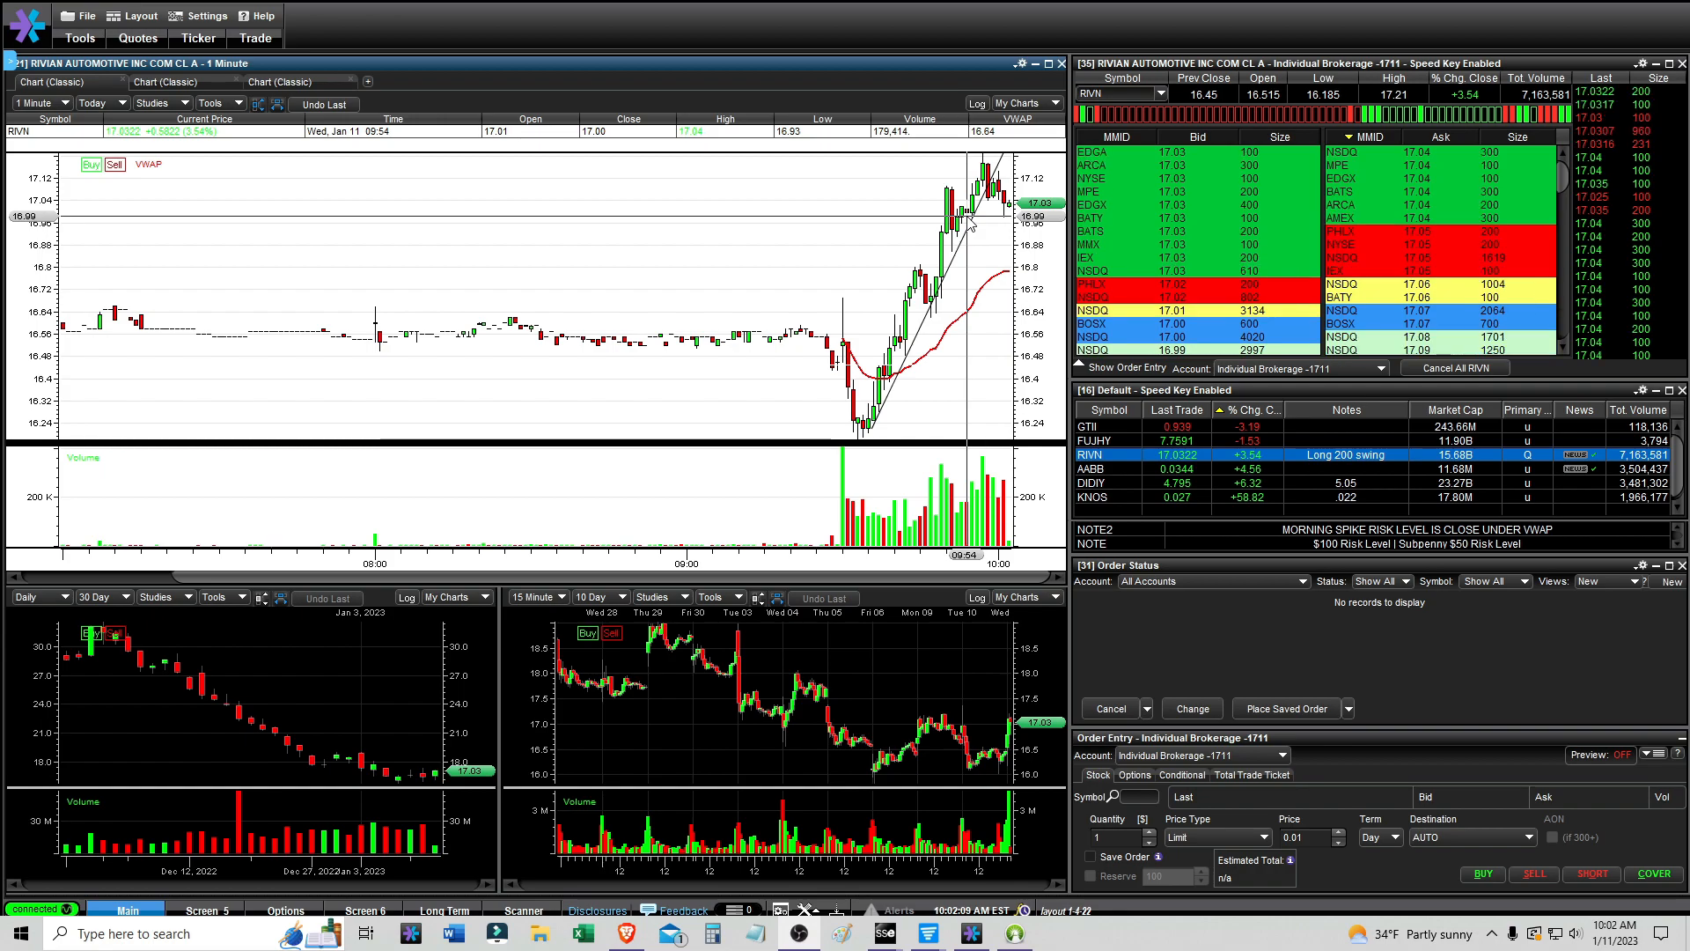
pyautogui.click(37, 102)
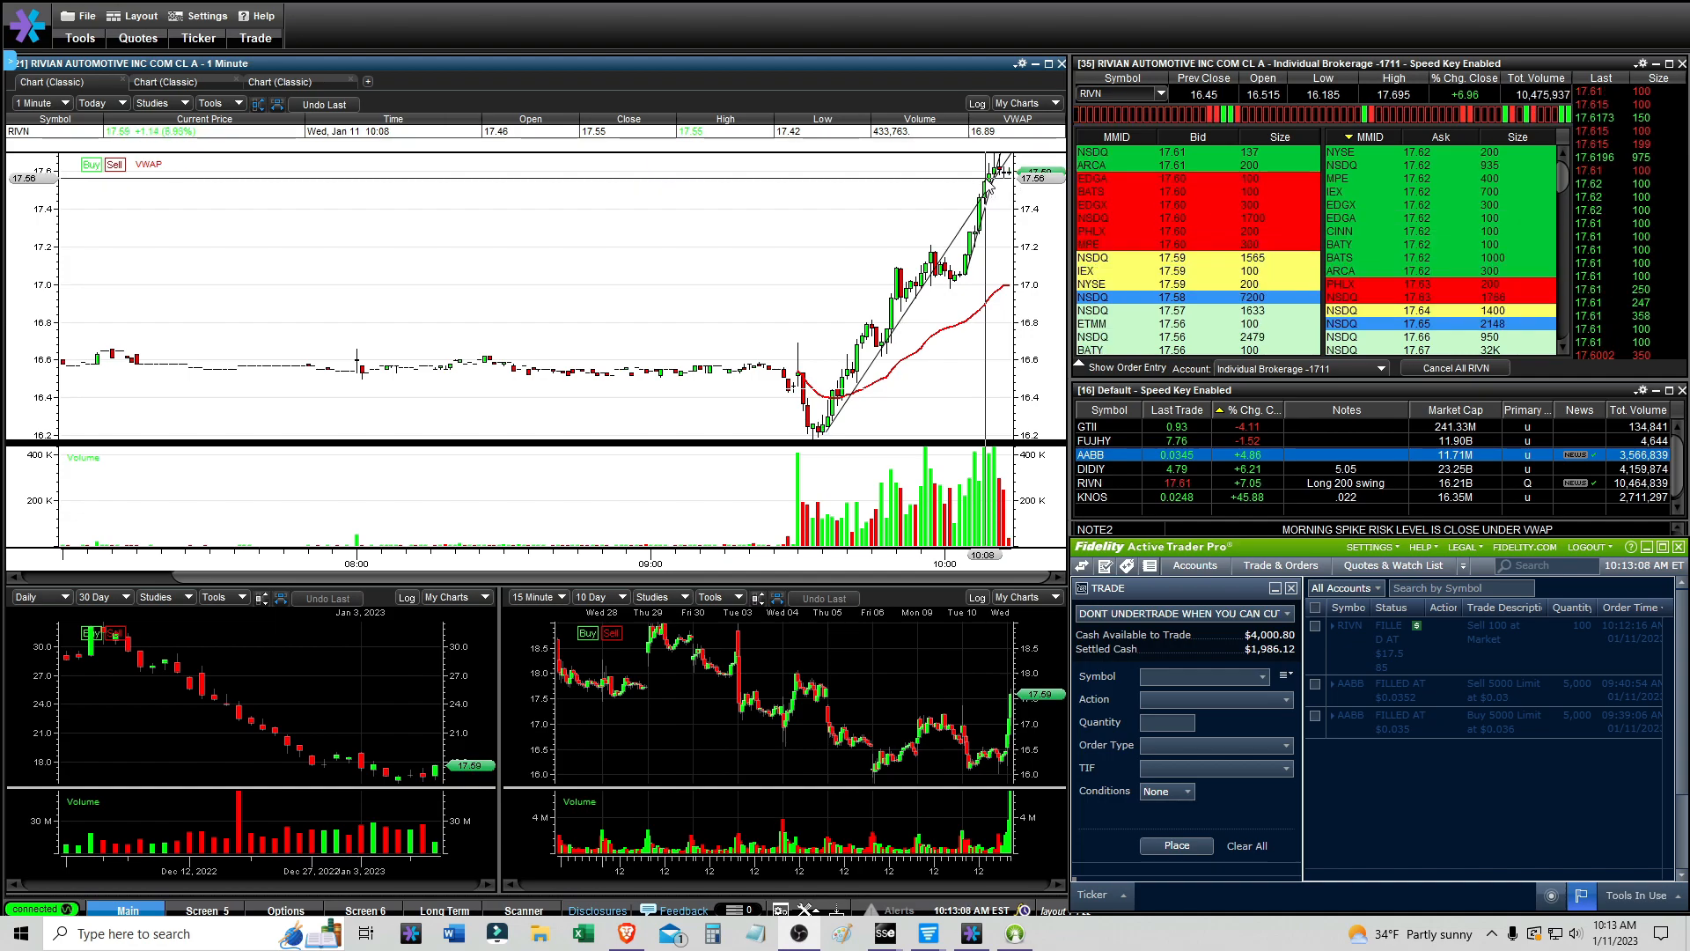
pyautogui.moveTo(1029, 224)
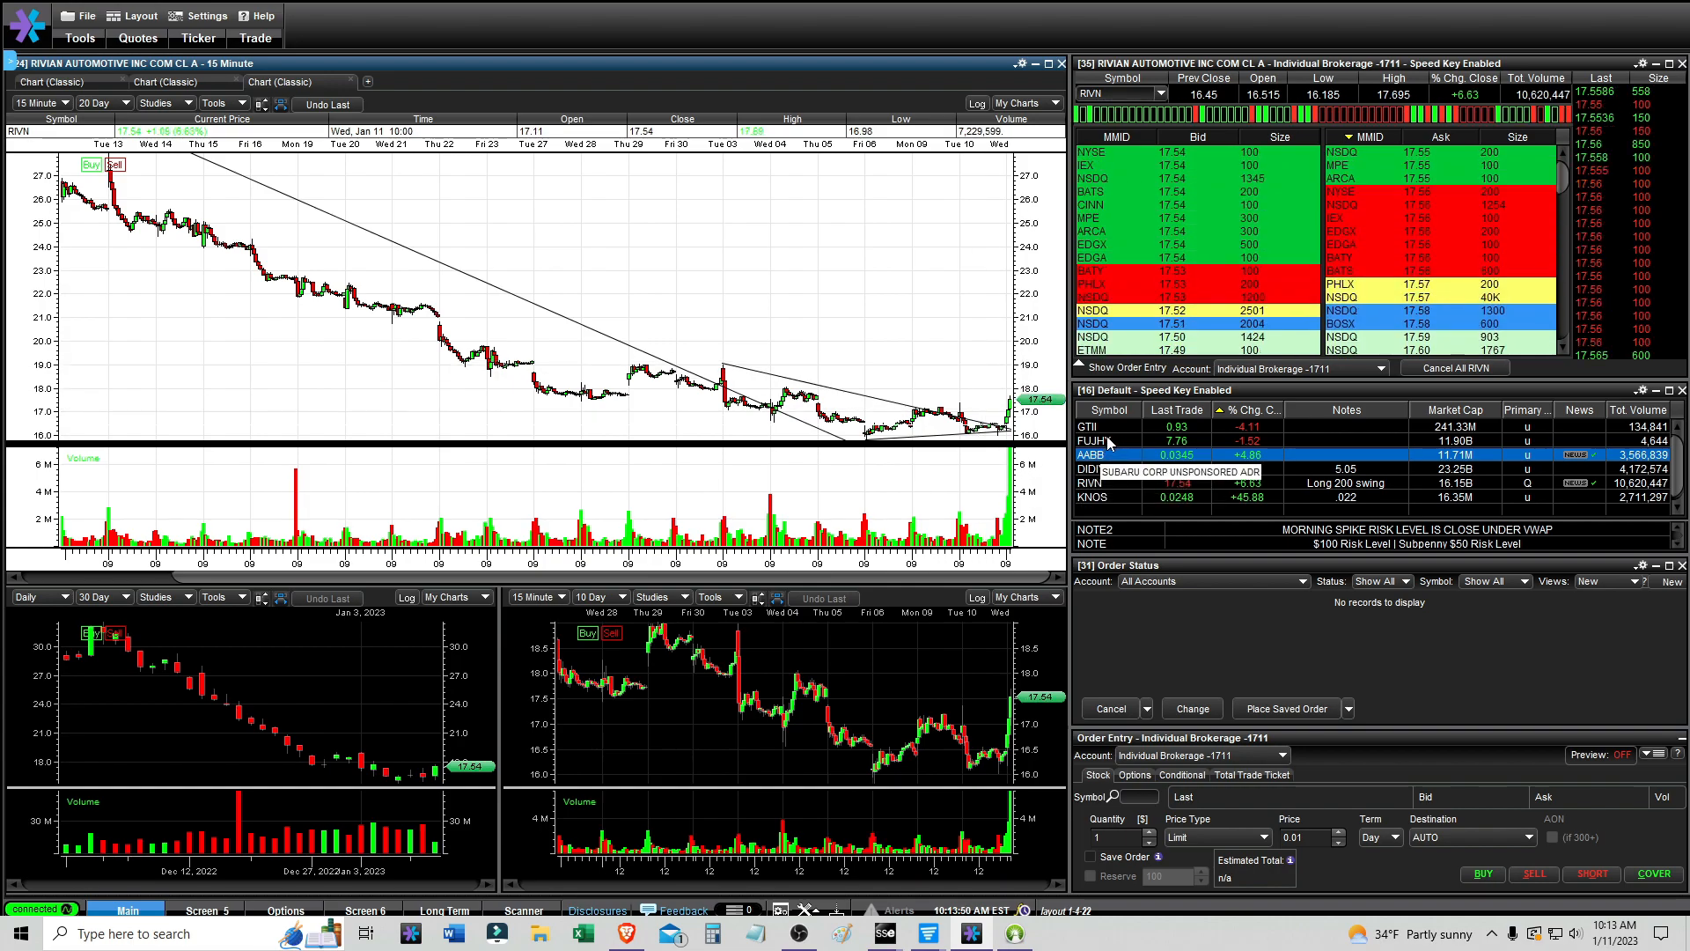
pyautogui.click(1093, 440)
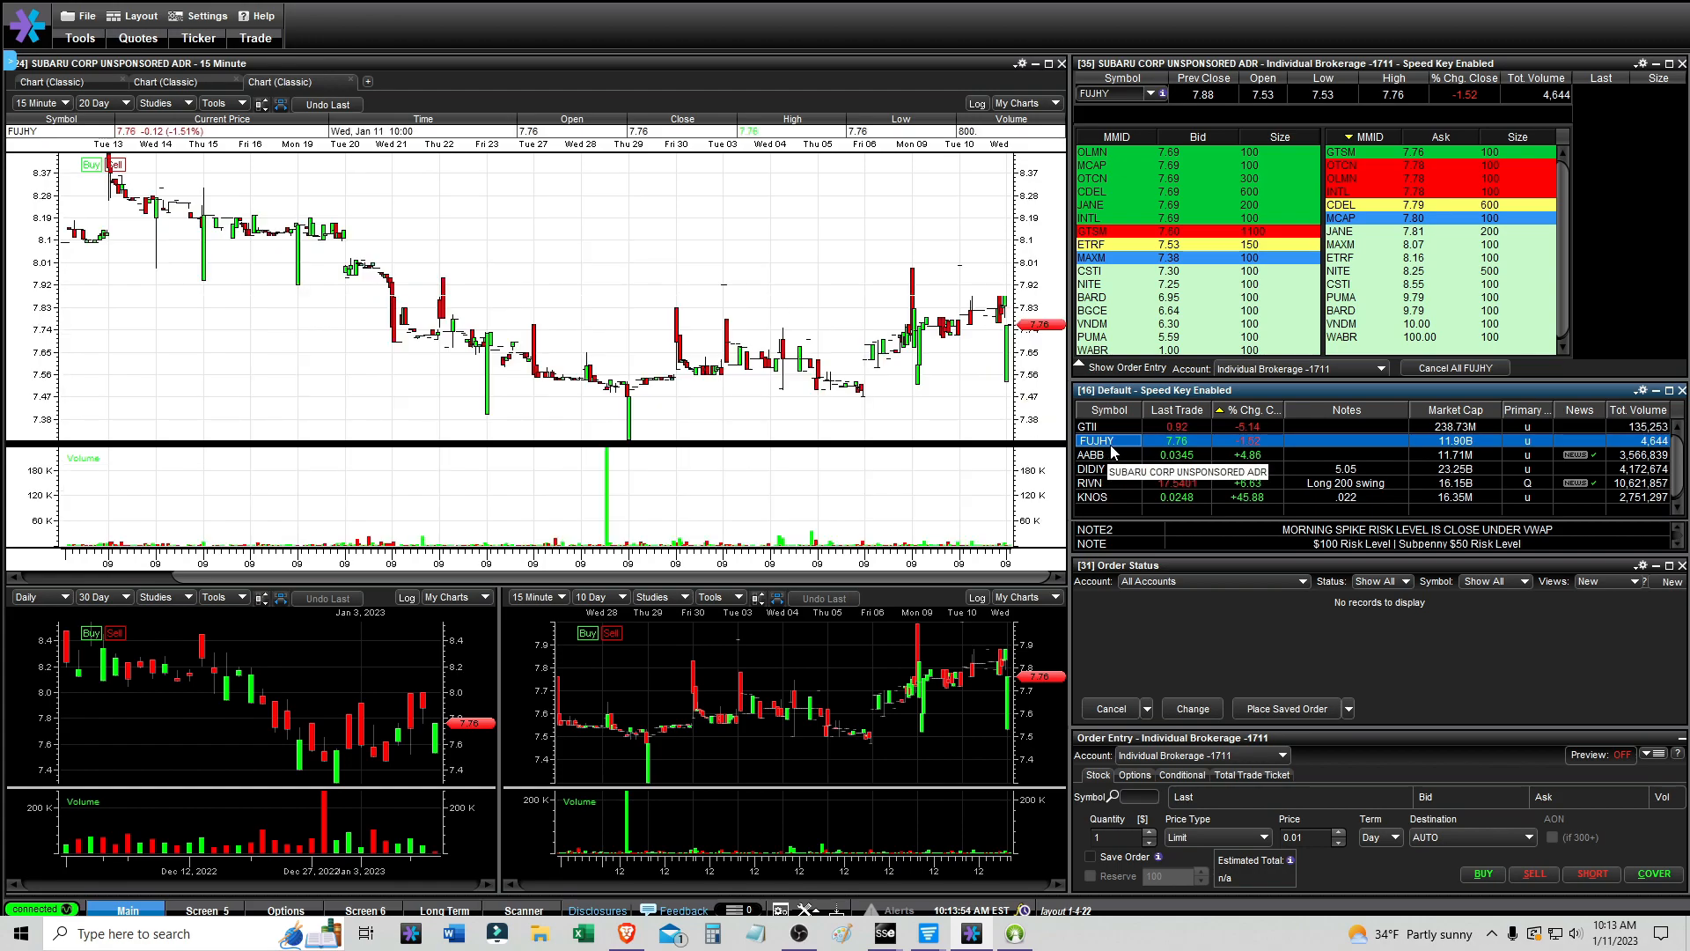
pyautogui.click(1091, 482)
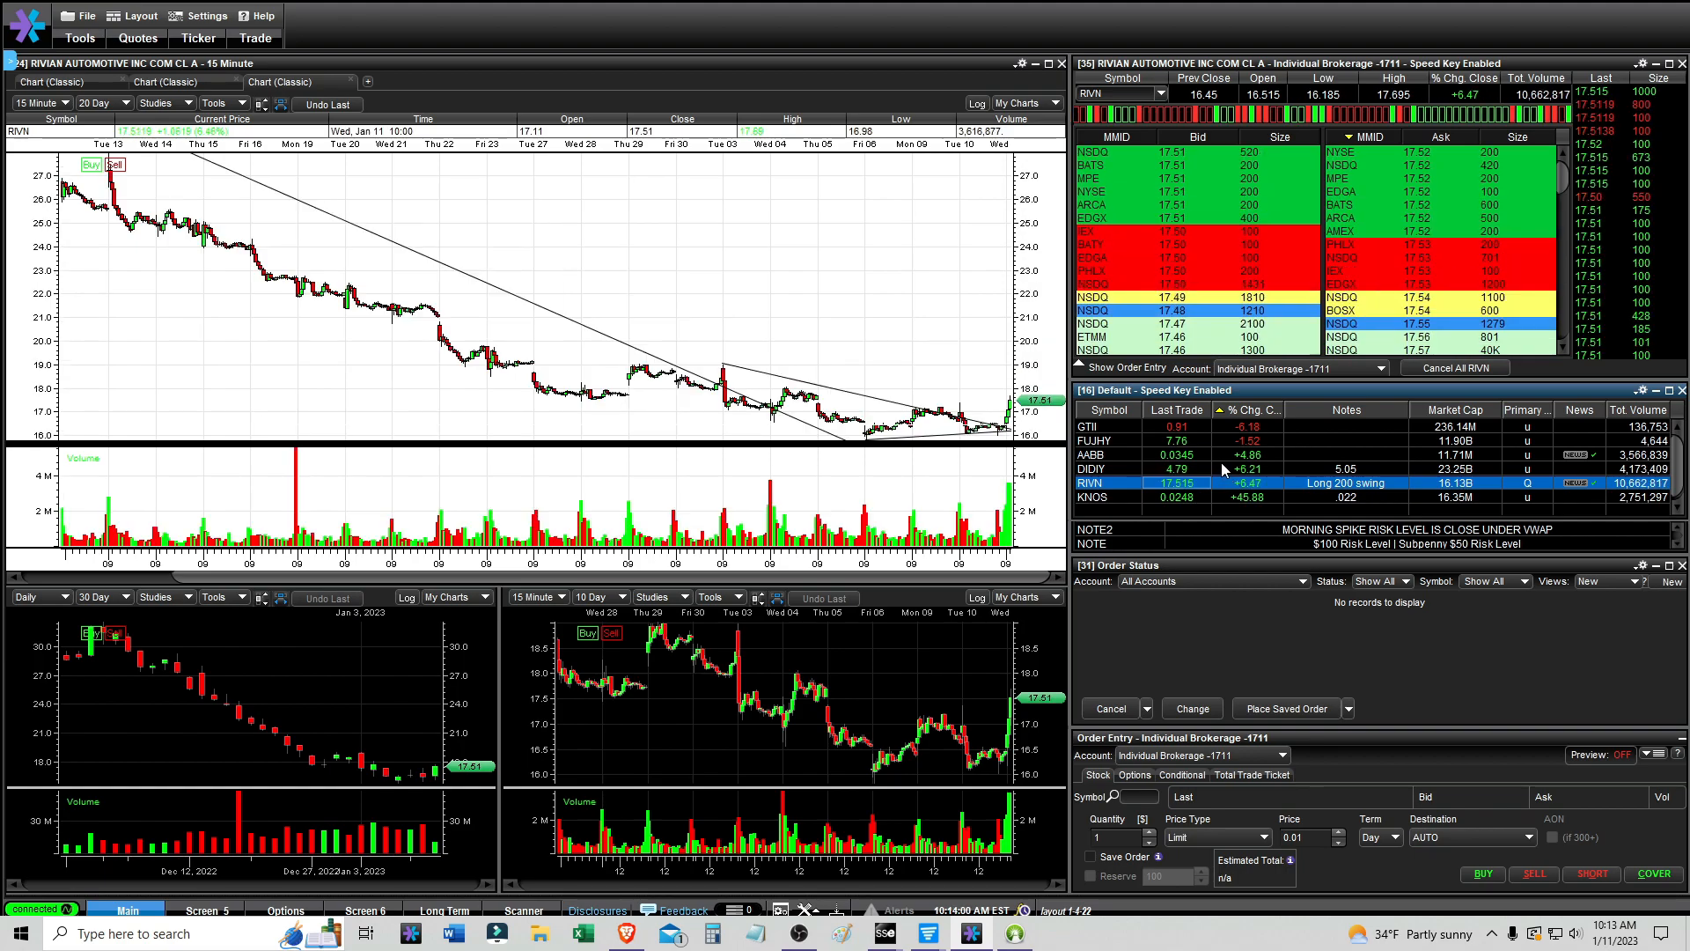
pyautogui.click(1093, 440)
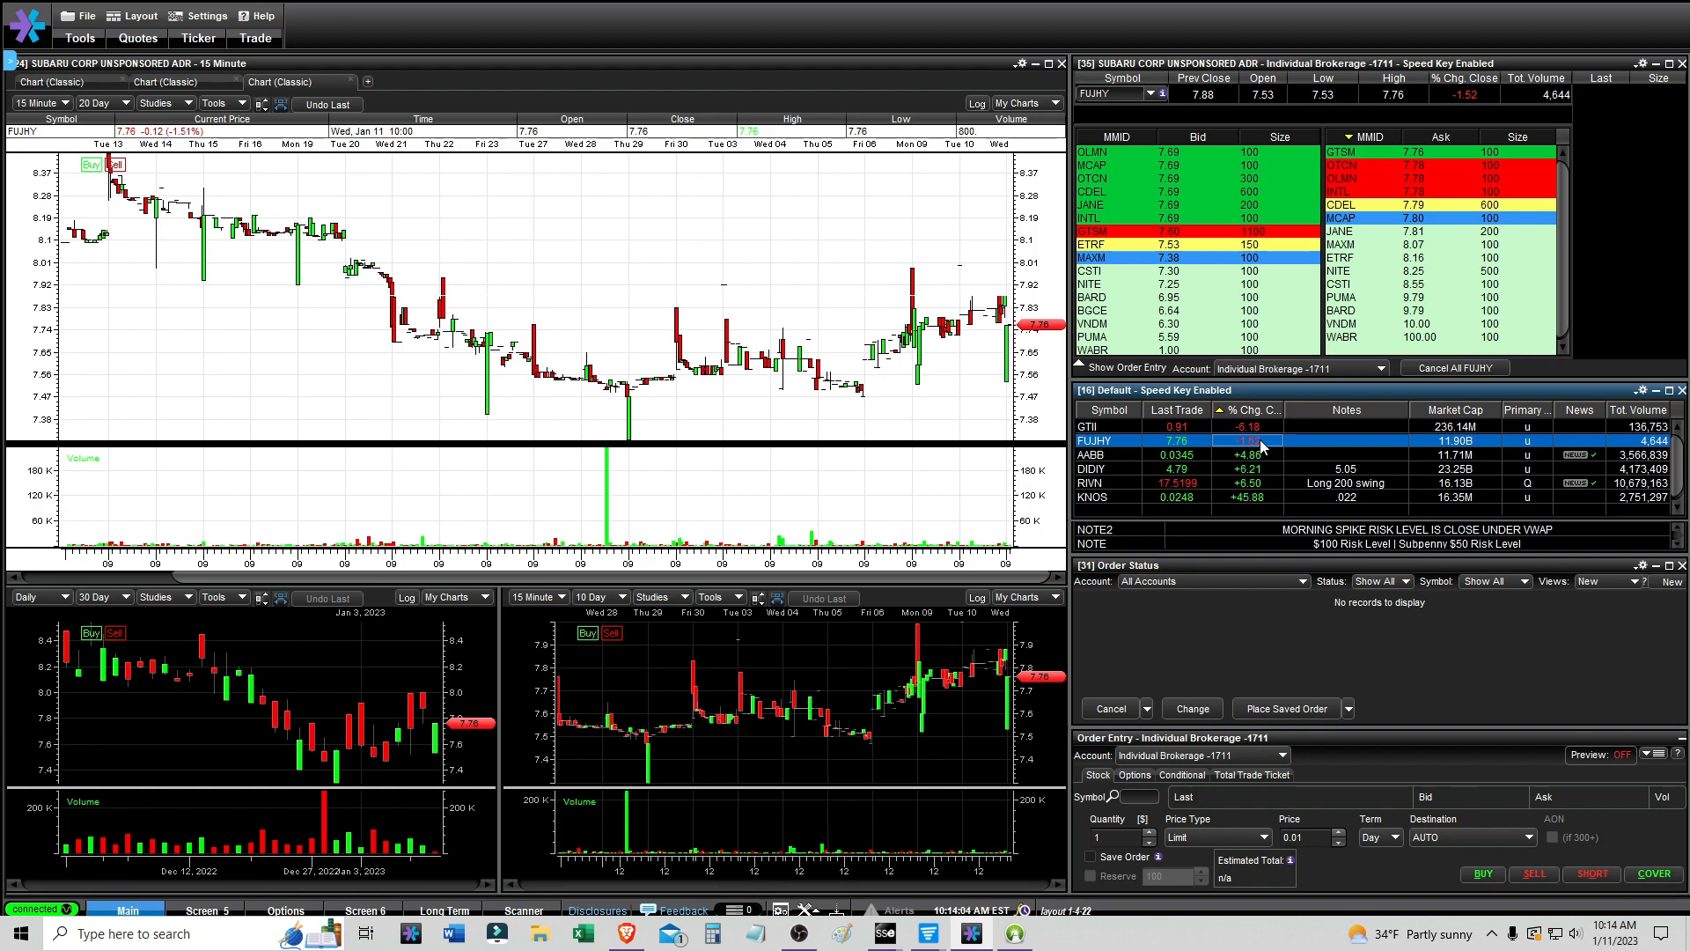
pyautogui.moveTo(1093, 483)
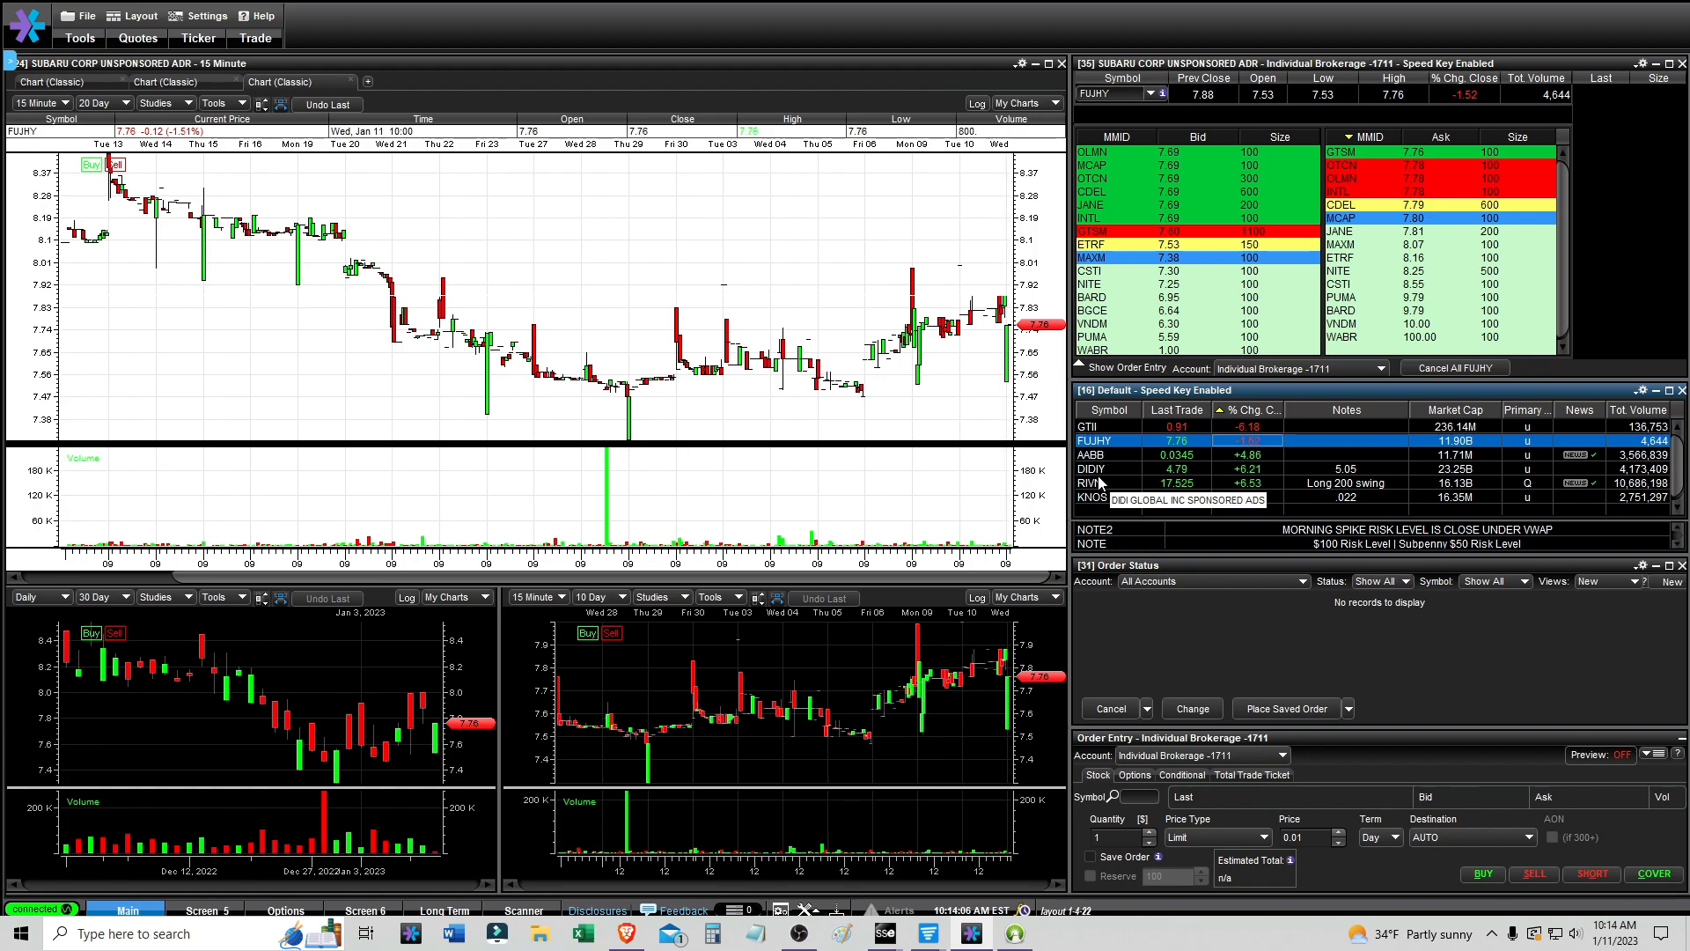
pyautogui.moveTo(1097, 482)
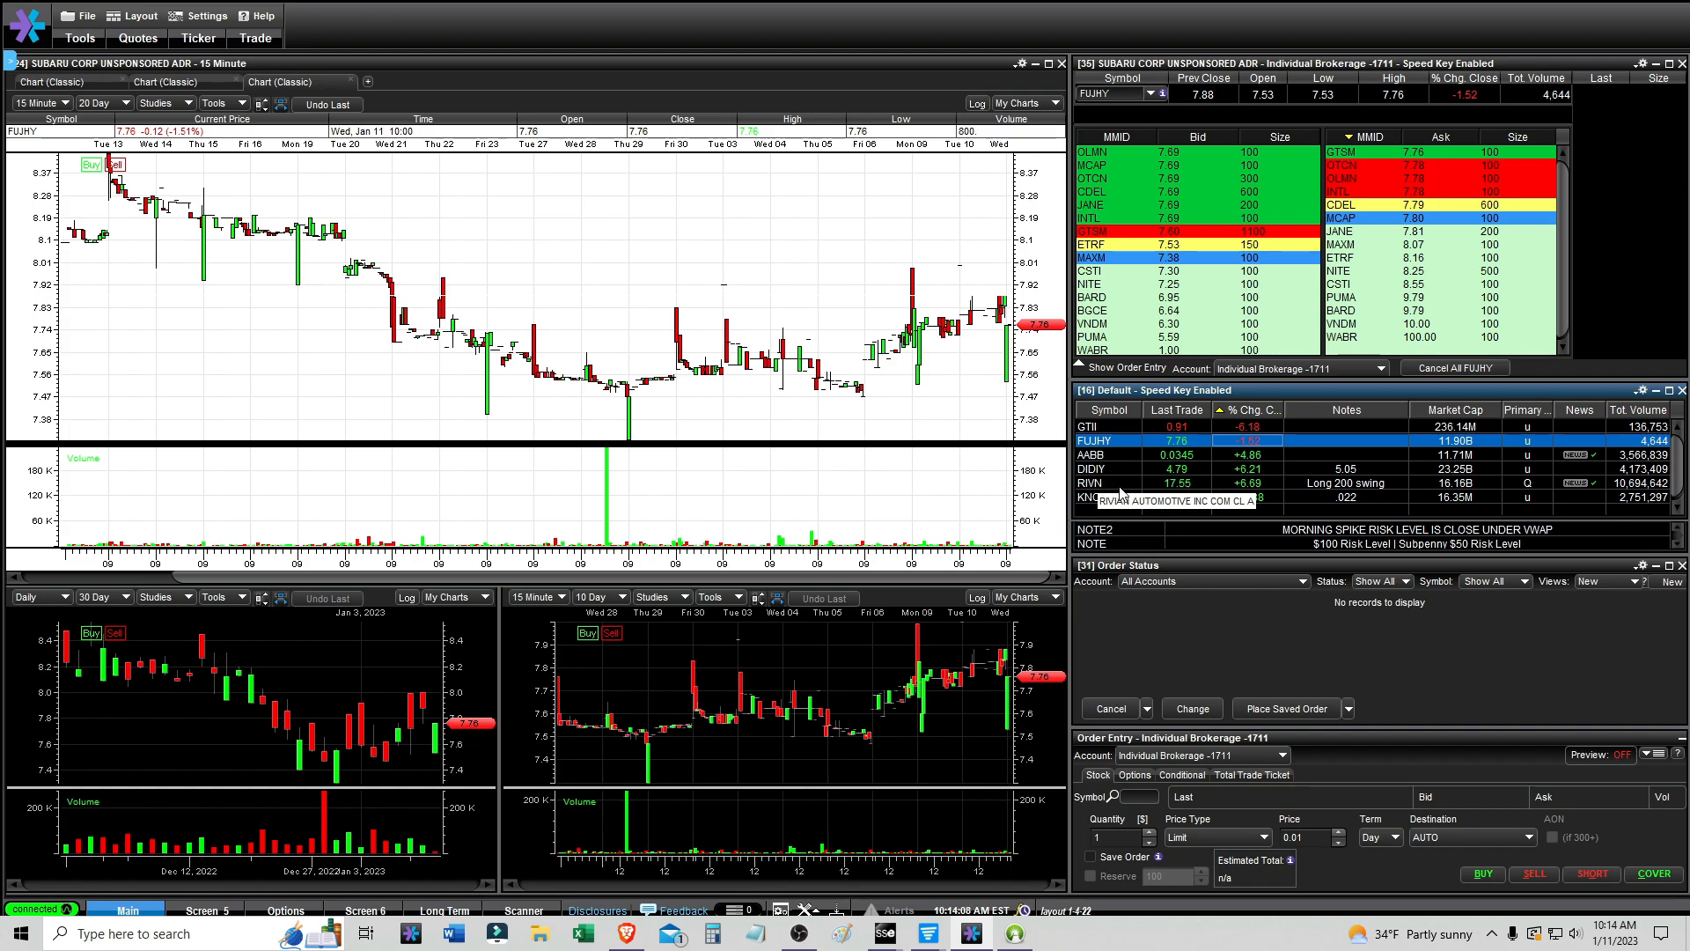
pyautogui.click(1093, 482)
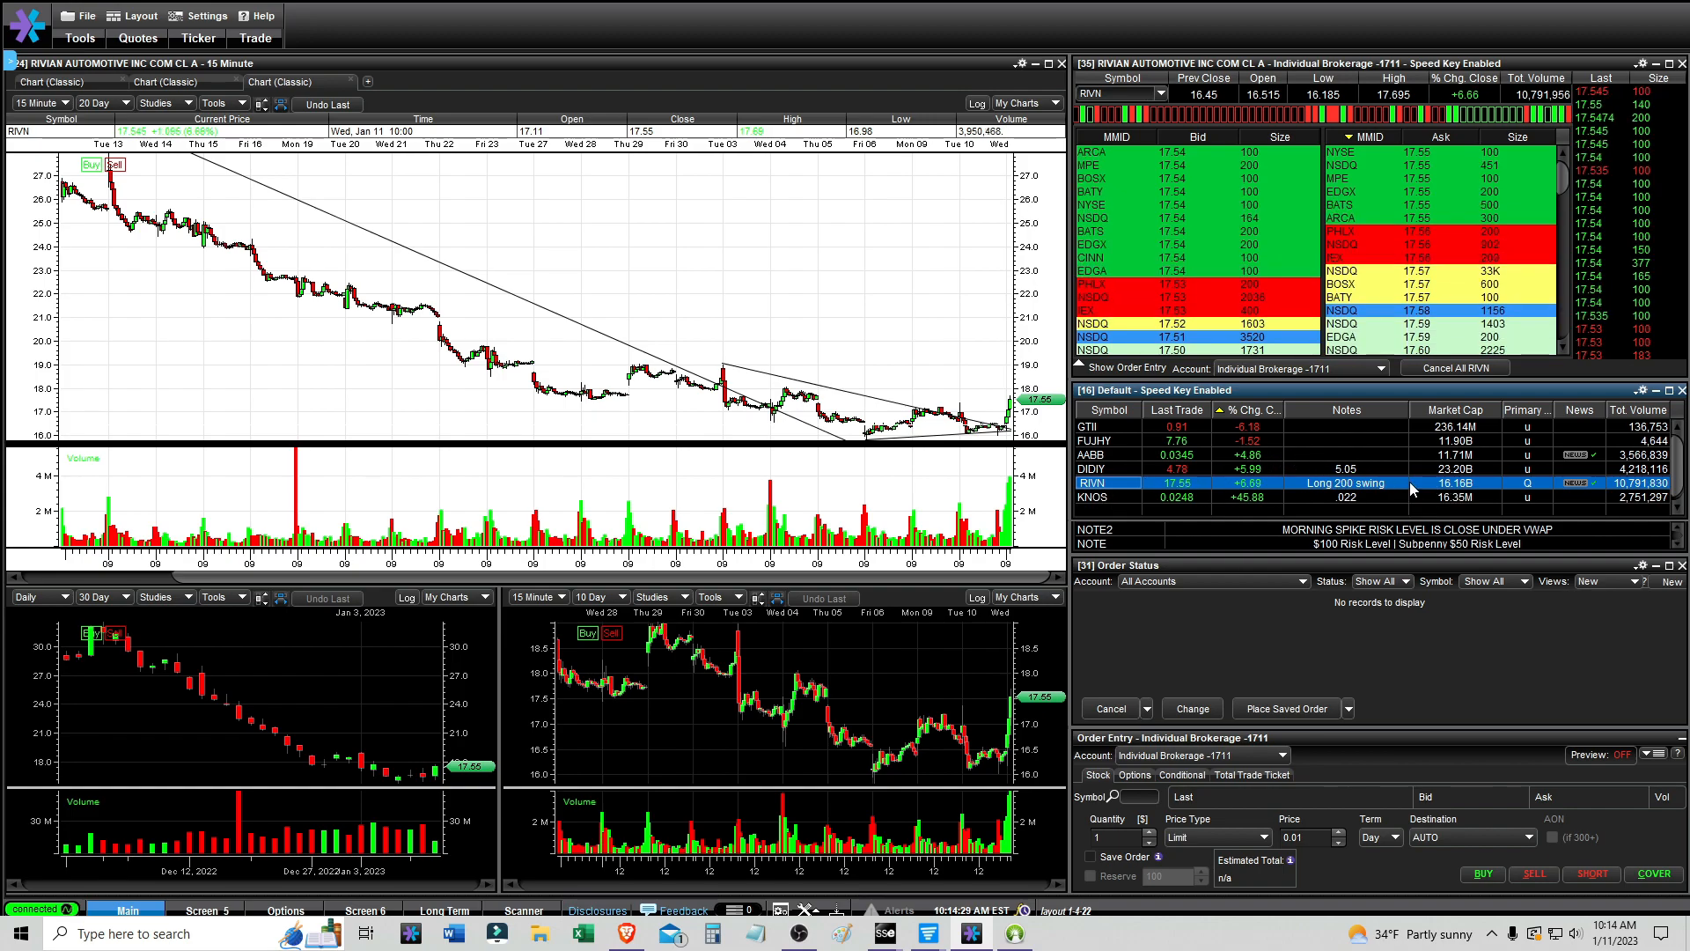
# - Remove FUJHY from the watchlist and show realized gains with RIVN's $55.42 profit
pyautogui.click(37, 102)
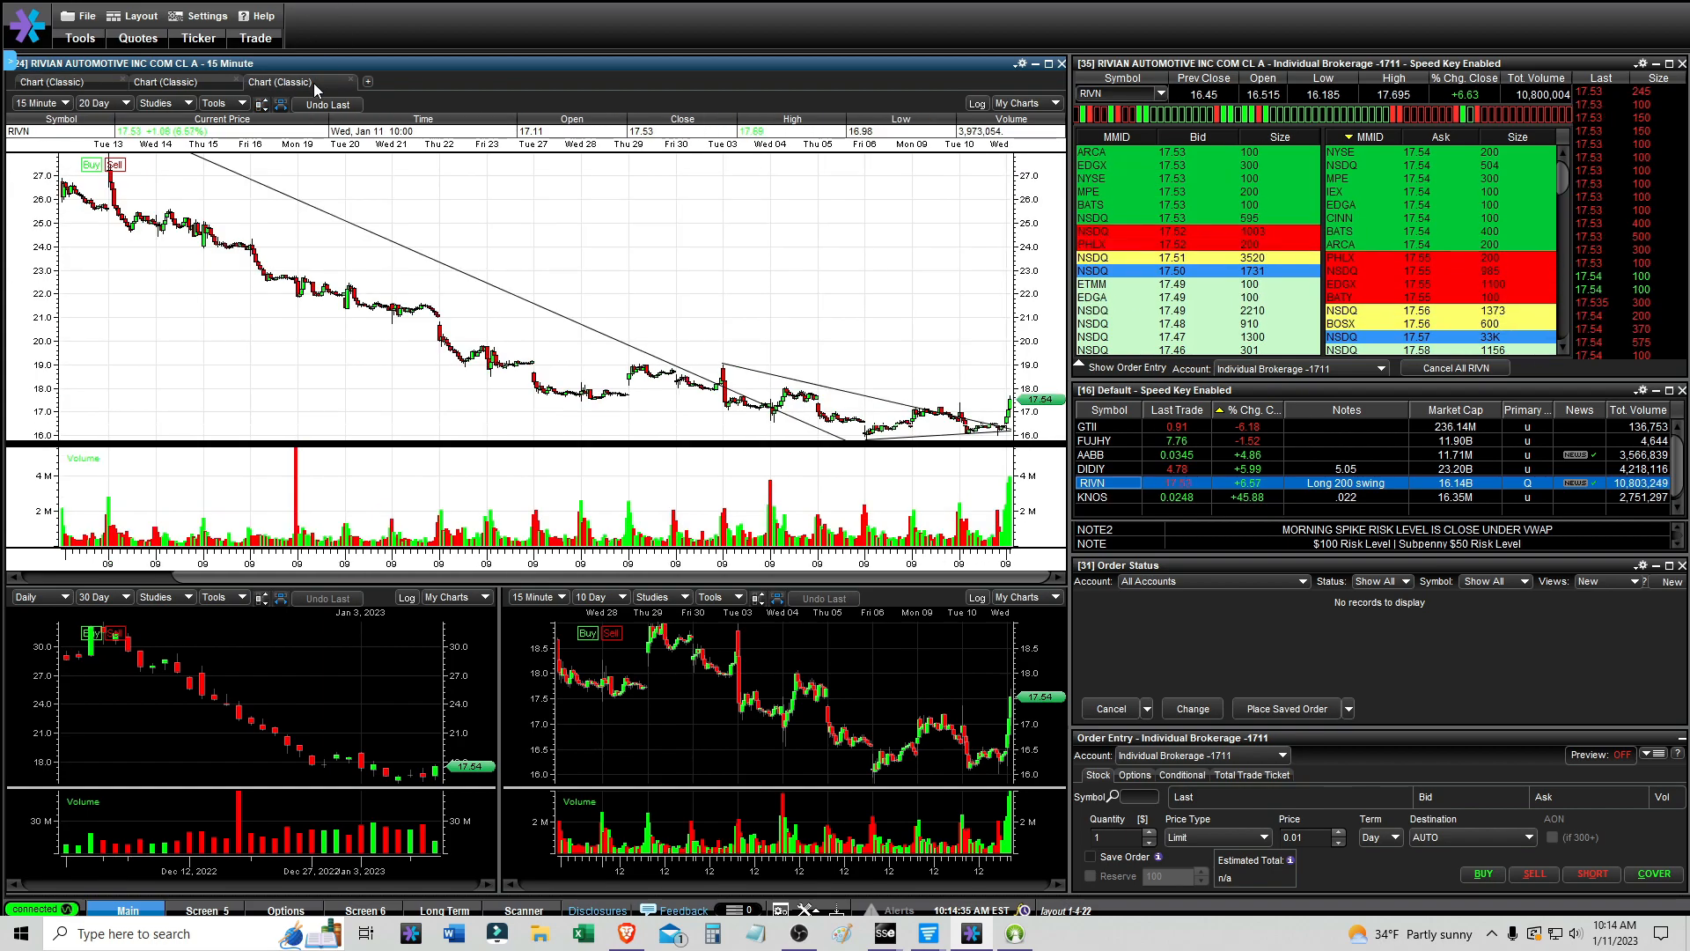
pyautogui.click(41, 102)
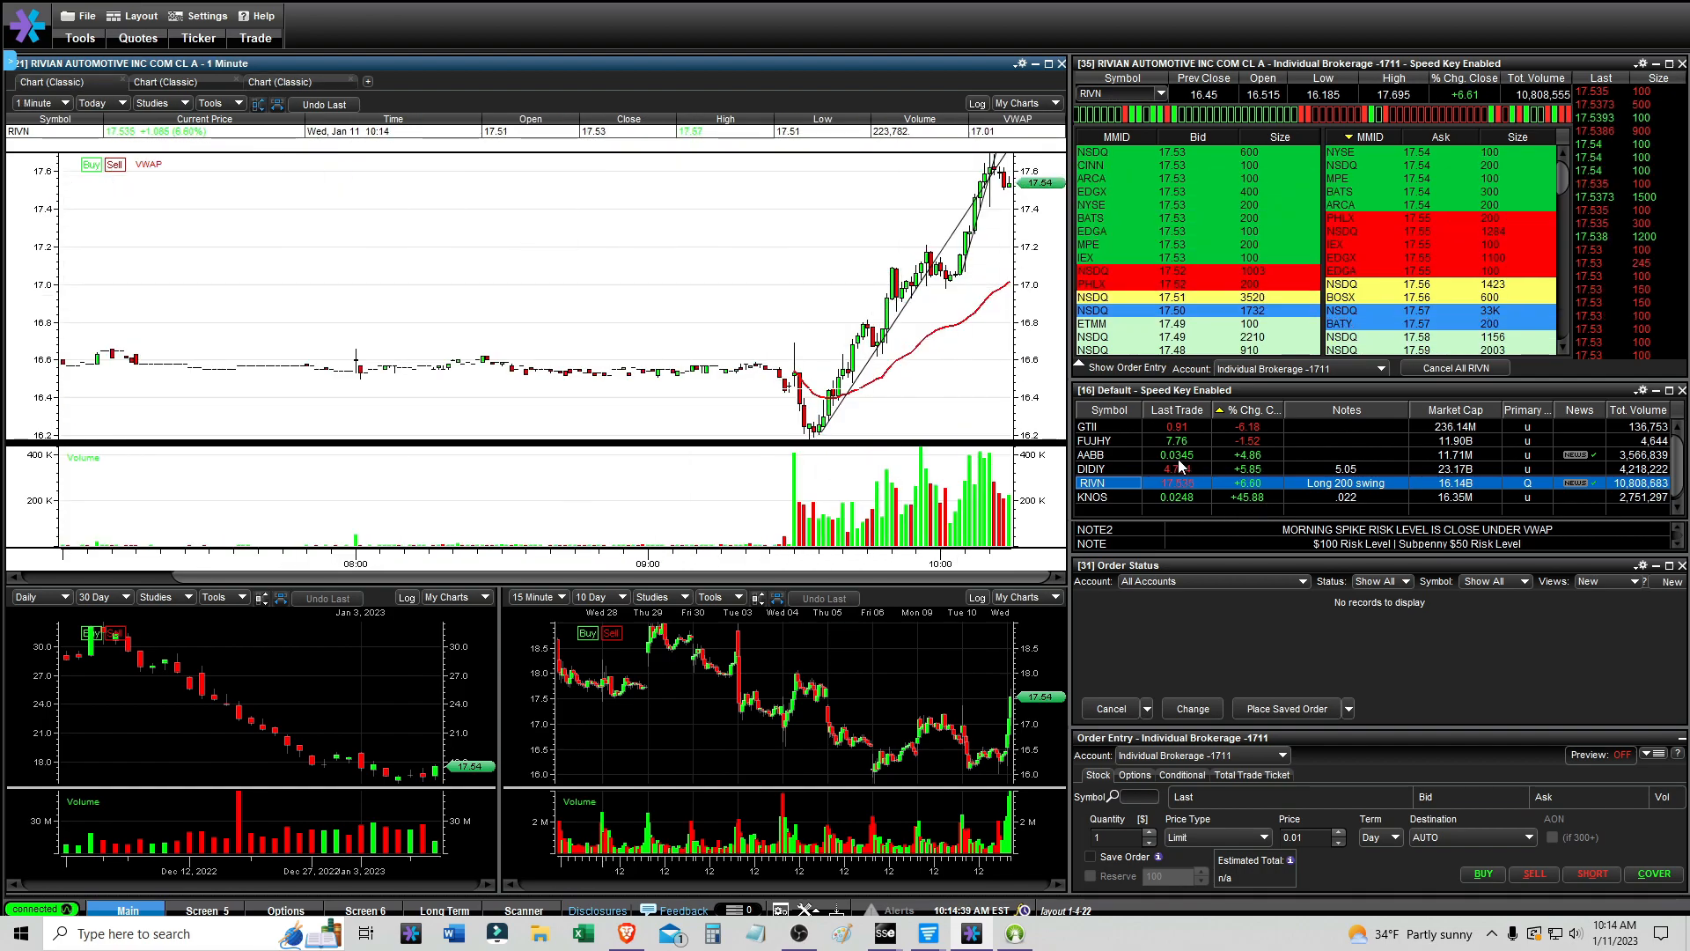
pyautogui.click(1093, 440)
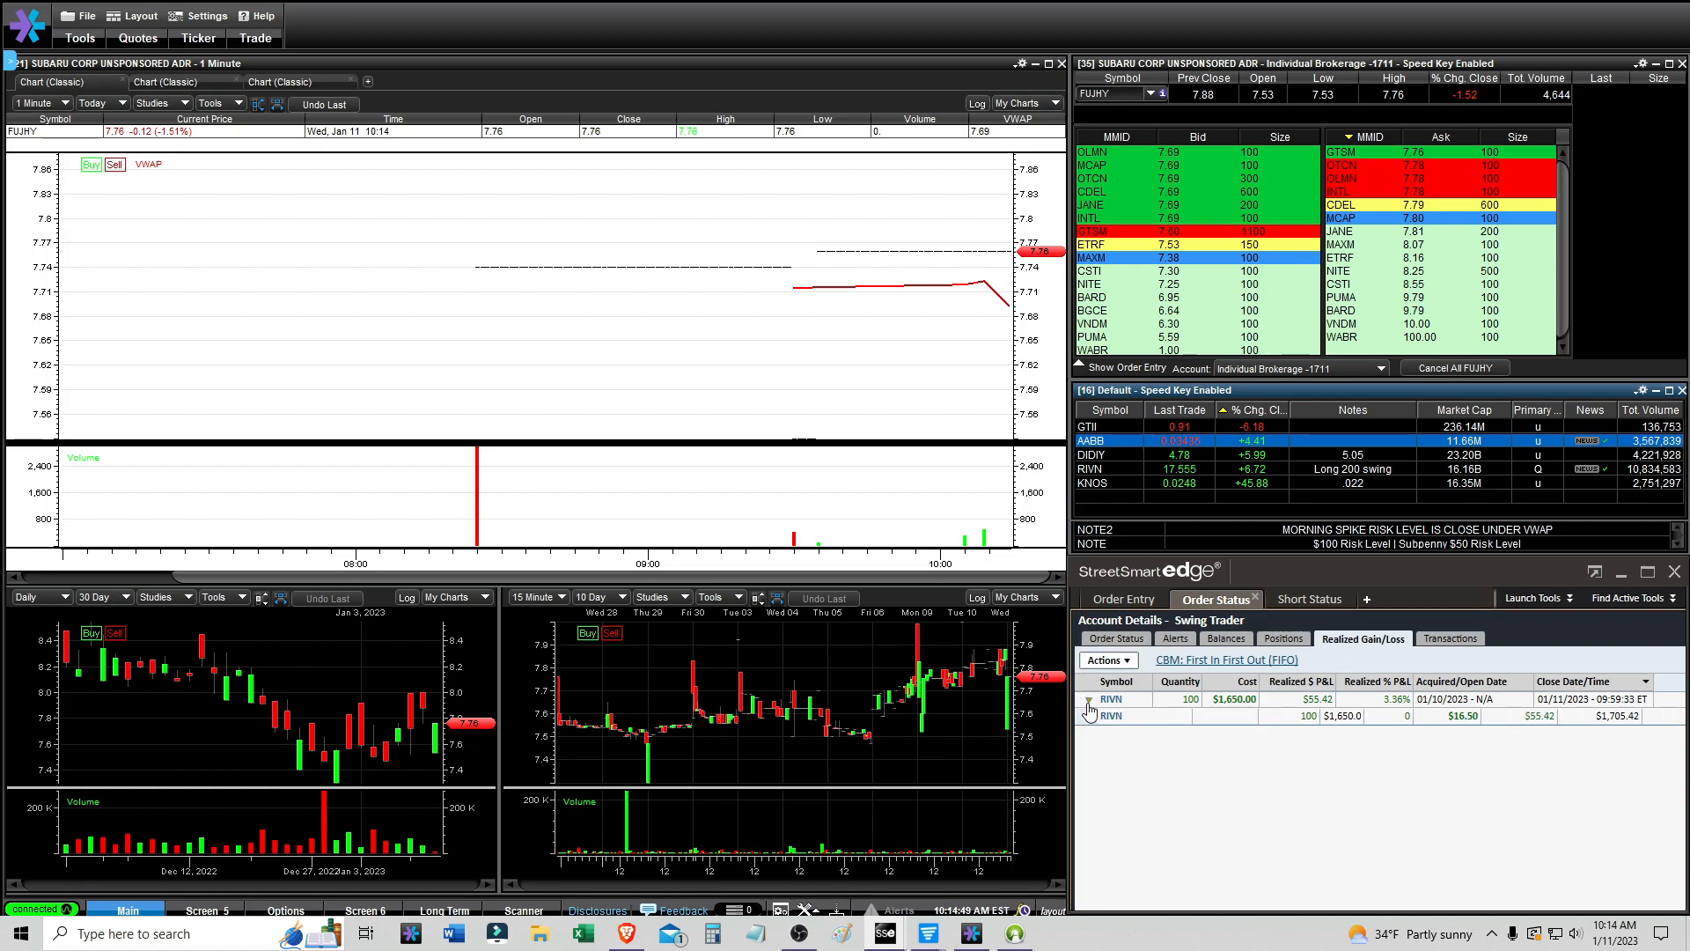
# - Close the Realized Gain/Loss panel and reload RIVN's one-minute chart from the watchlist
pyautogui.click(1116, 637)
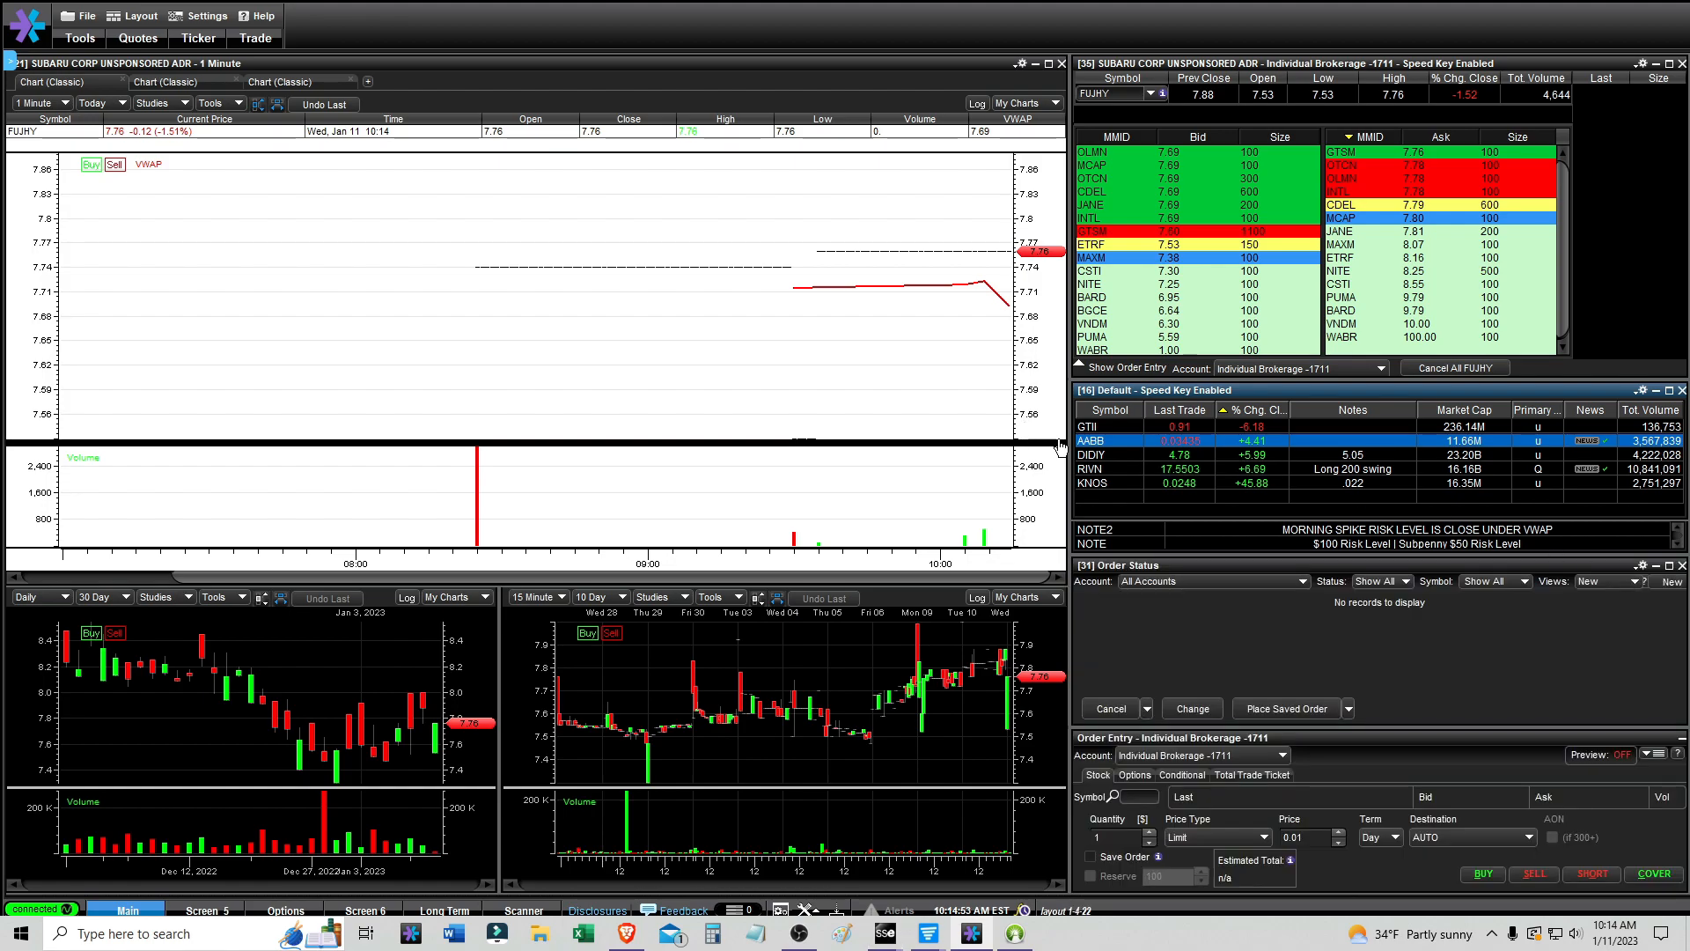
pyautogui.click(1091, 468)
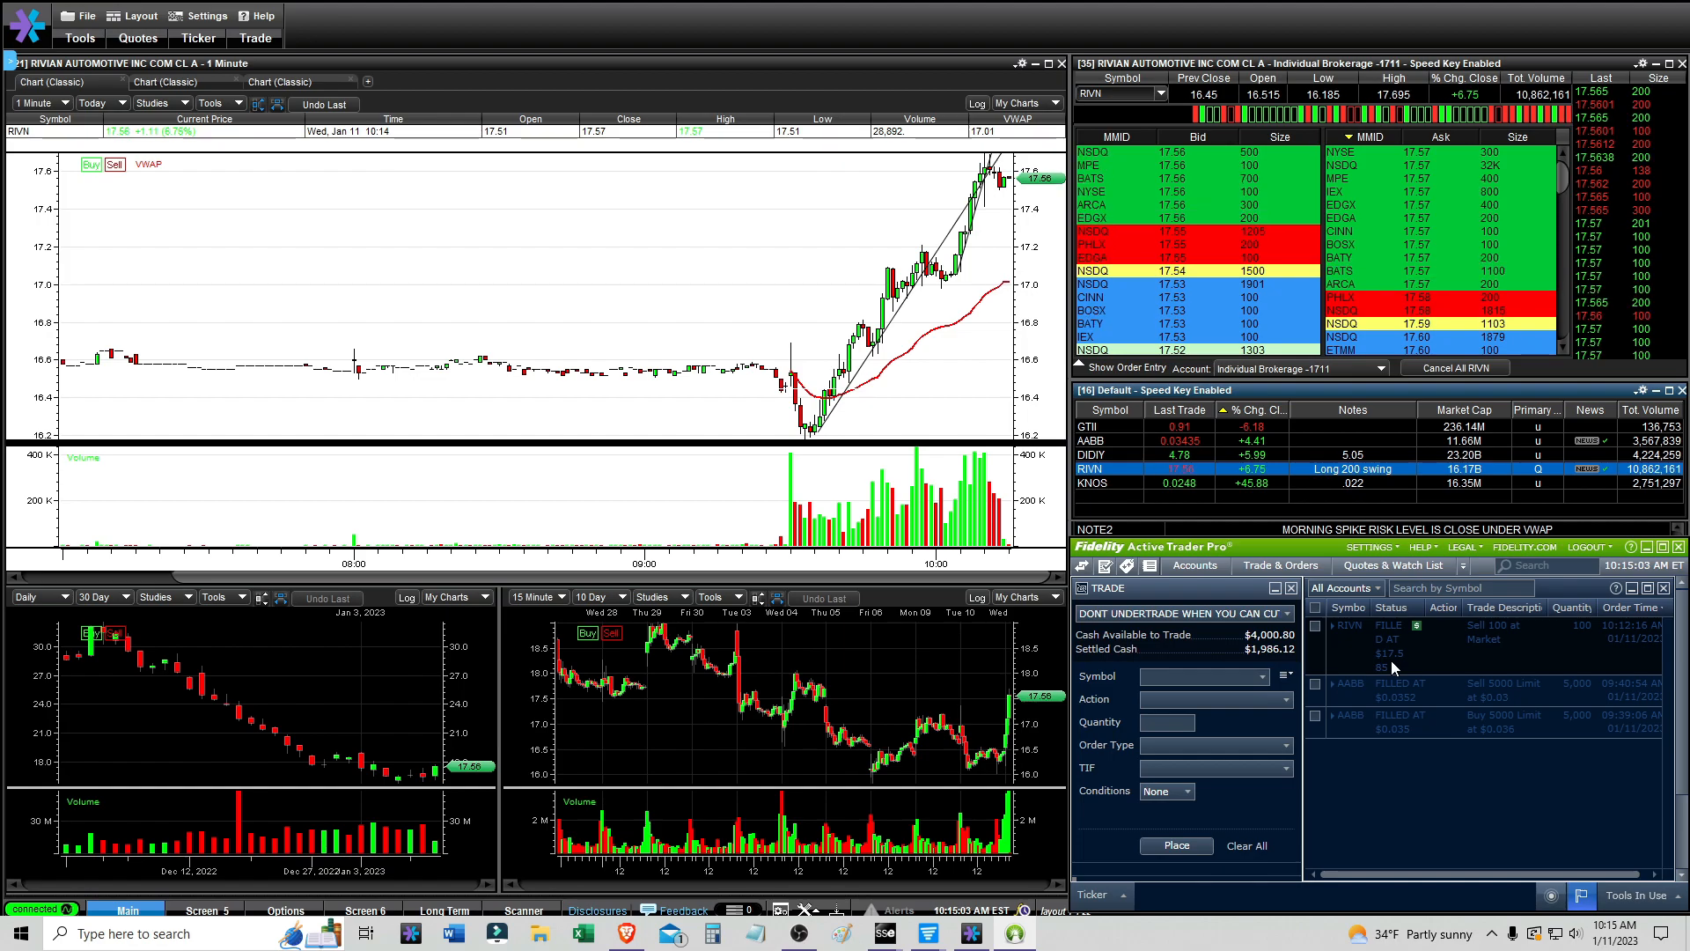
pyautogui.moveTo(1424, 680)
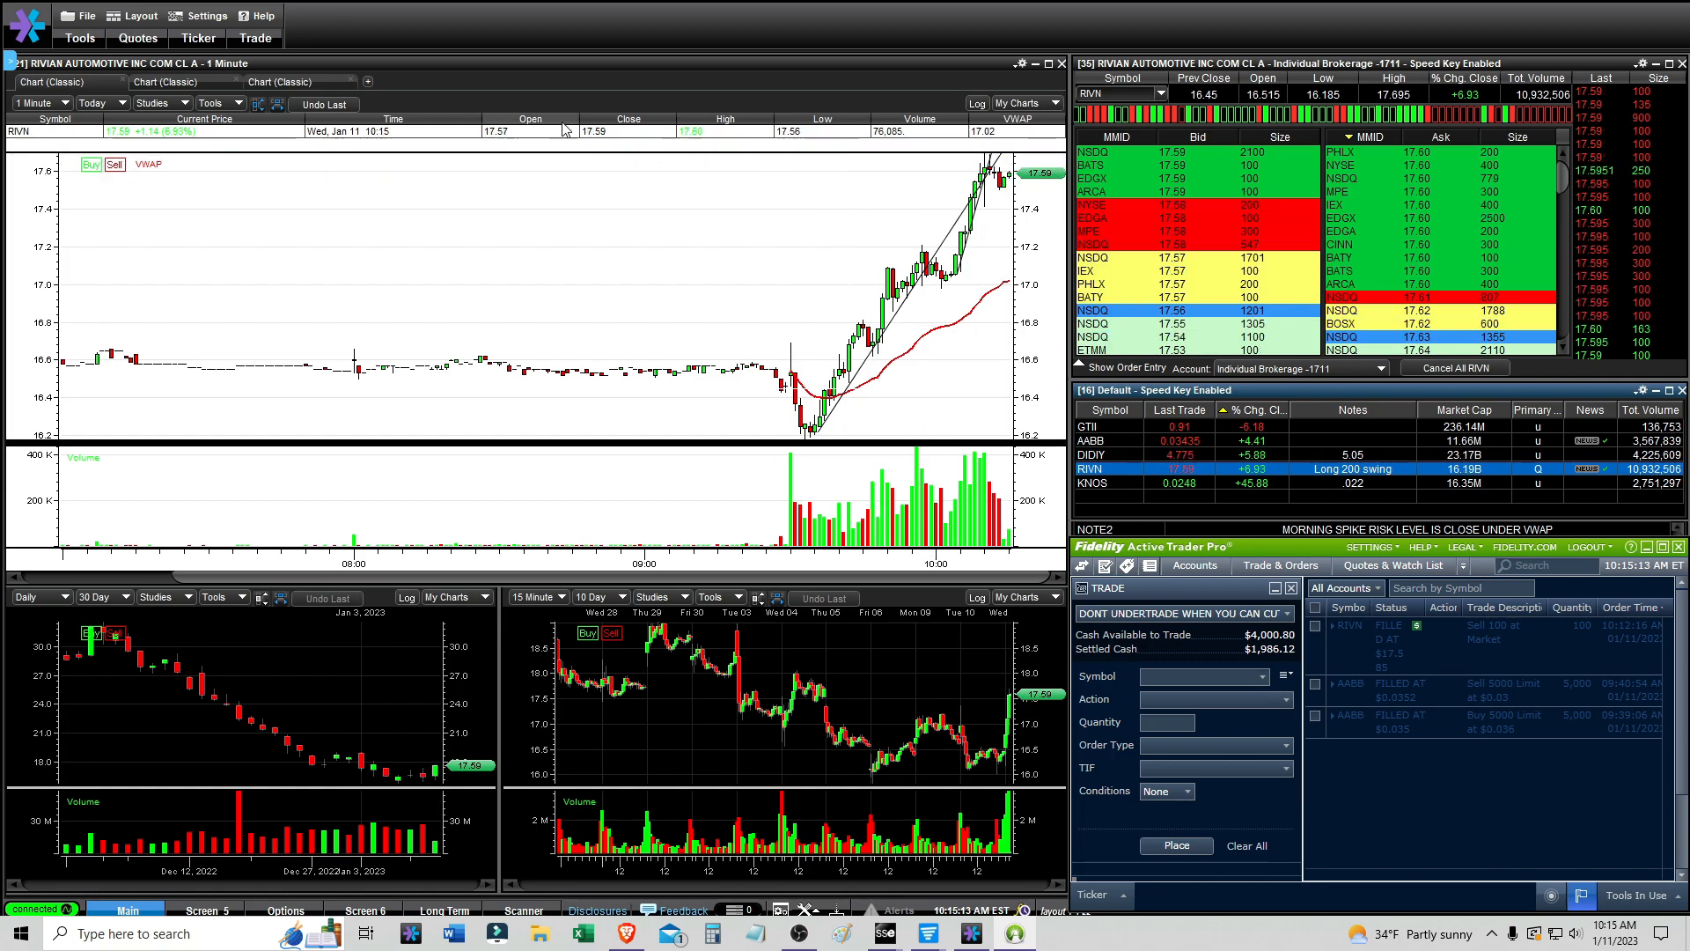
pyautogui.moveTo(620, 172)
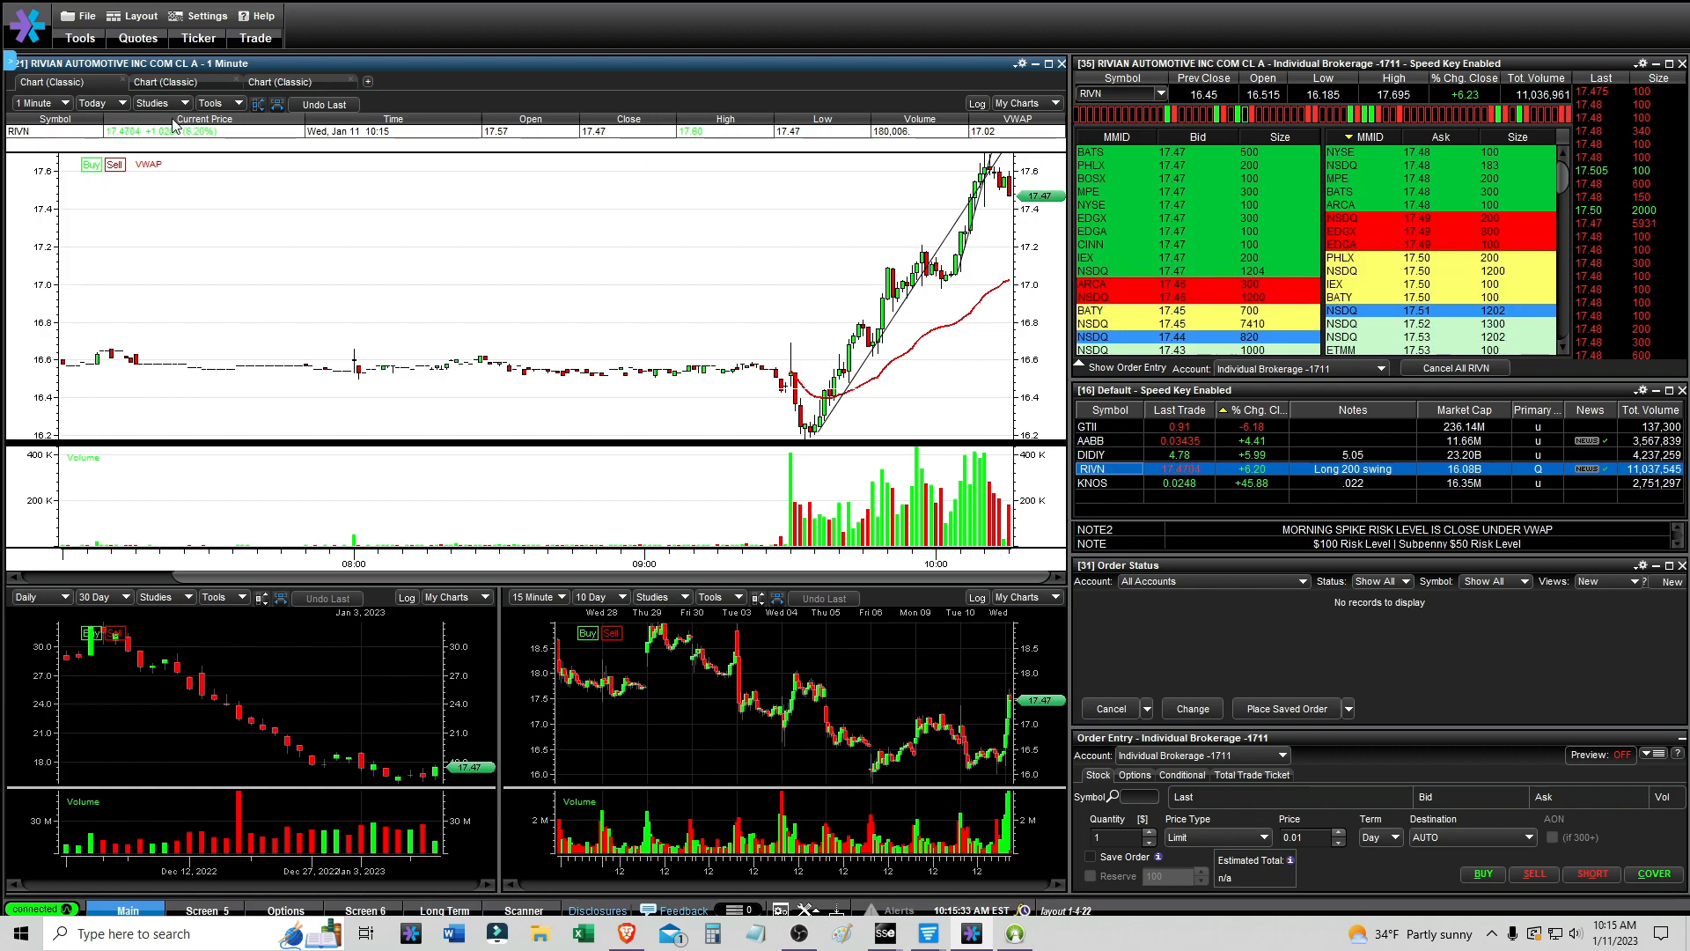
pyautogui.moveTo(833, 340)
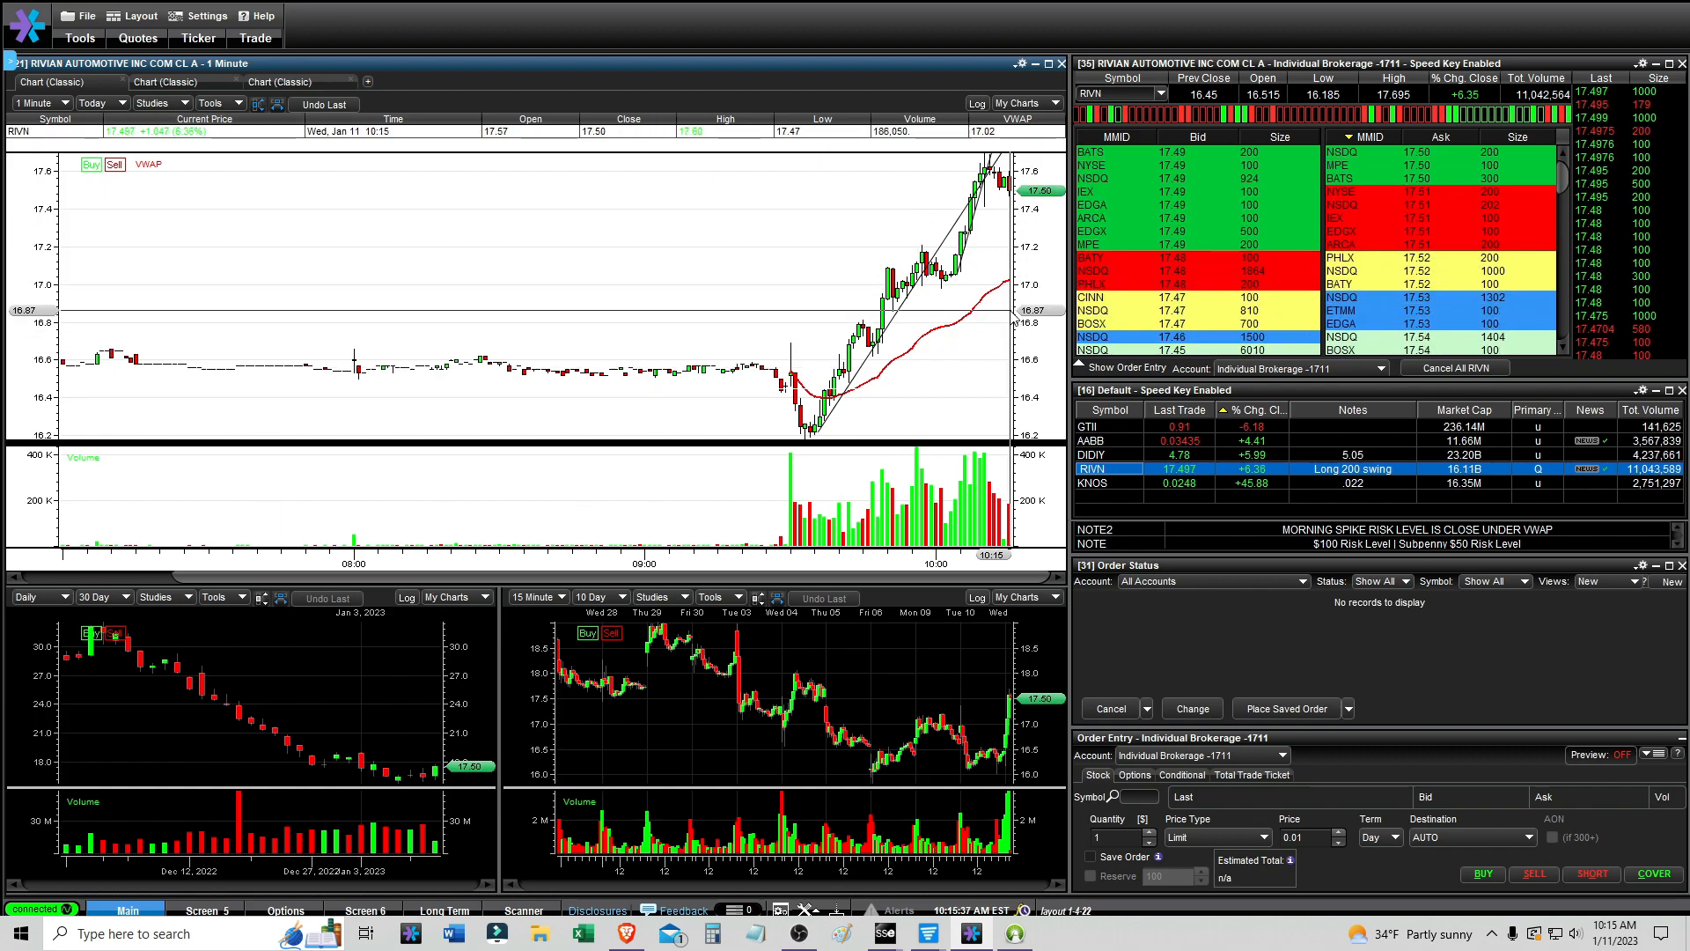
# - Load KNOS then DIDIY charts and open the OTC Pre scan listing 404 stocks
pyautogui.click(1107, 482)
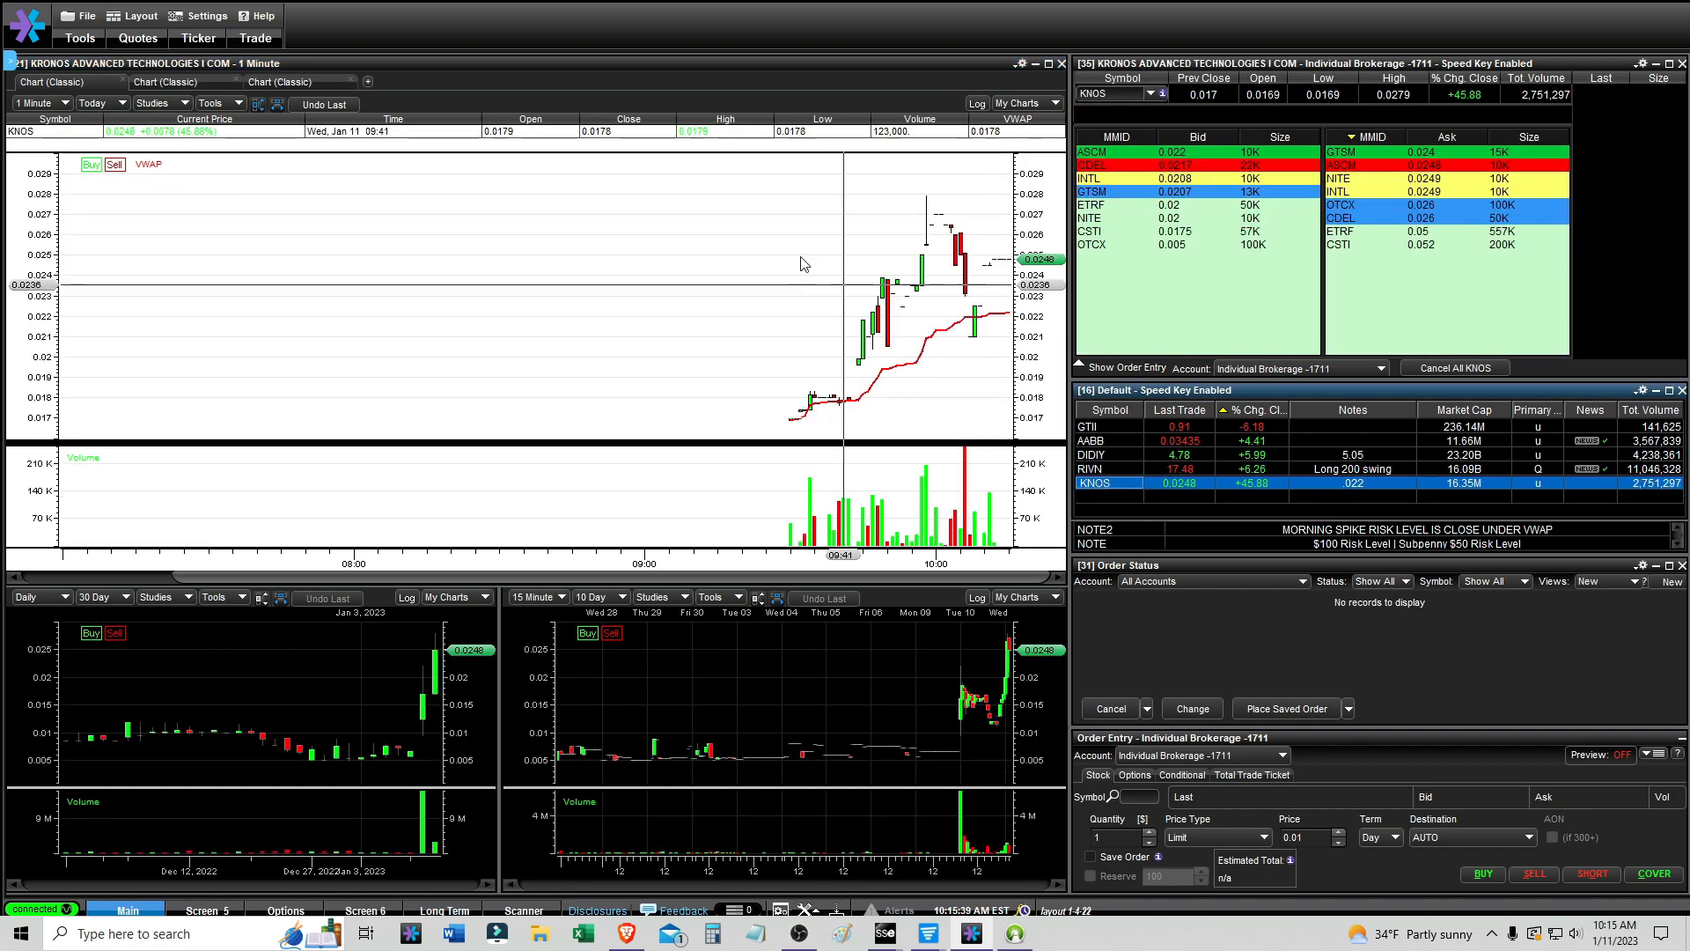
pyautogui.moveTo(422, 707)
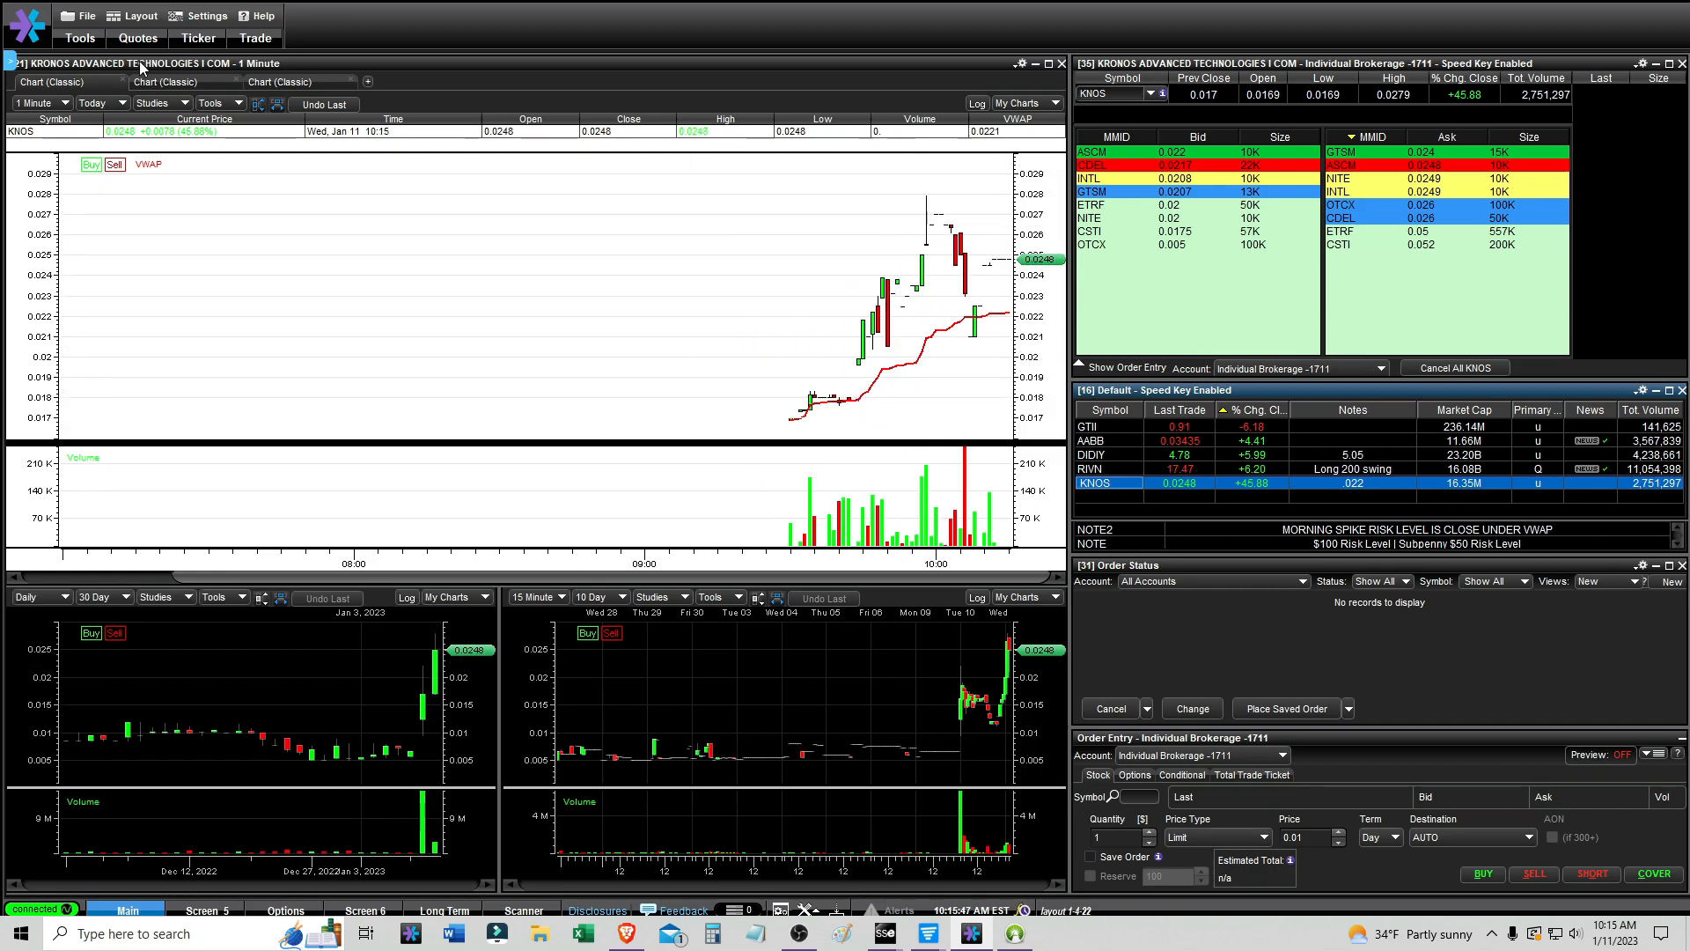
pyautogui.click(1091, 454)
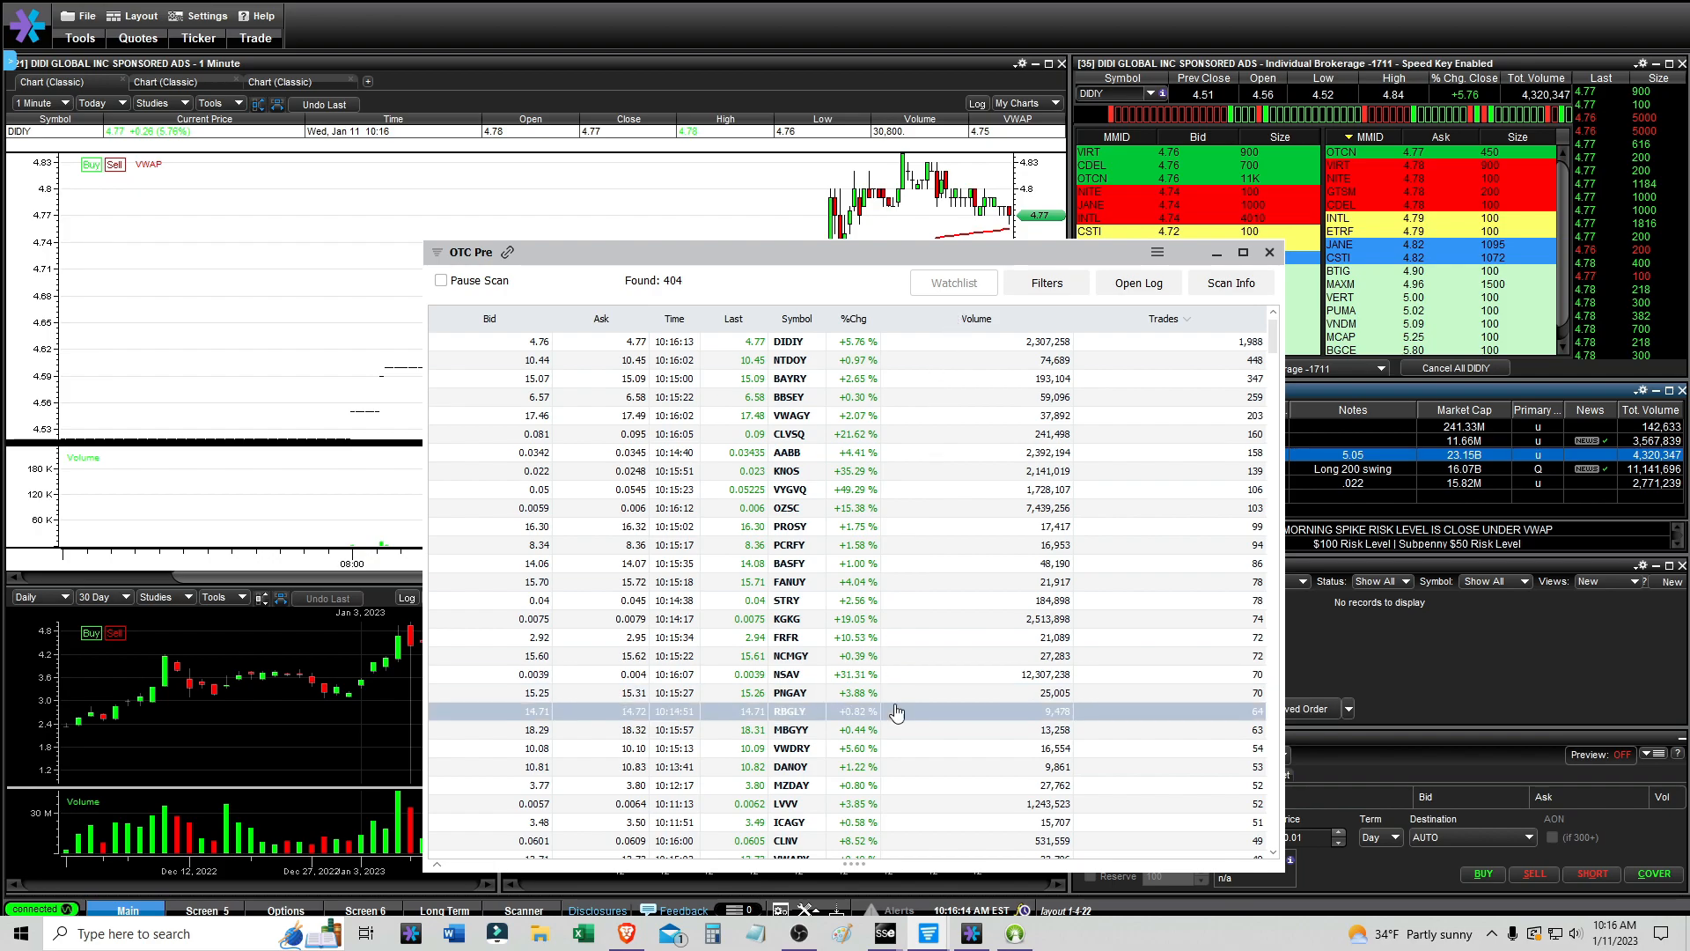
# - Close the OTC Pre scan and review the filled RIVN sell order beside DIDIY's chart
pyautogui.click(1268, 252)
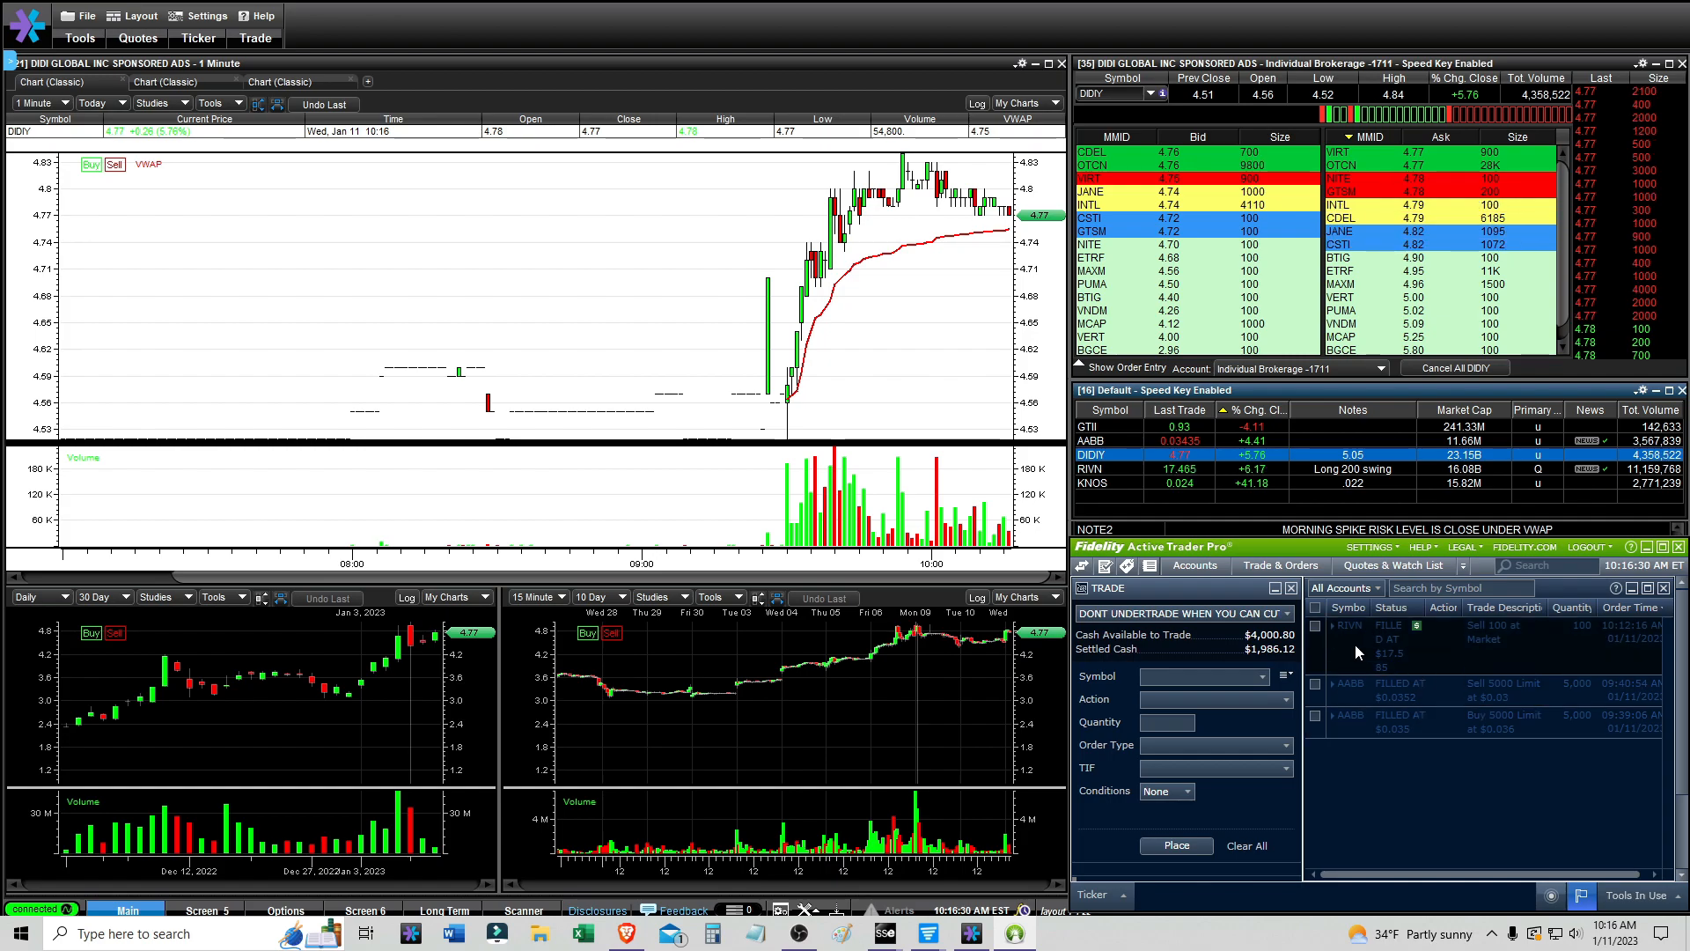
pyautogui.click(1091, 468)
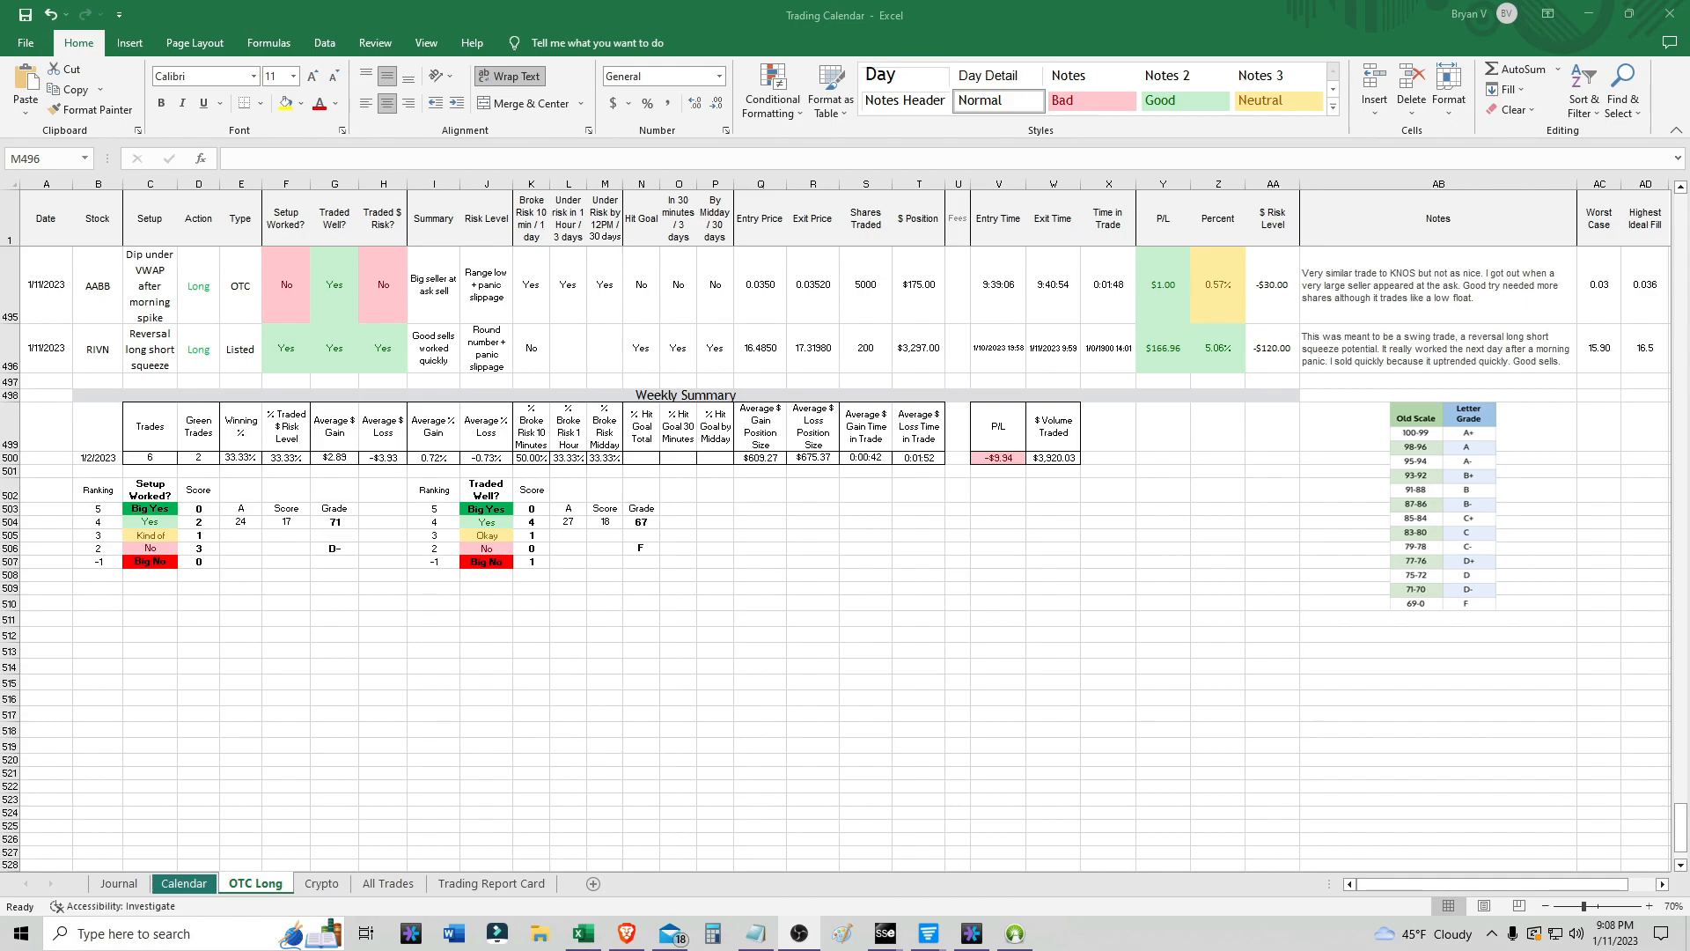
pyautogui.moveTo(1669, 409)
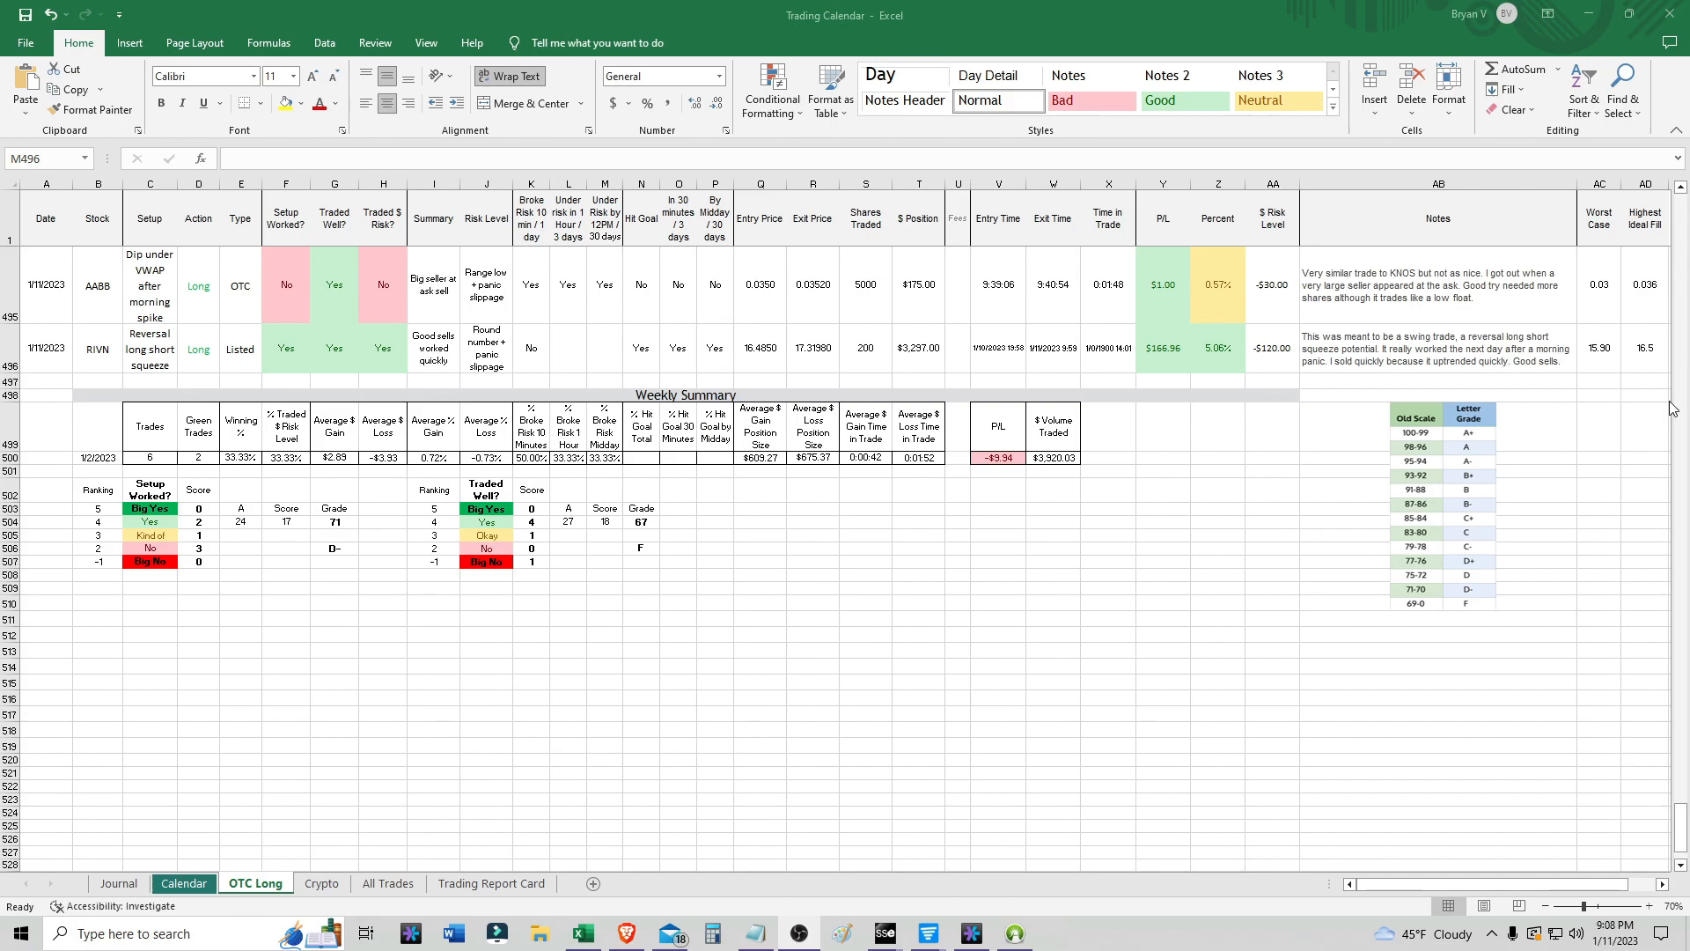
pyautogui.moveTo(1156, 361)
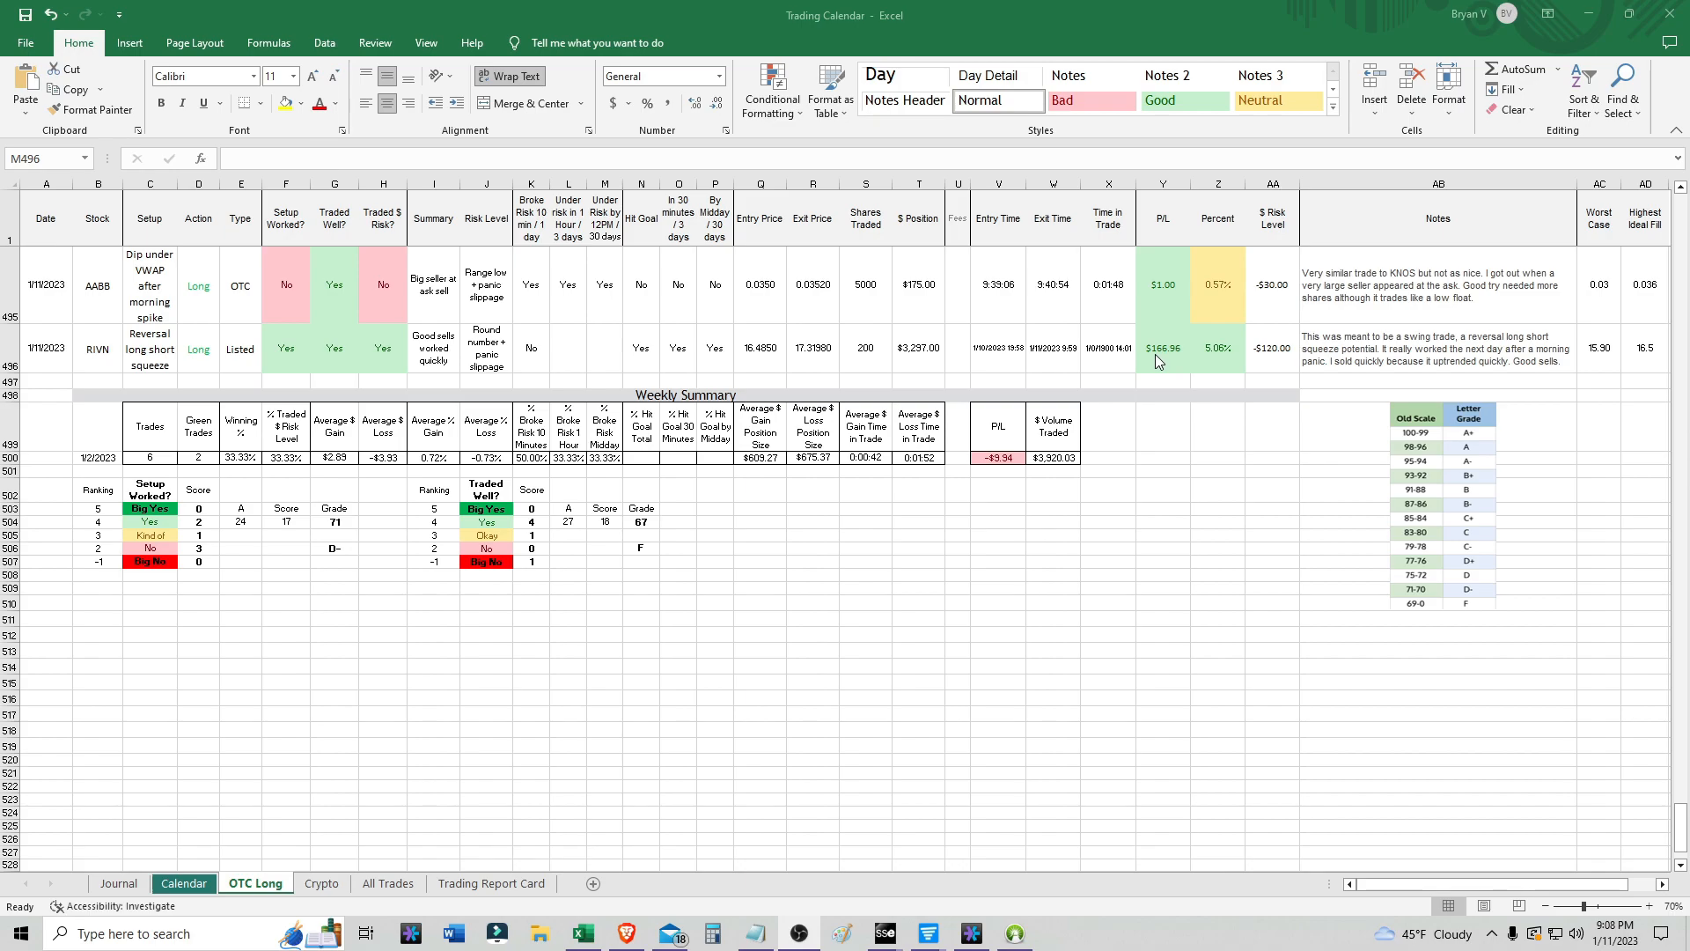
pyautogui.moveTo(248, 281)
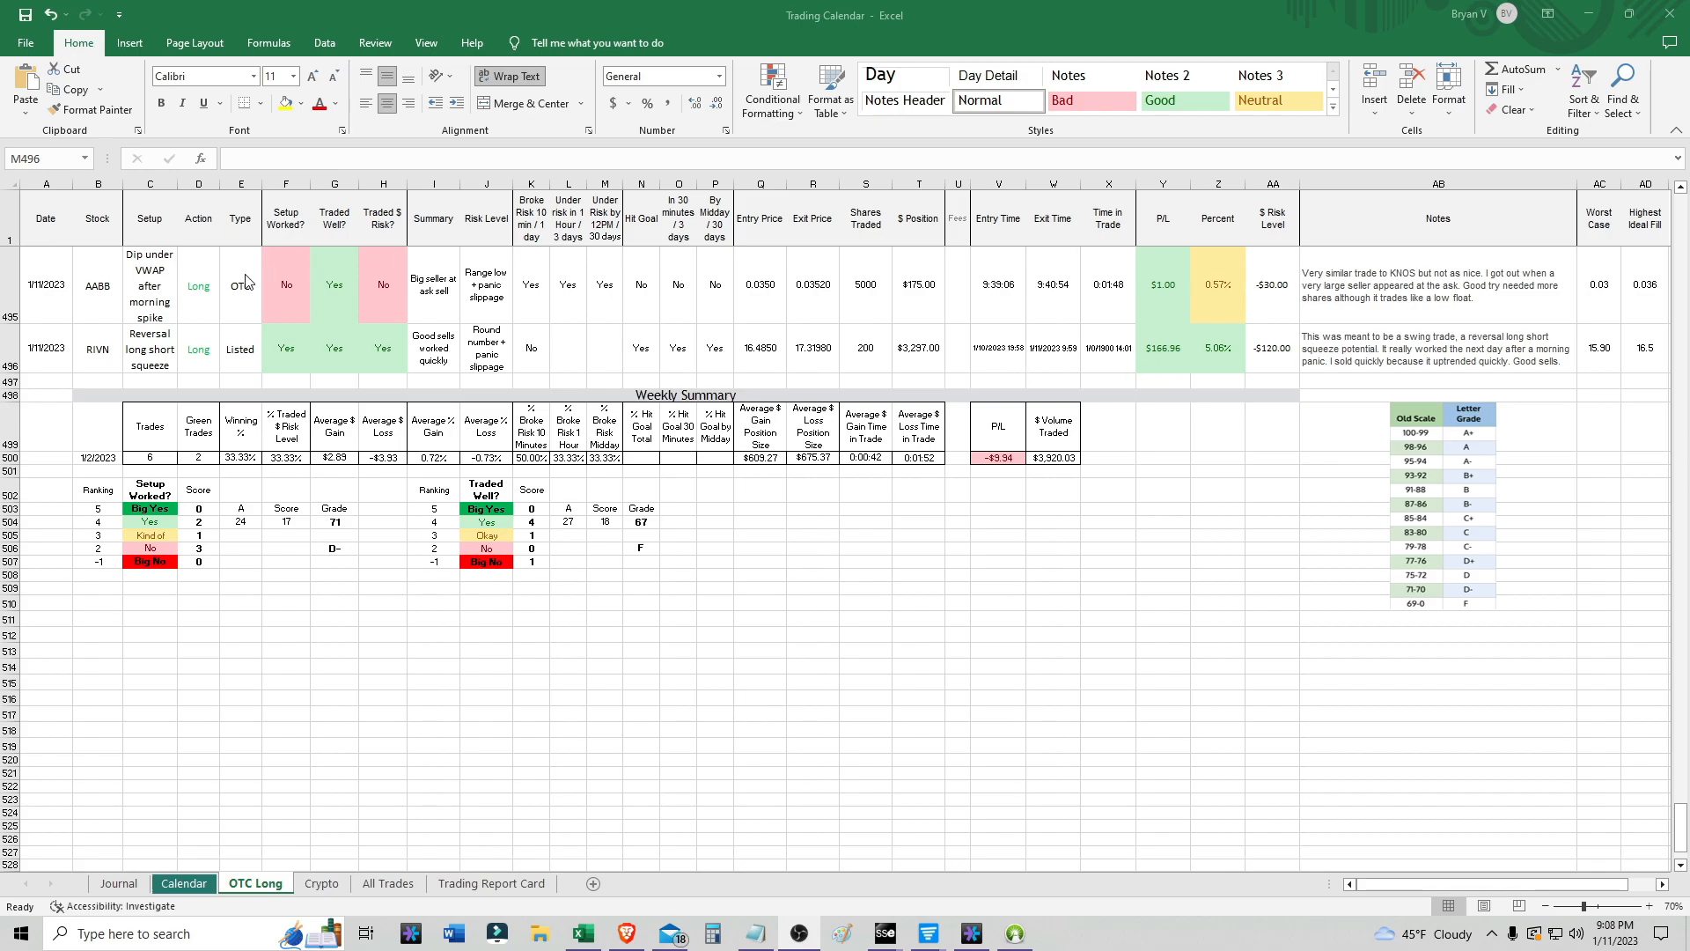
pyautogui.moveTo(168, 294)
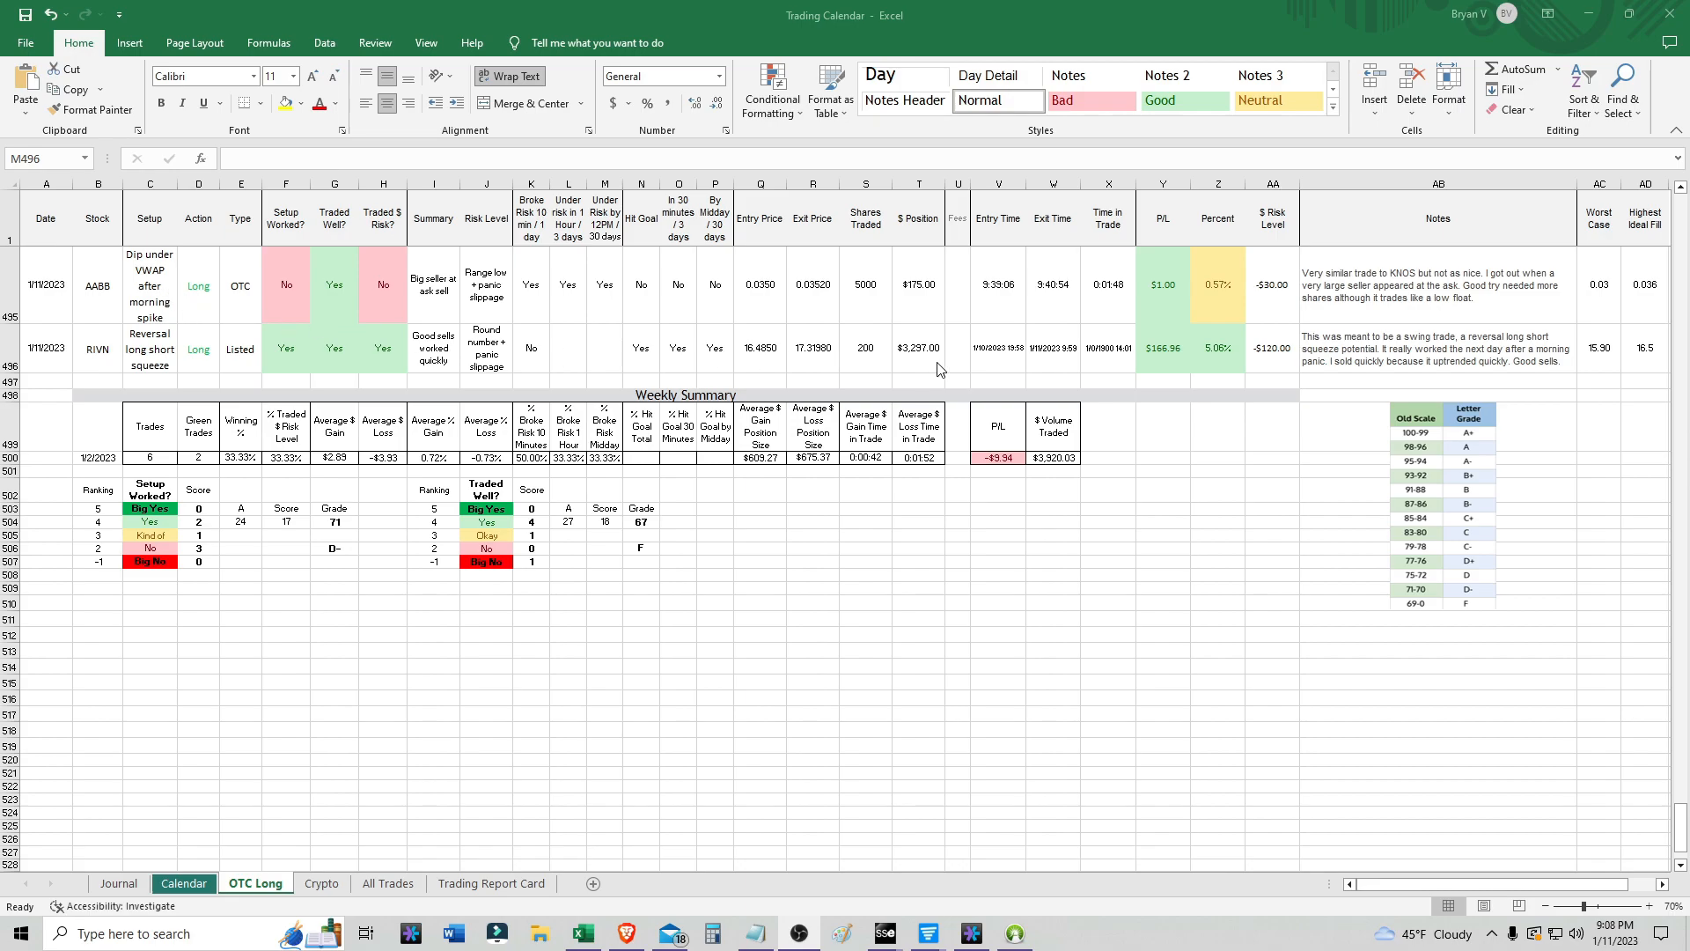
pyautogui.click(604, 349)
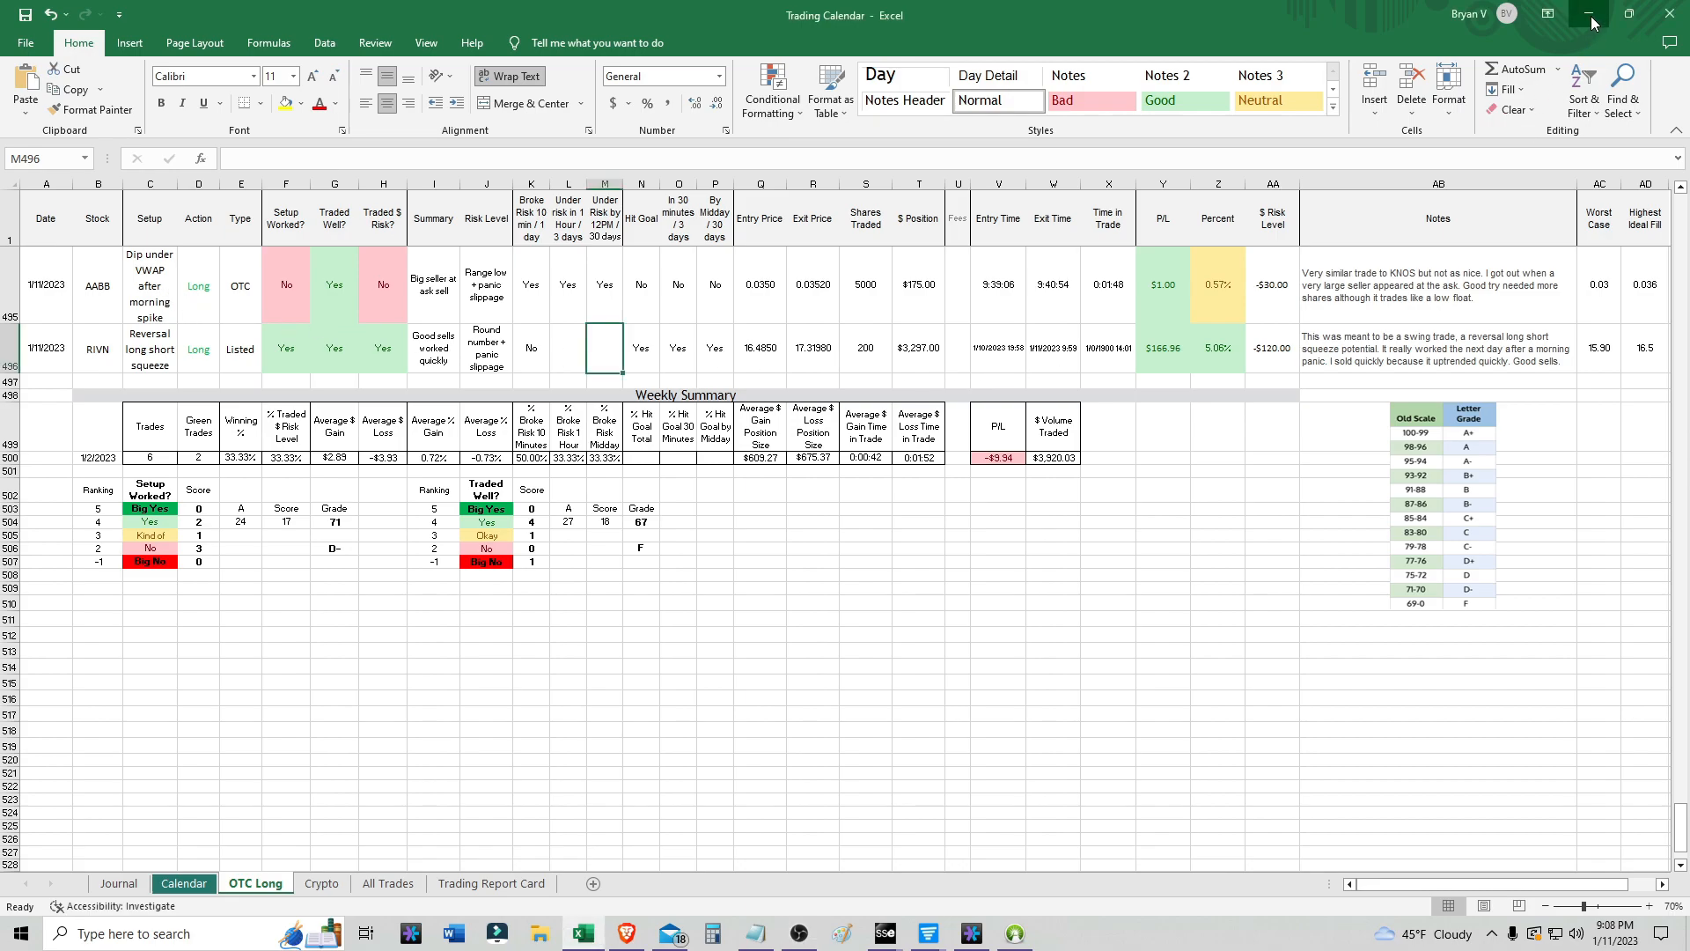
pyautogui.moveTo(641, 229)
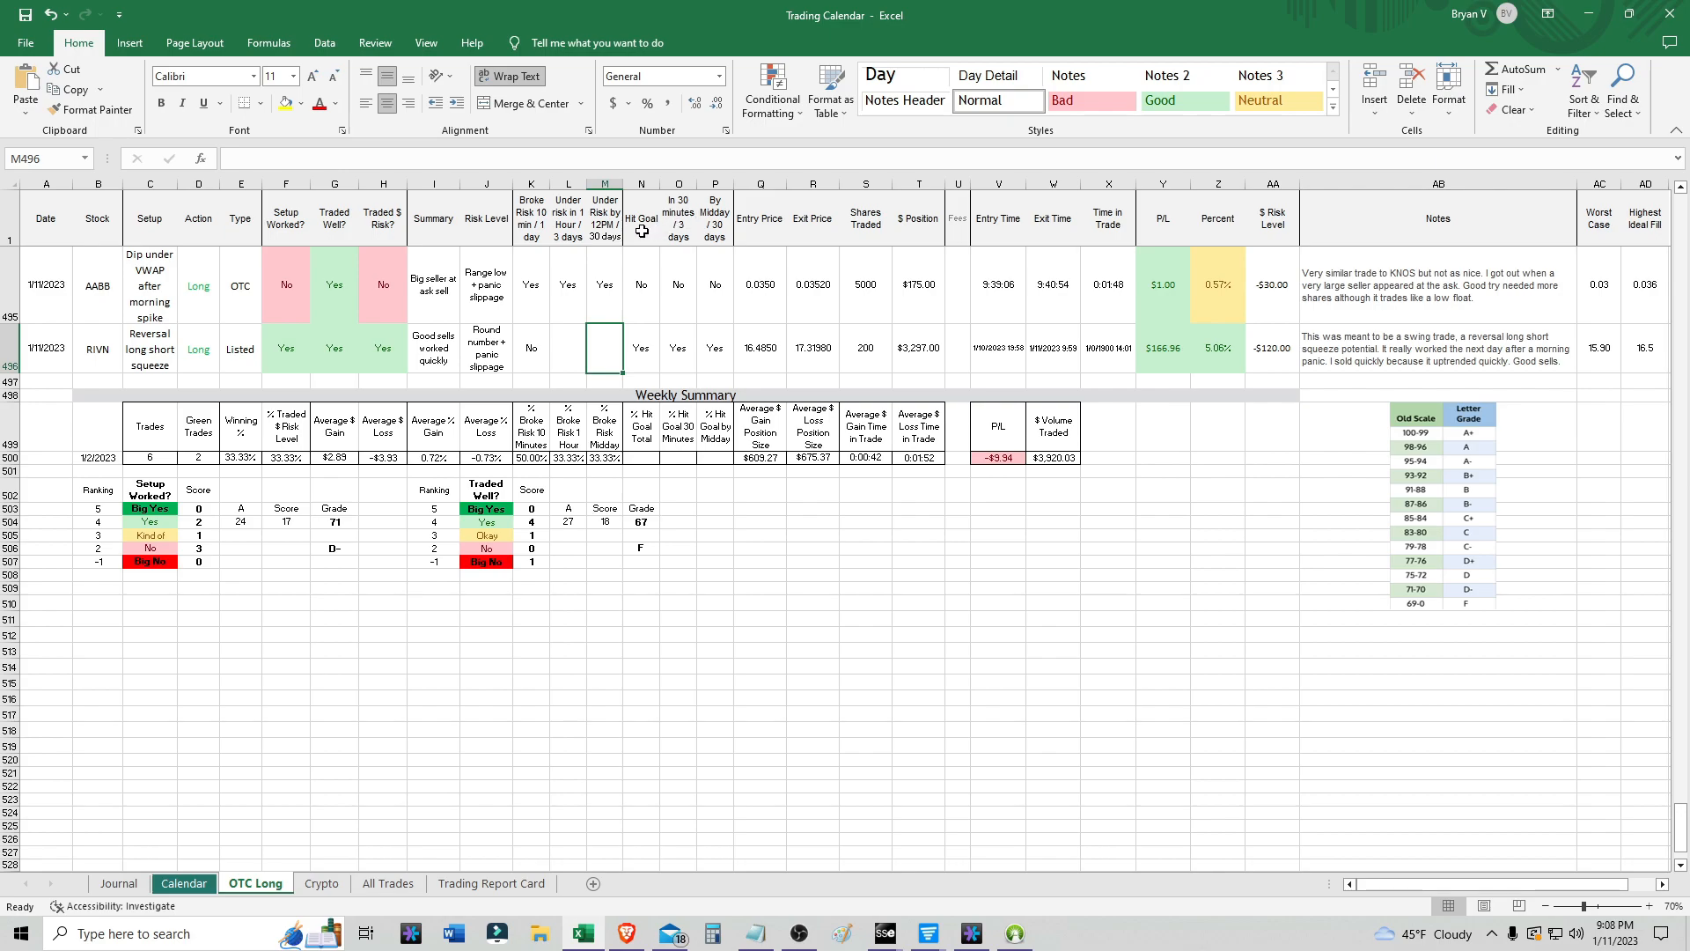
pyautogui.click(568, 348)
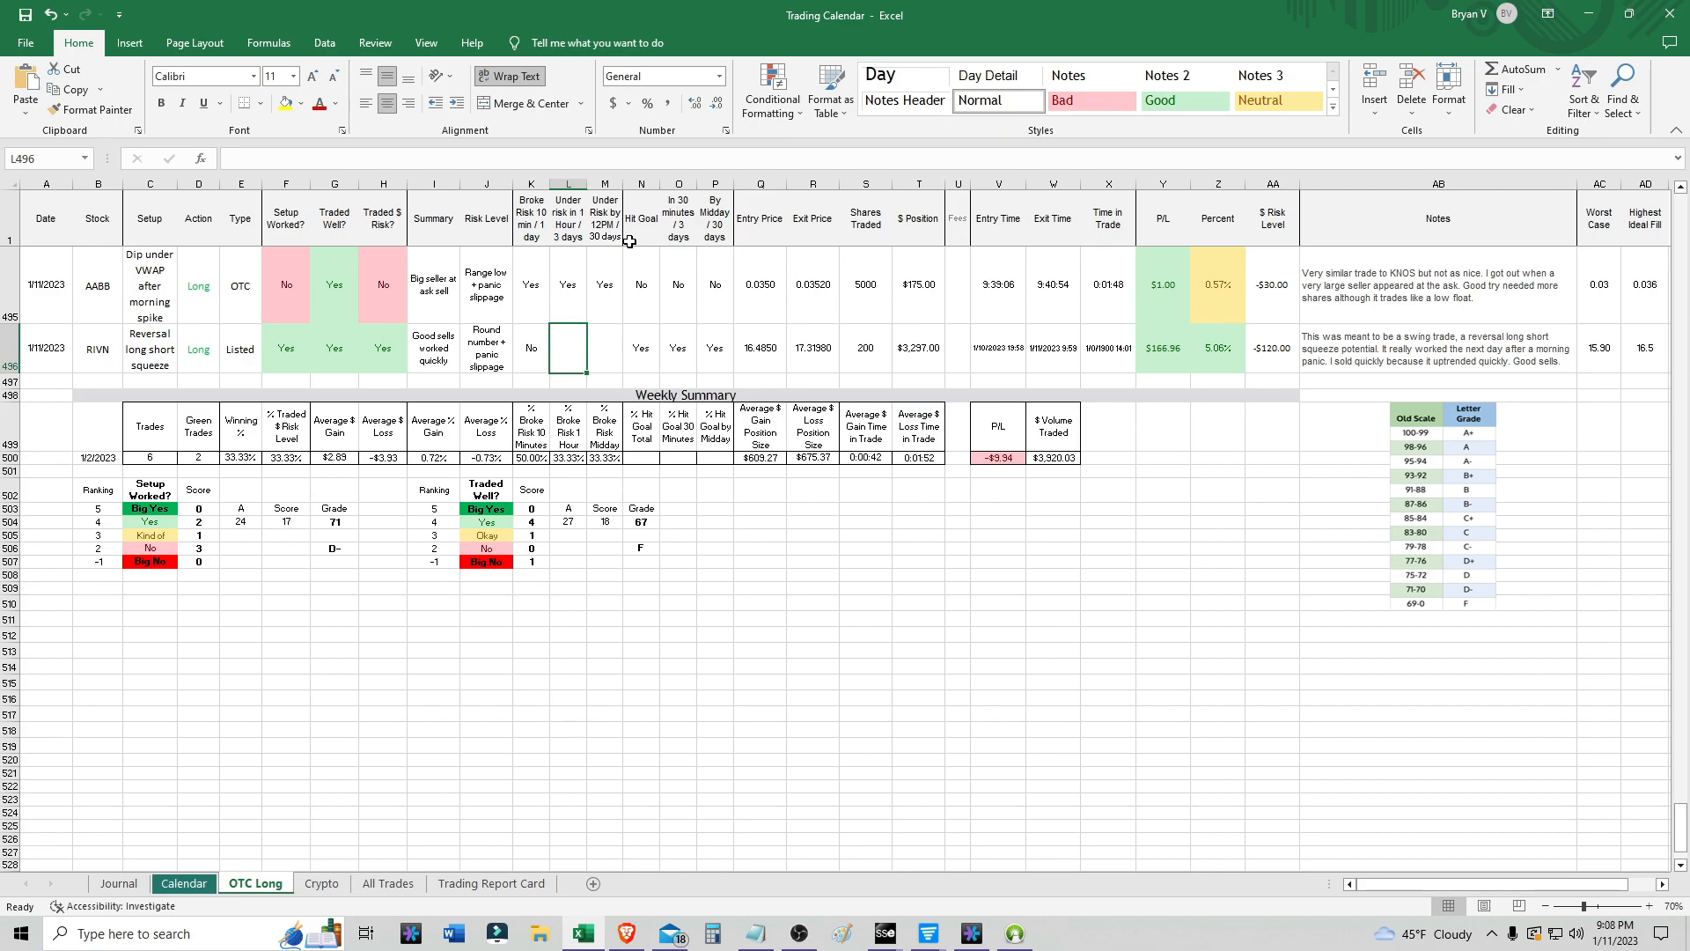
pyautogui.moveTo(1078, 367)
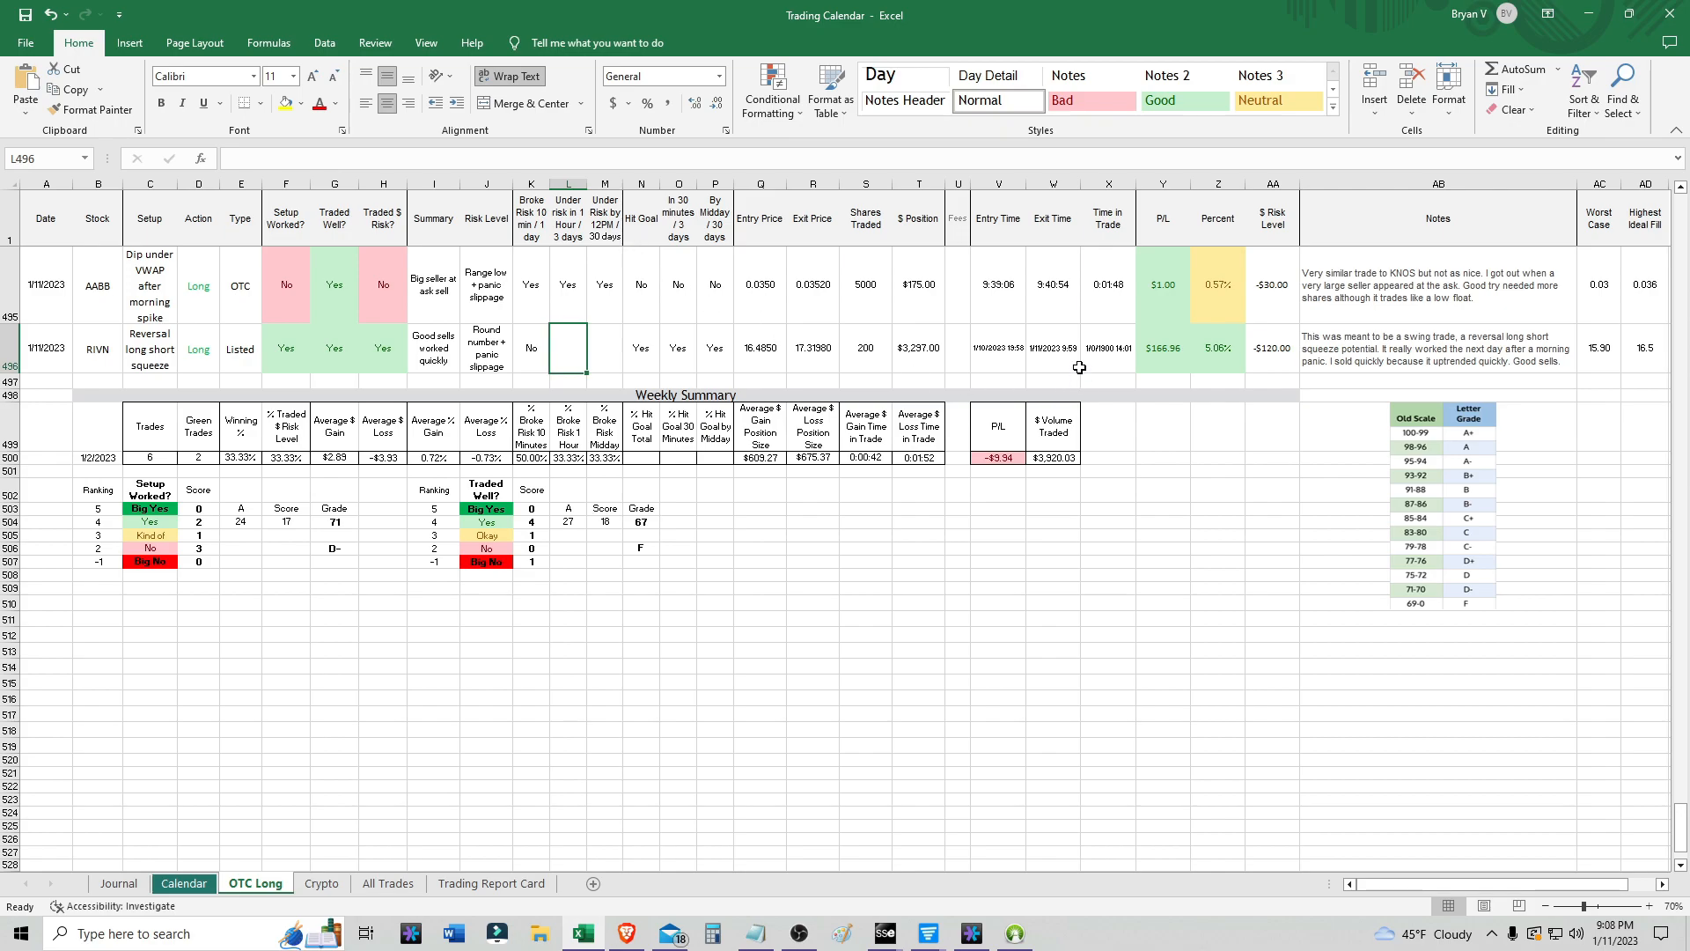
pyautogui.click(1216, 651)
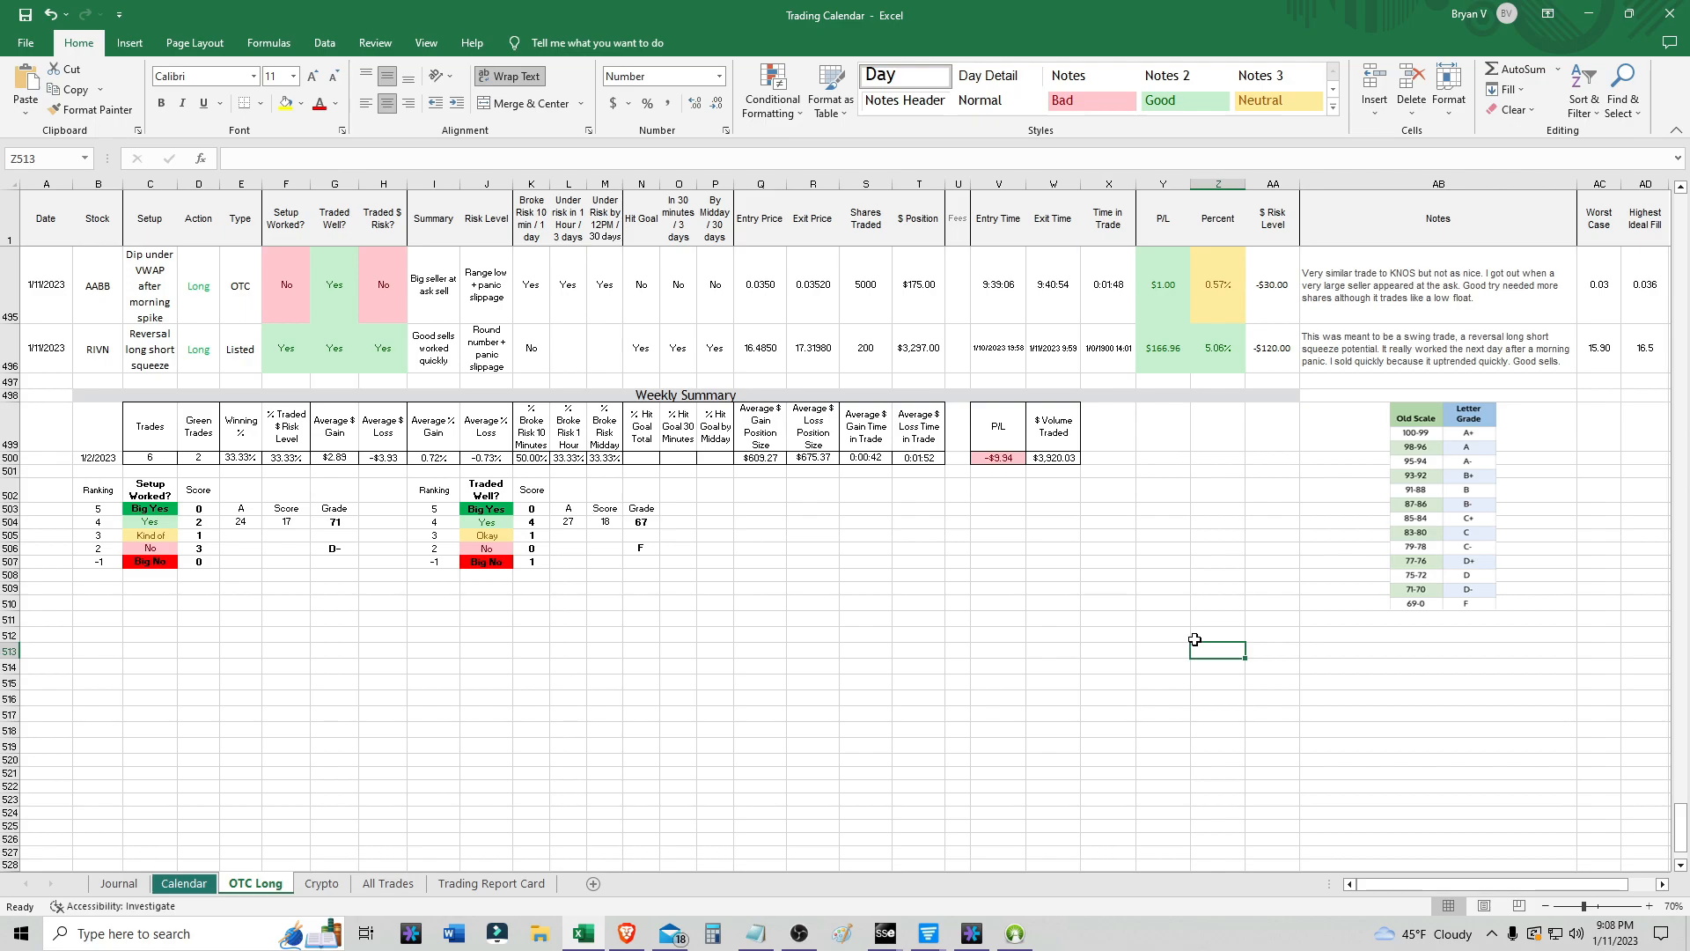
pyautogui.moveTo(514, 245)
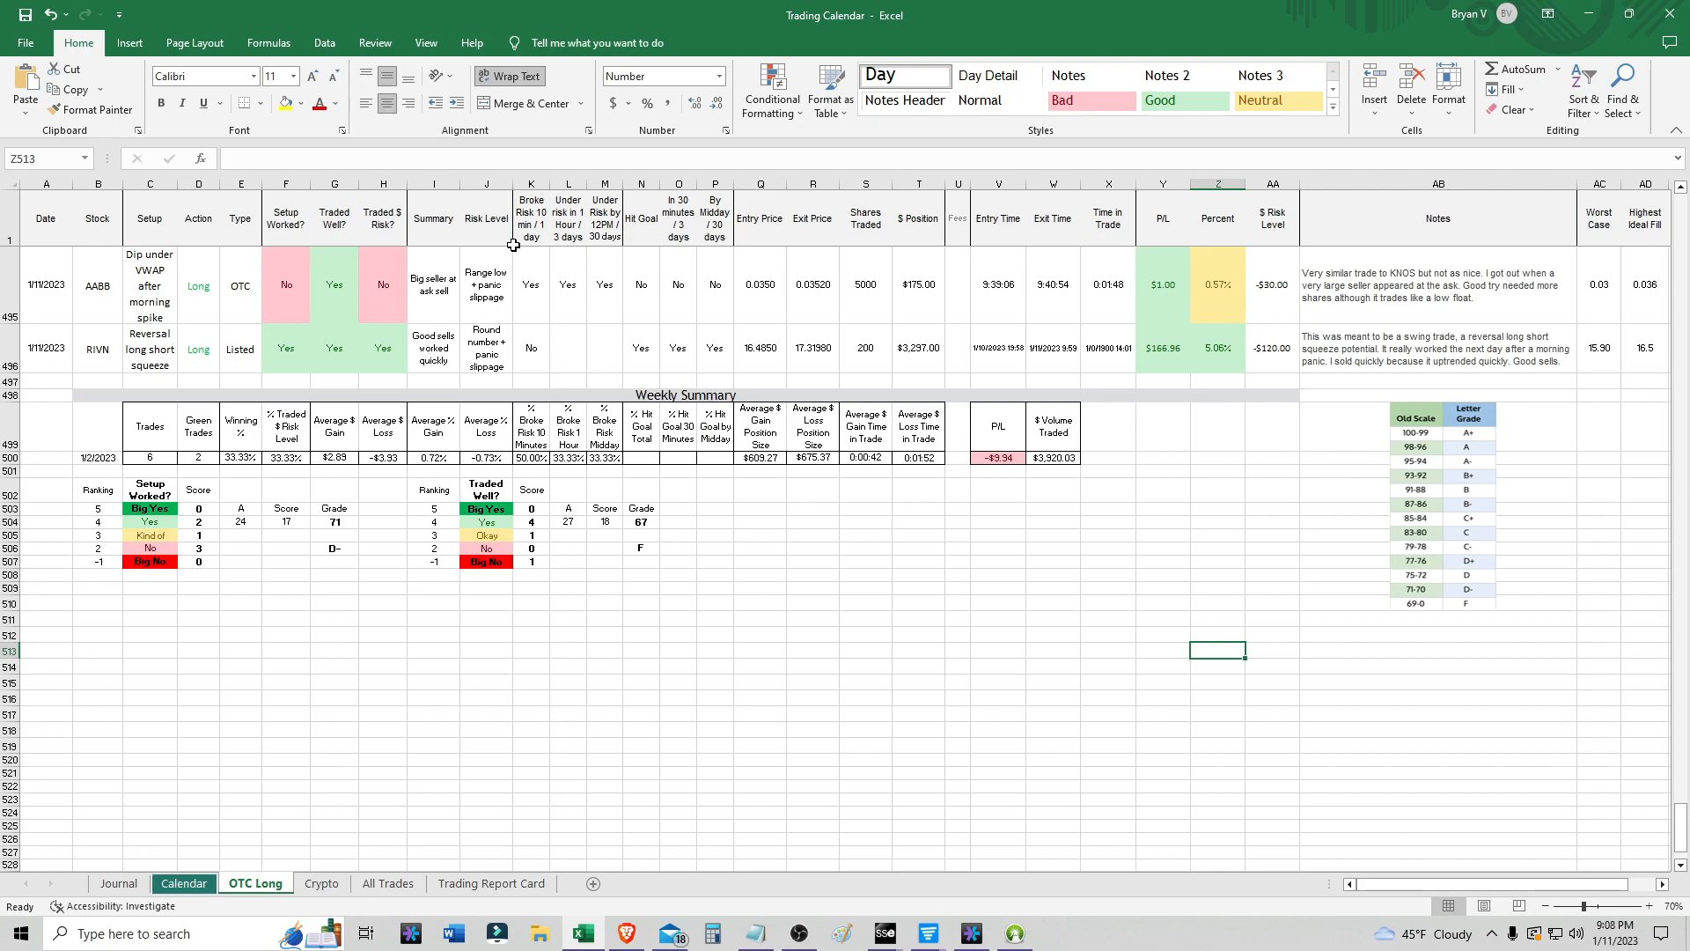
pyautogui.moveTo(1600, 33)
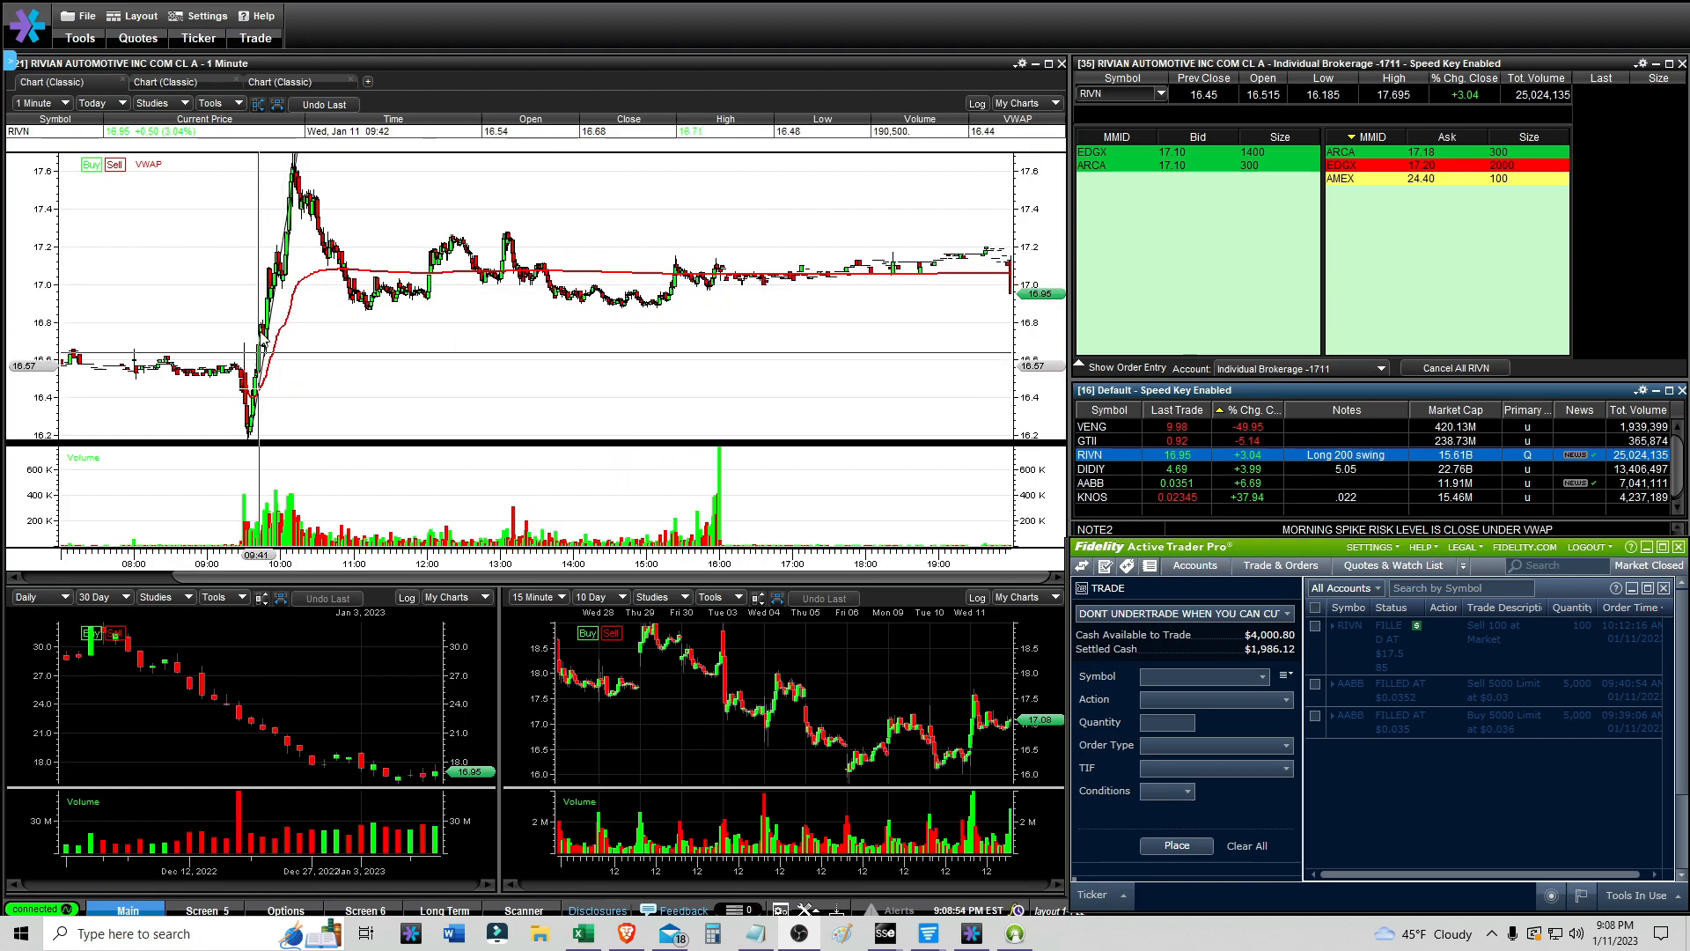
pyautogui.moveTo(290, 198)
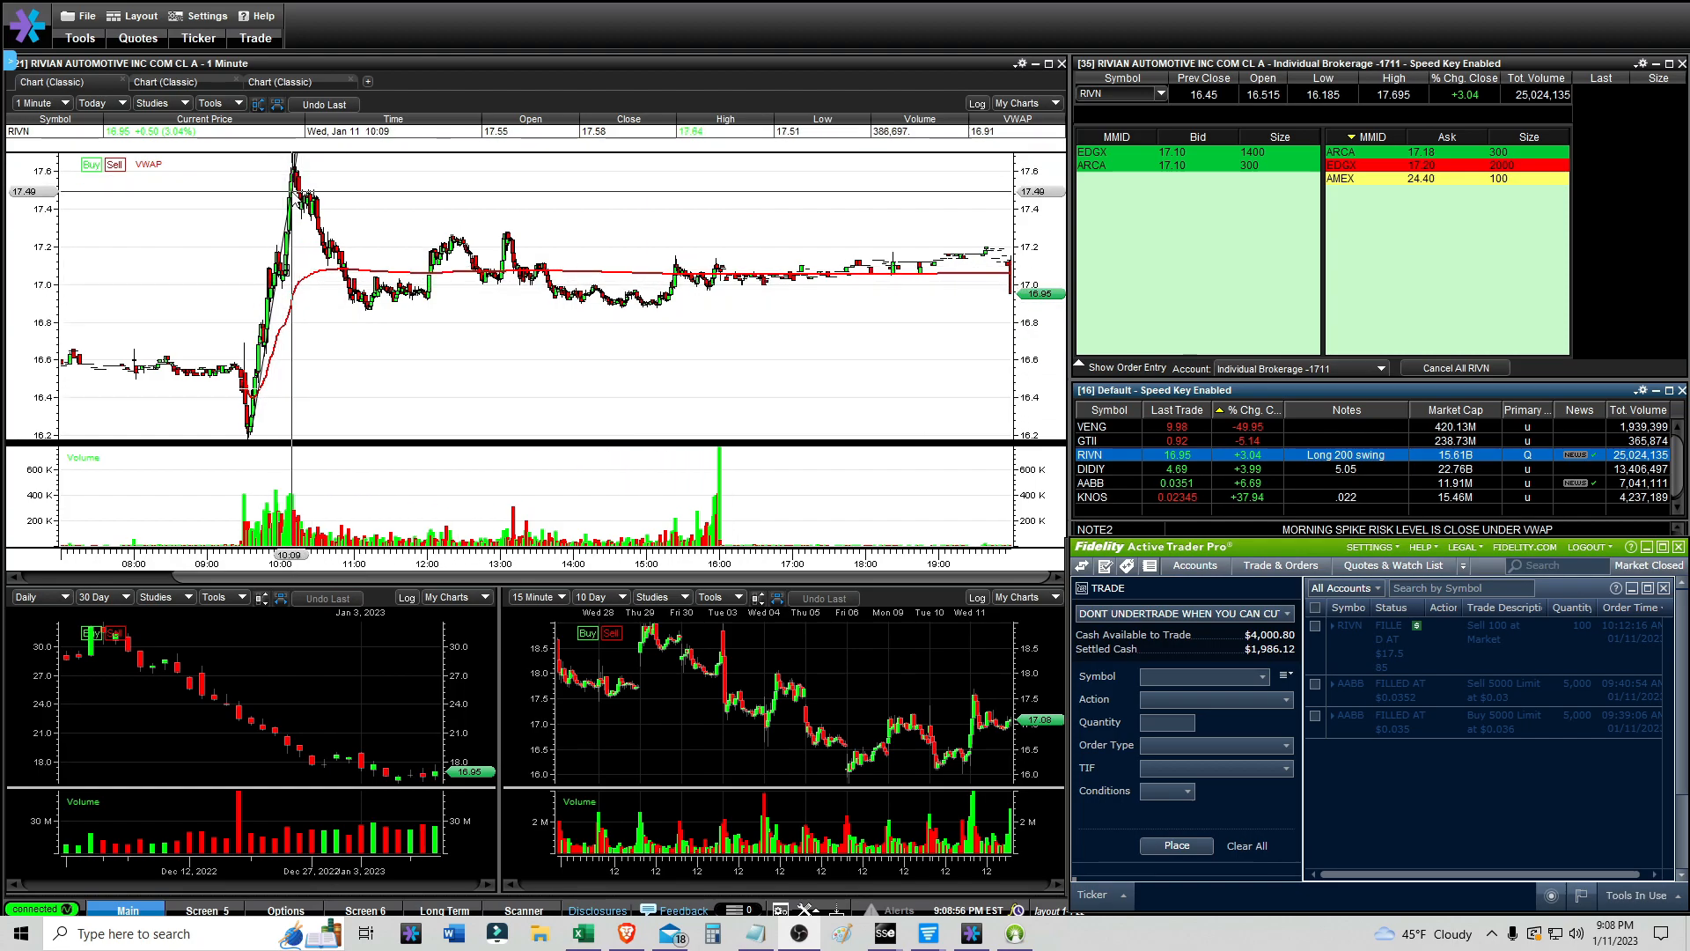
pyautogui.moveTo(385, 294)
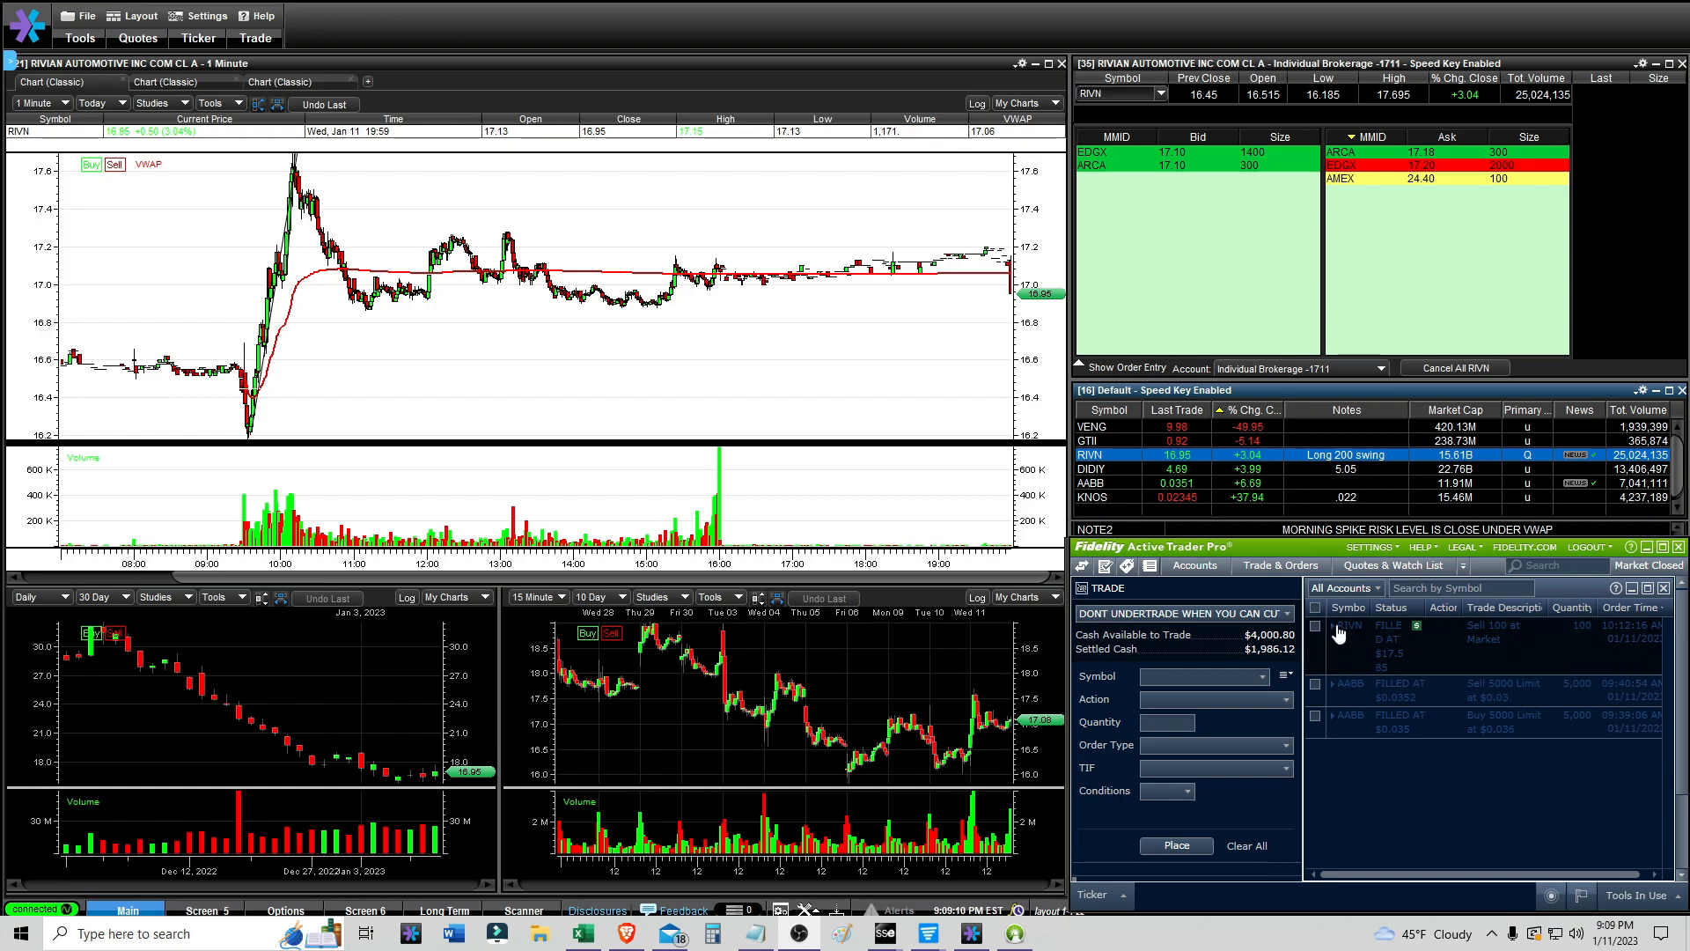
pyautogui.click(1331, 623)
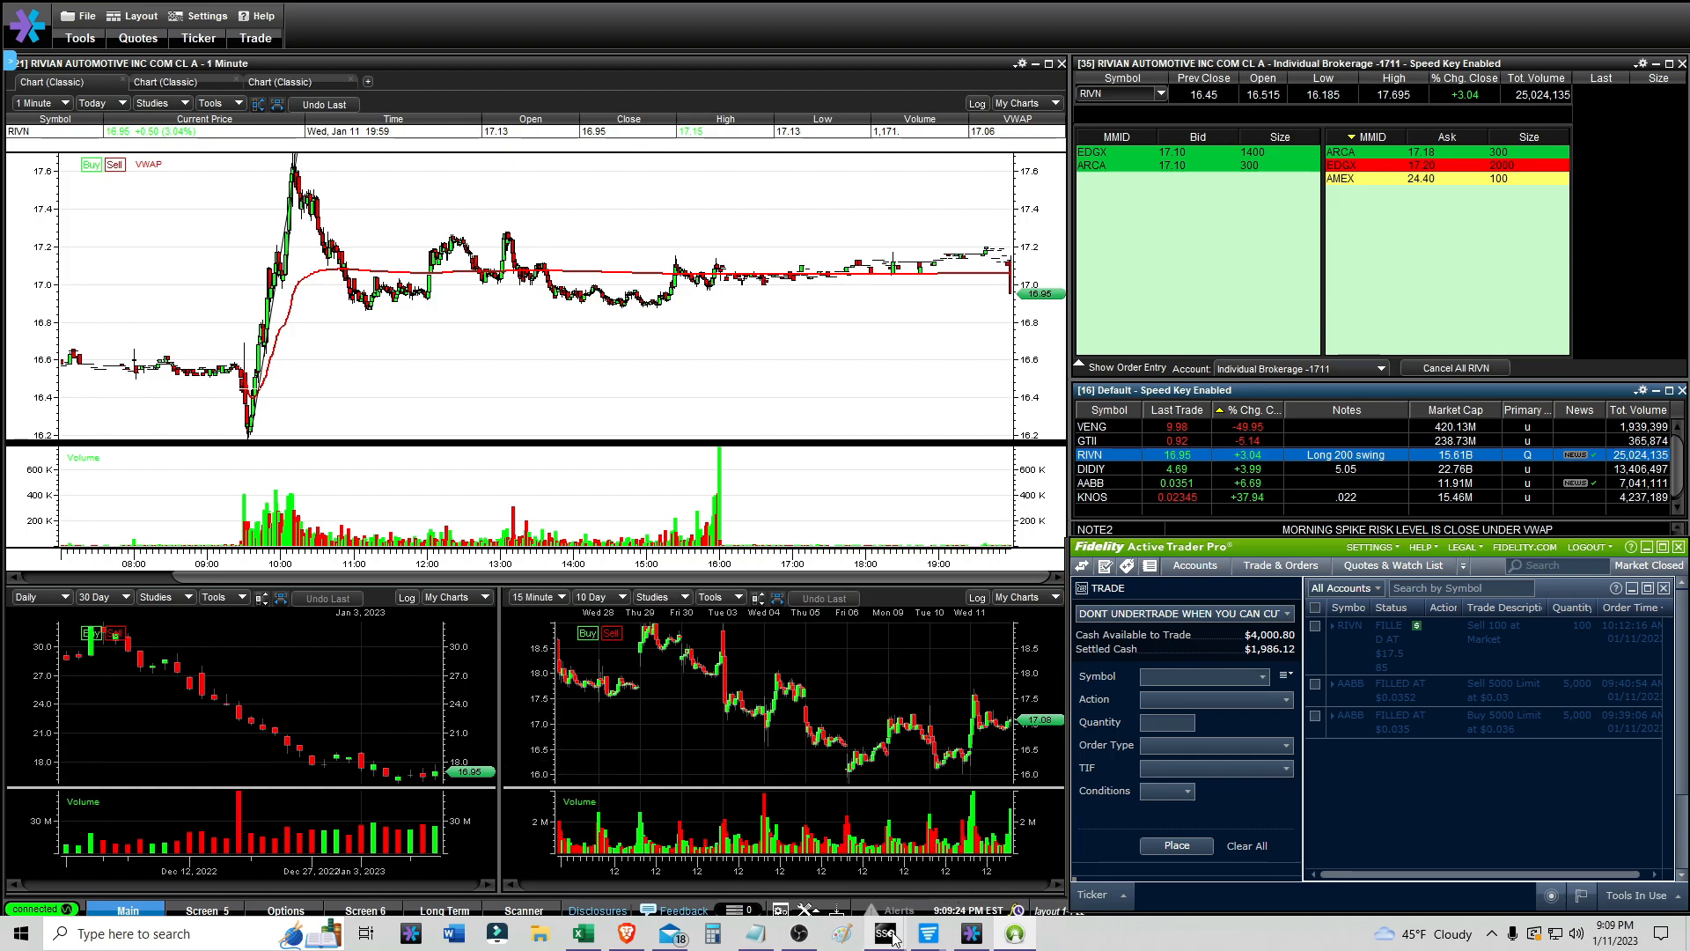
# - Show RIVN's $55.42 realized gain, then bring up its 15-minute trendline chart layout
pyautogui.click(1211, 580)
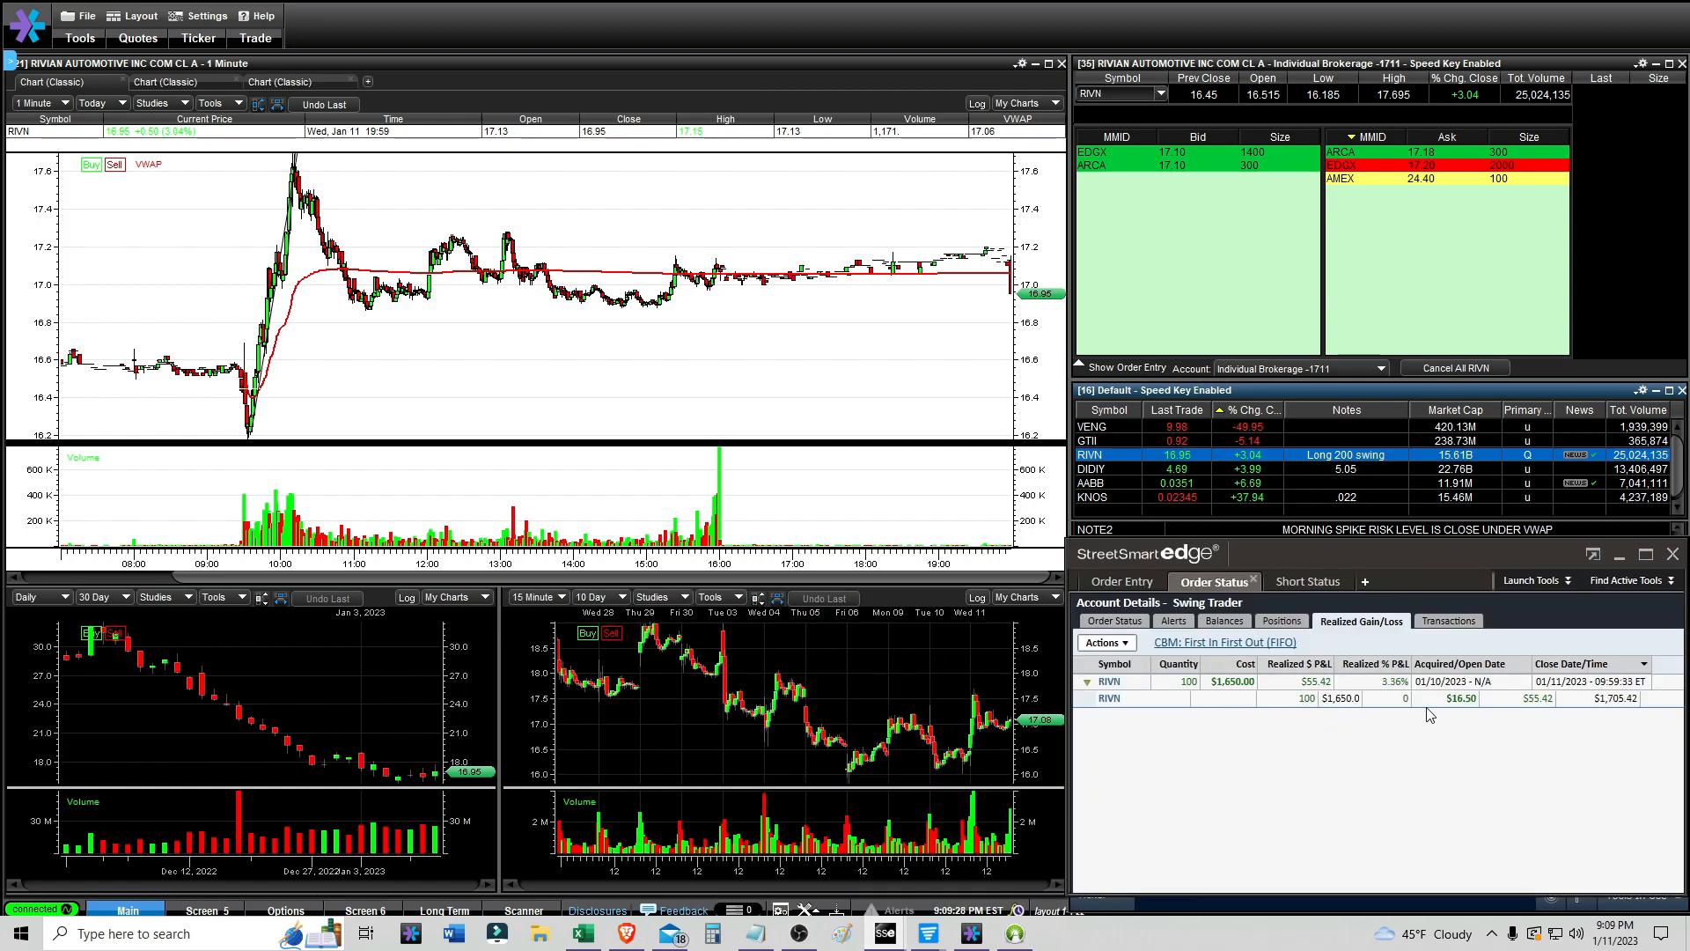
pyautogui.moveTo(1197, 695)
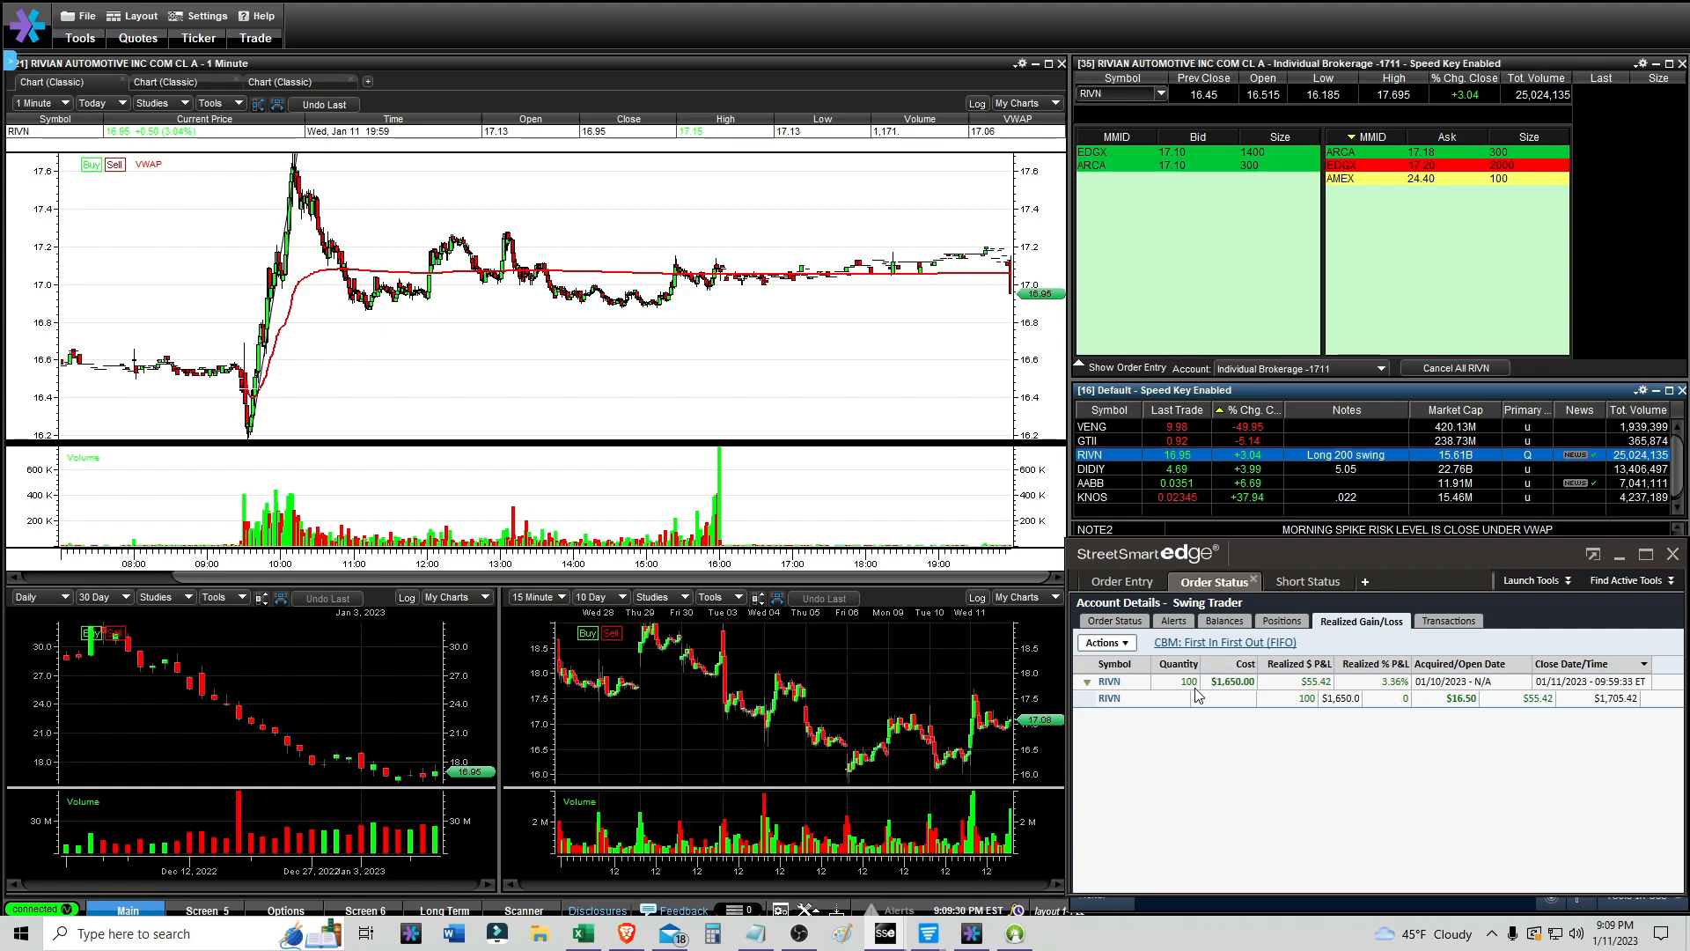
pyautogui.moveTo(1260, 681)
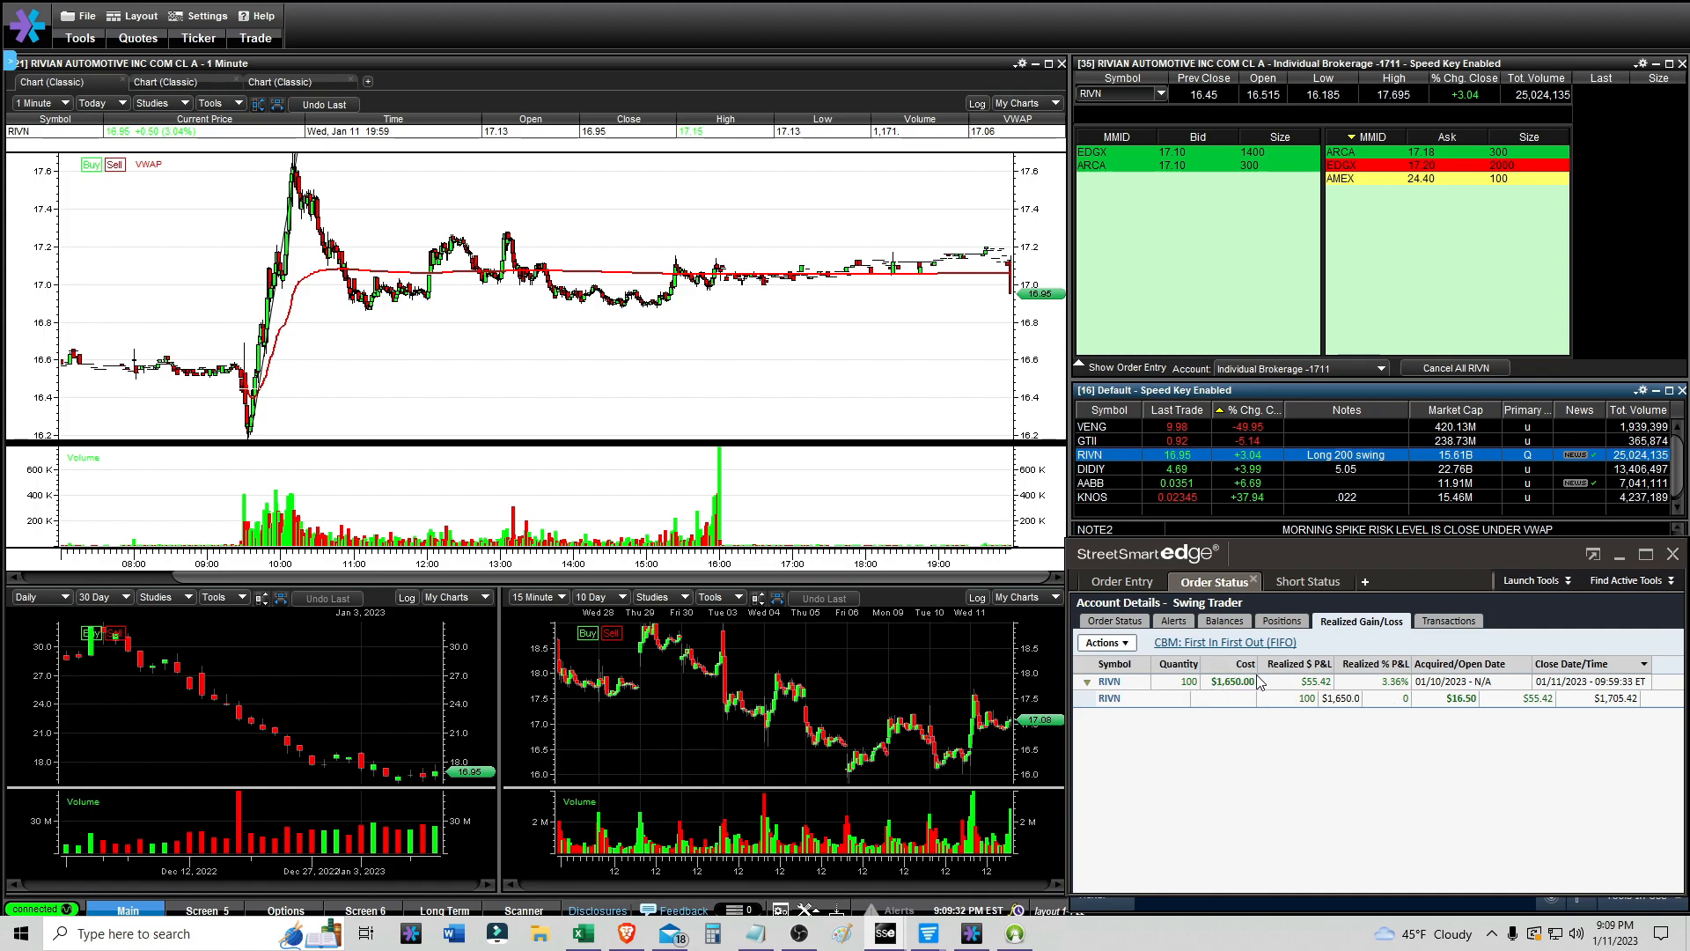
pyautogui.moveTo(1088, 686)
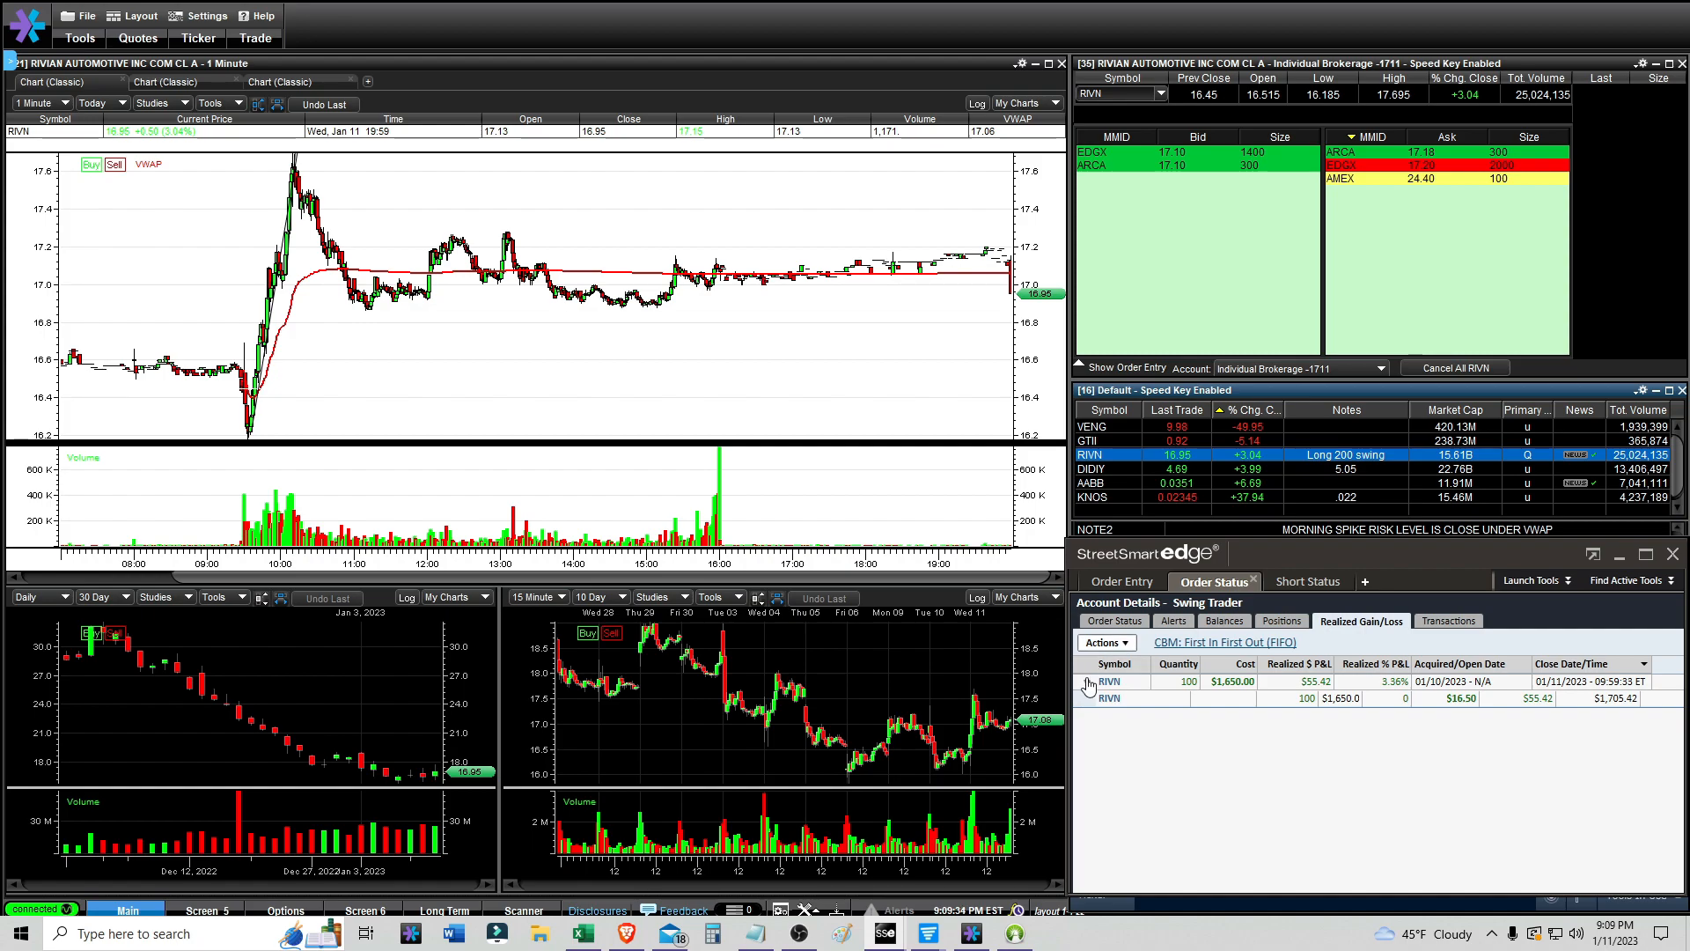
pyautogui.click(1088, 679)
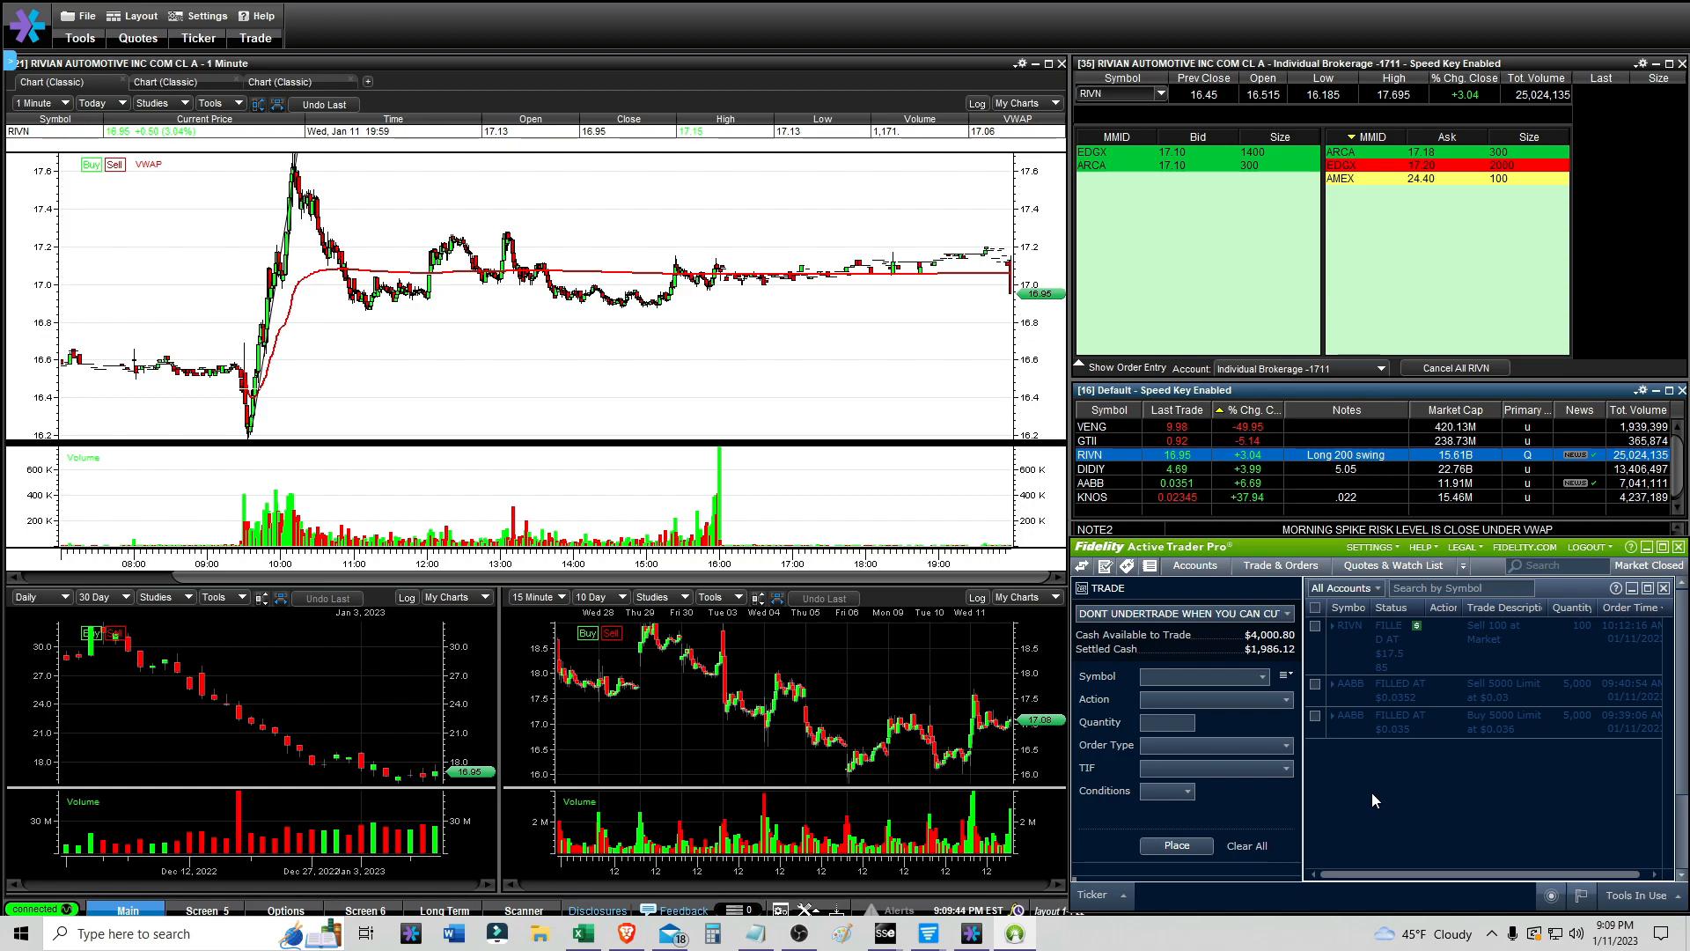
pyautogui.moveTo(1391, 795)
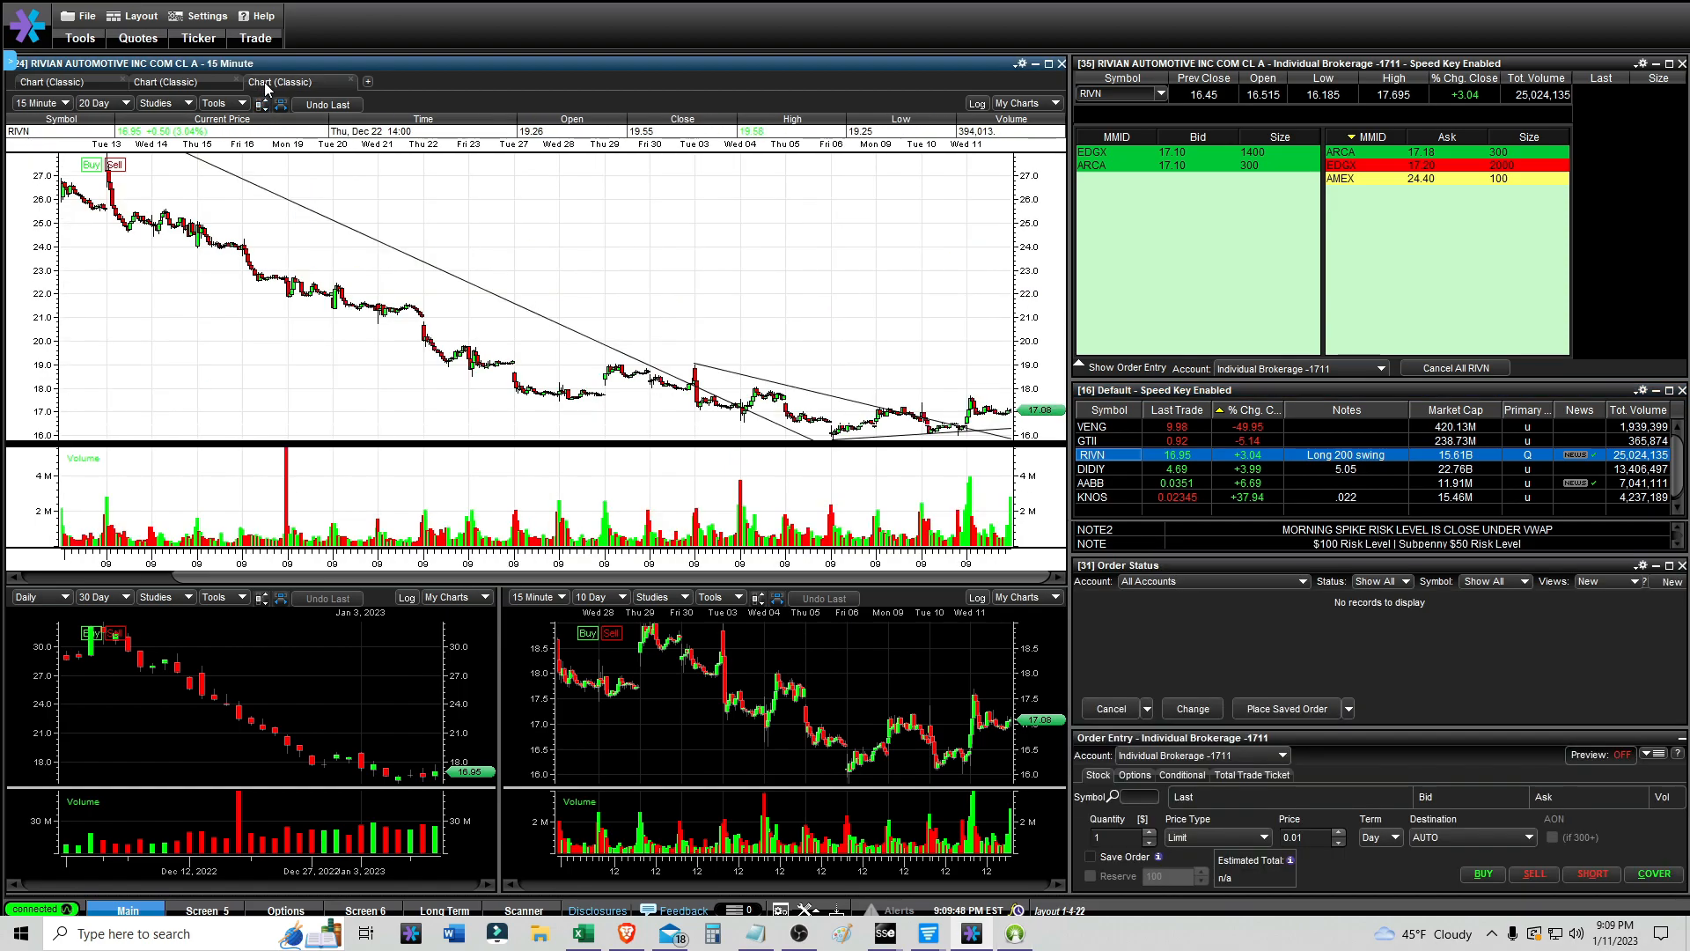
pyautogui.moveTo(987, 410)
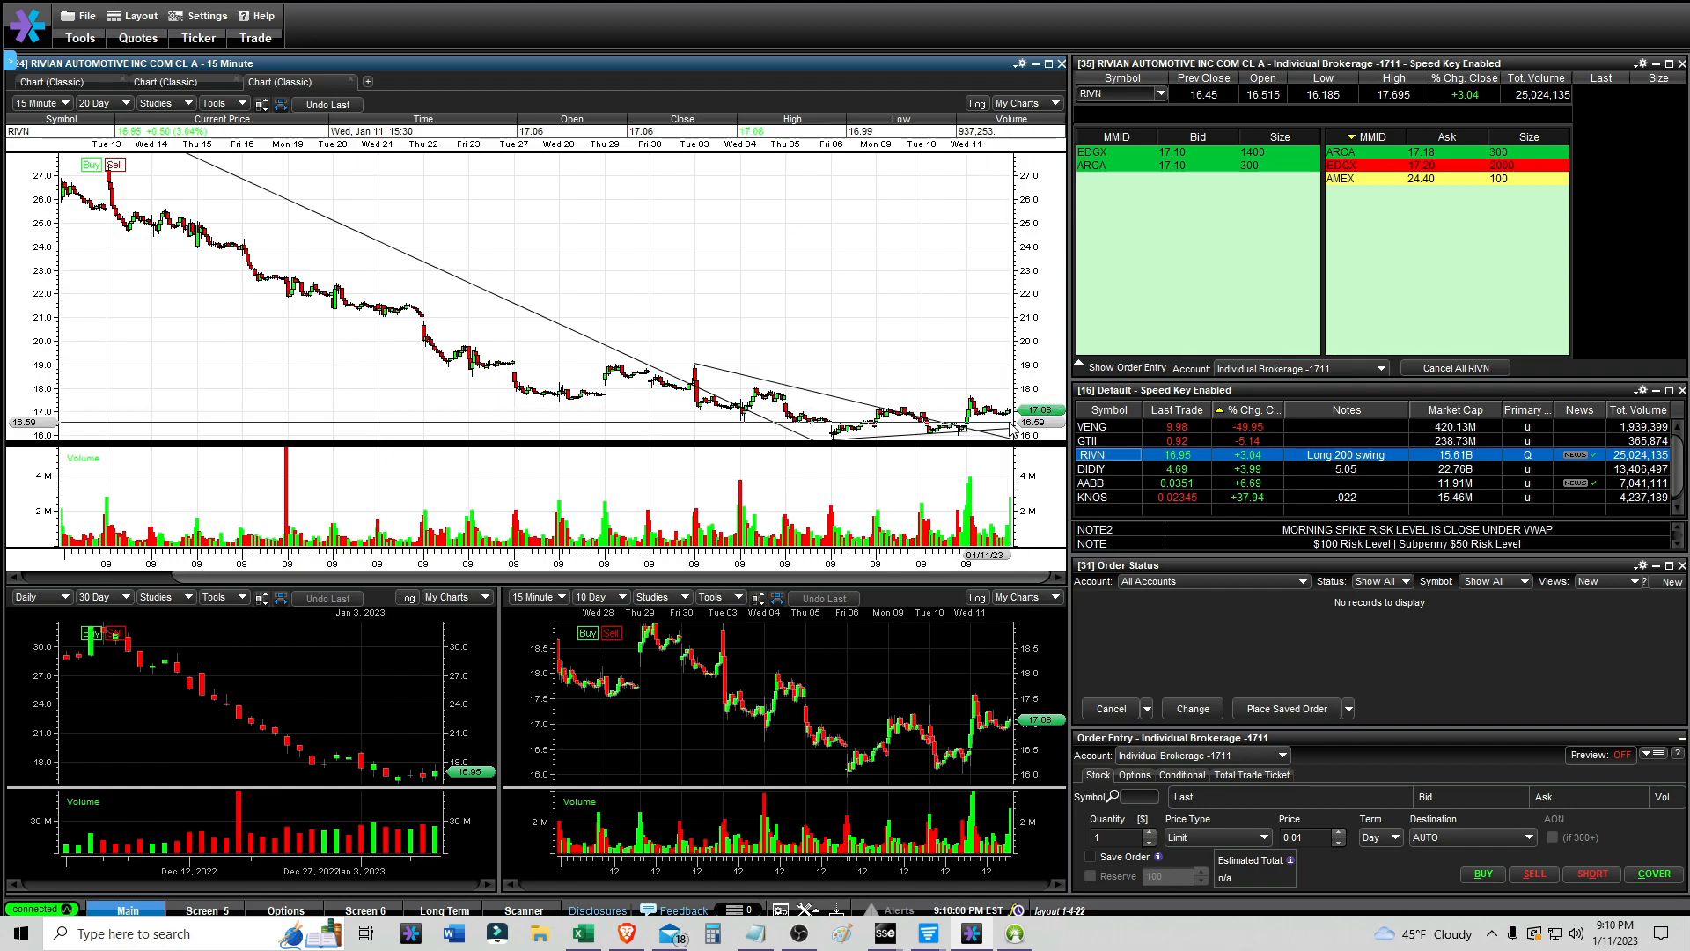
pyautogui.moveTo(940, 435)
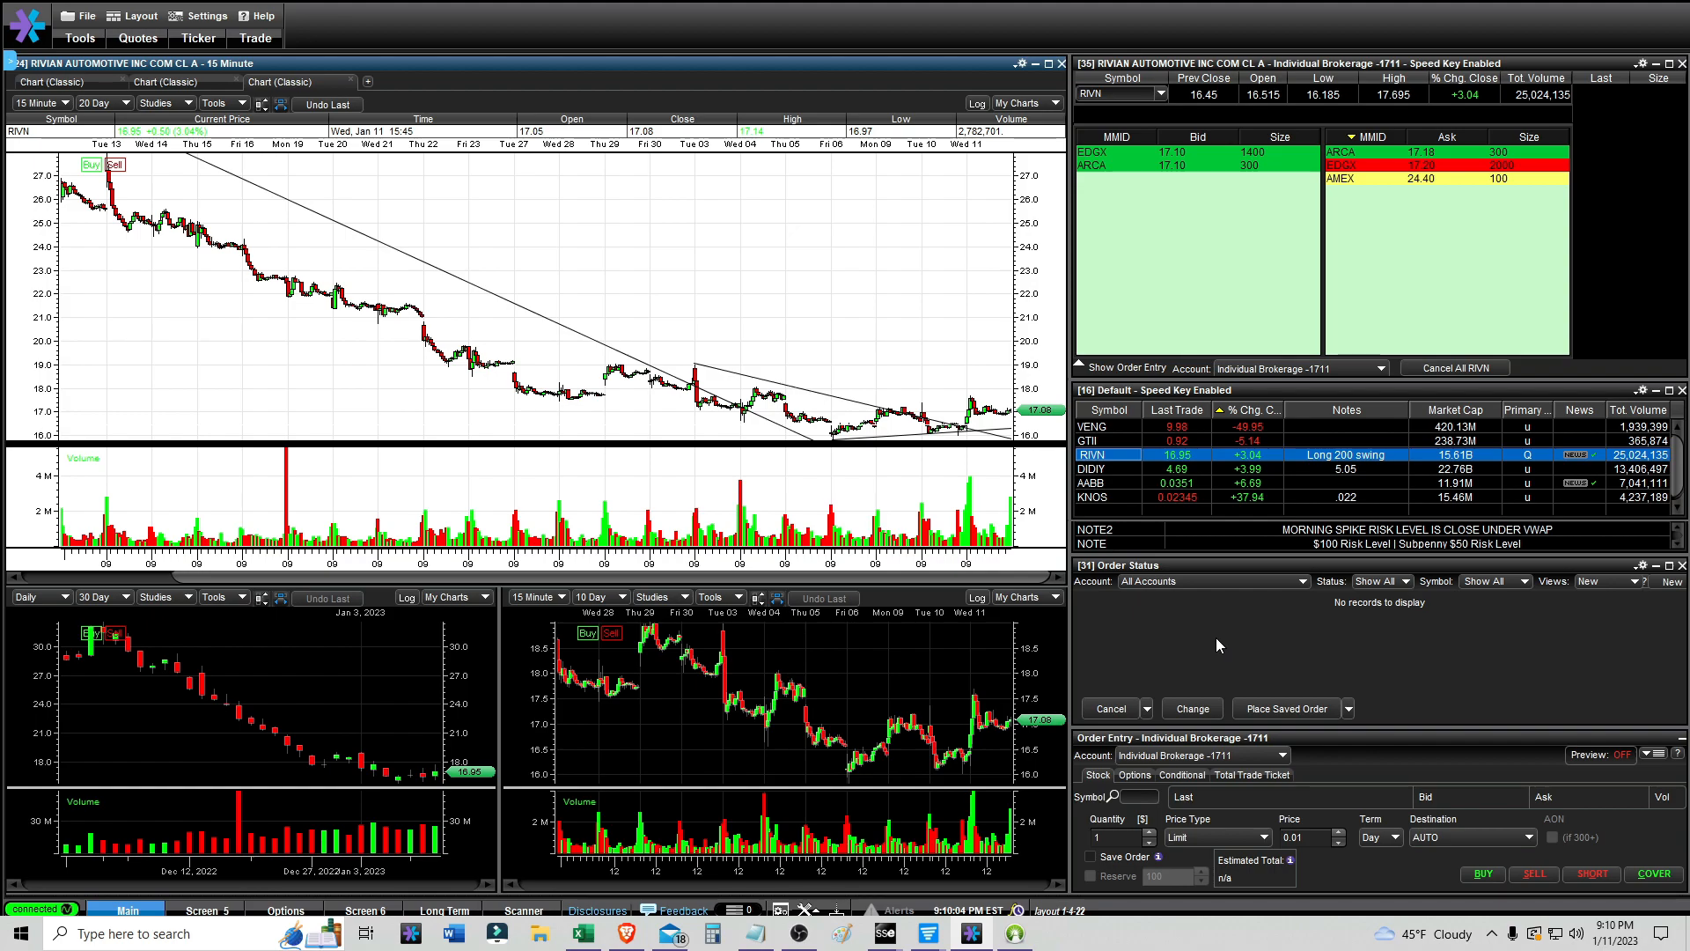
pyautogui.moveTo(963, 435)
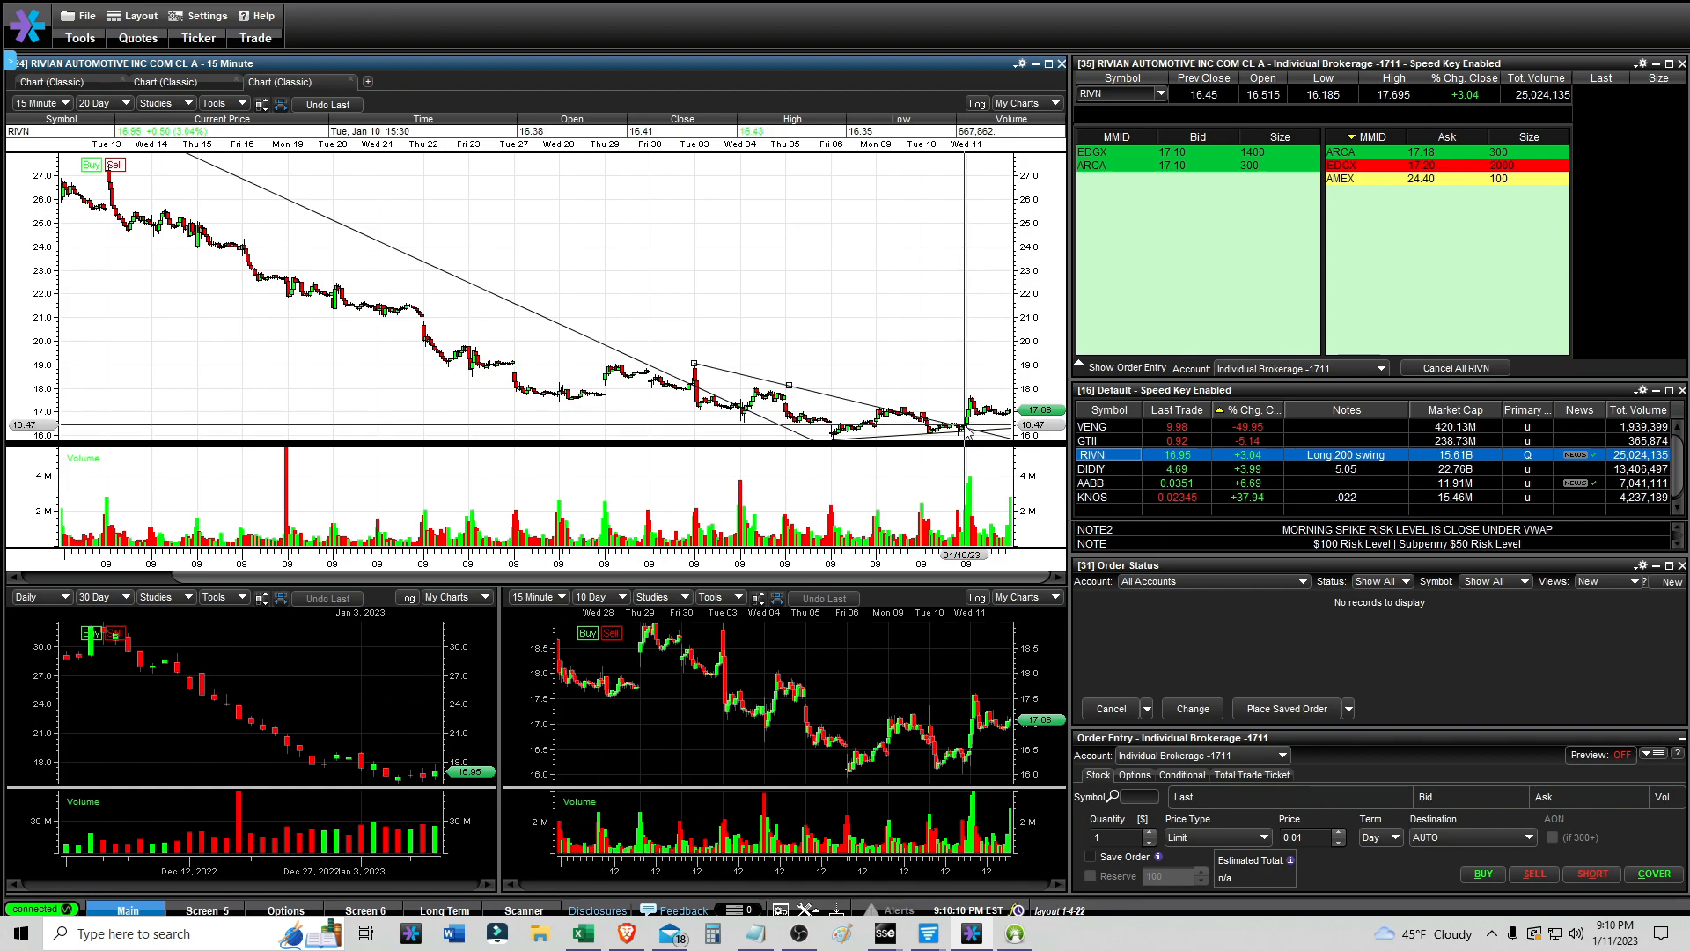
pyautogui.moveTo(173, 260)
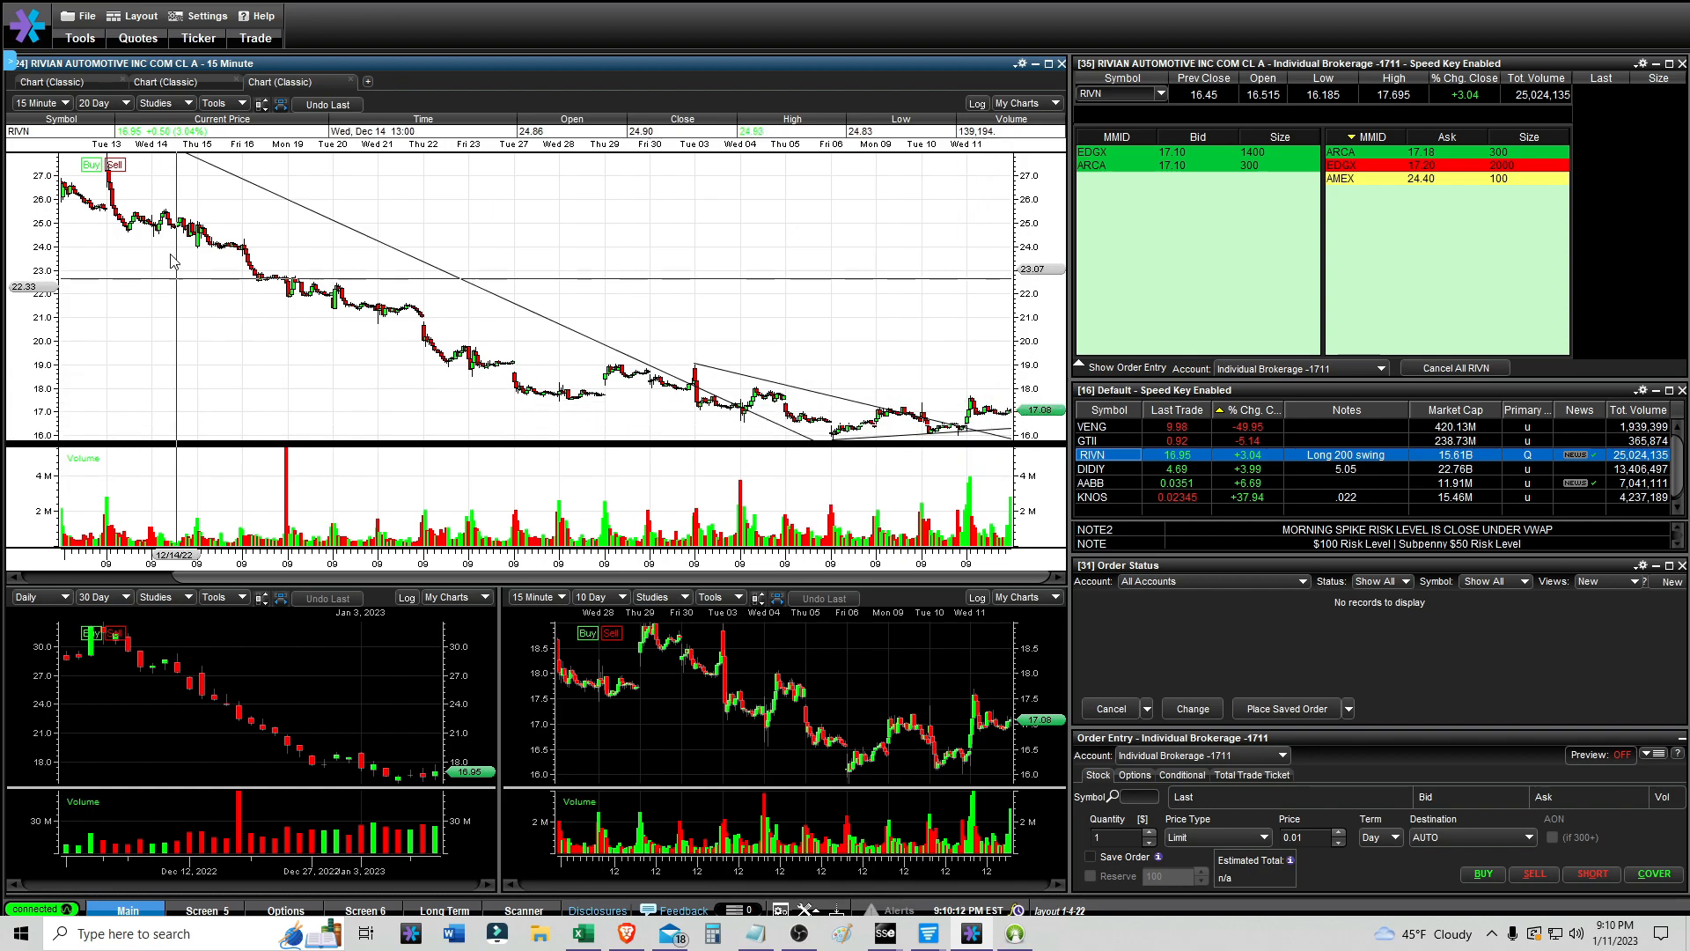